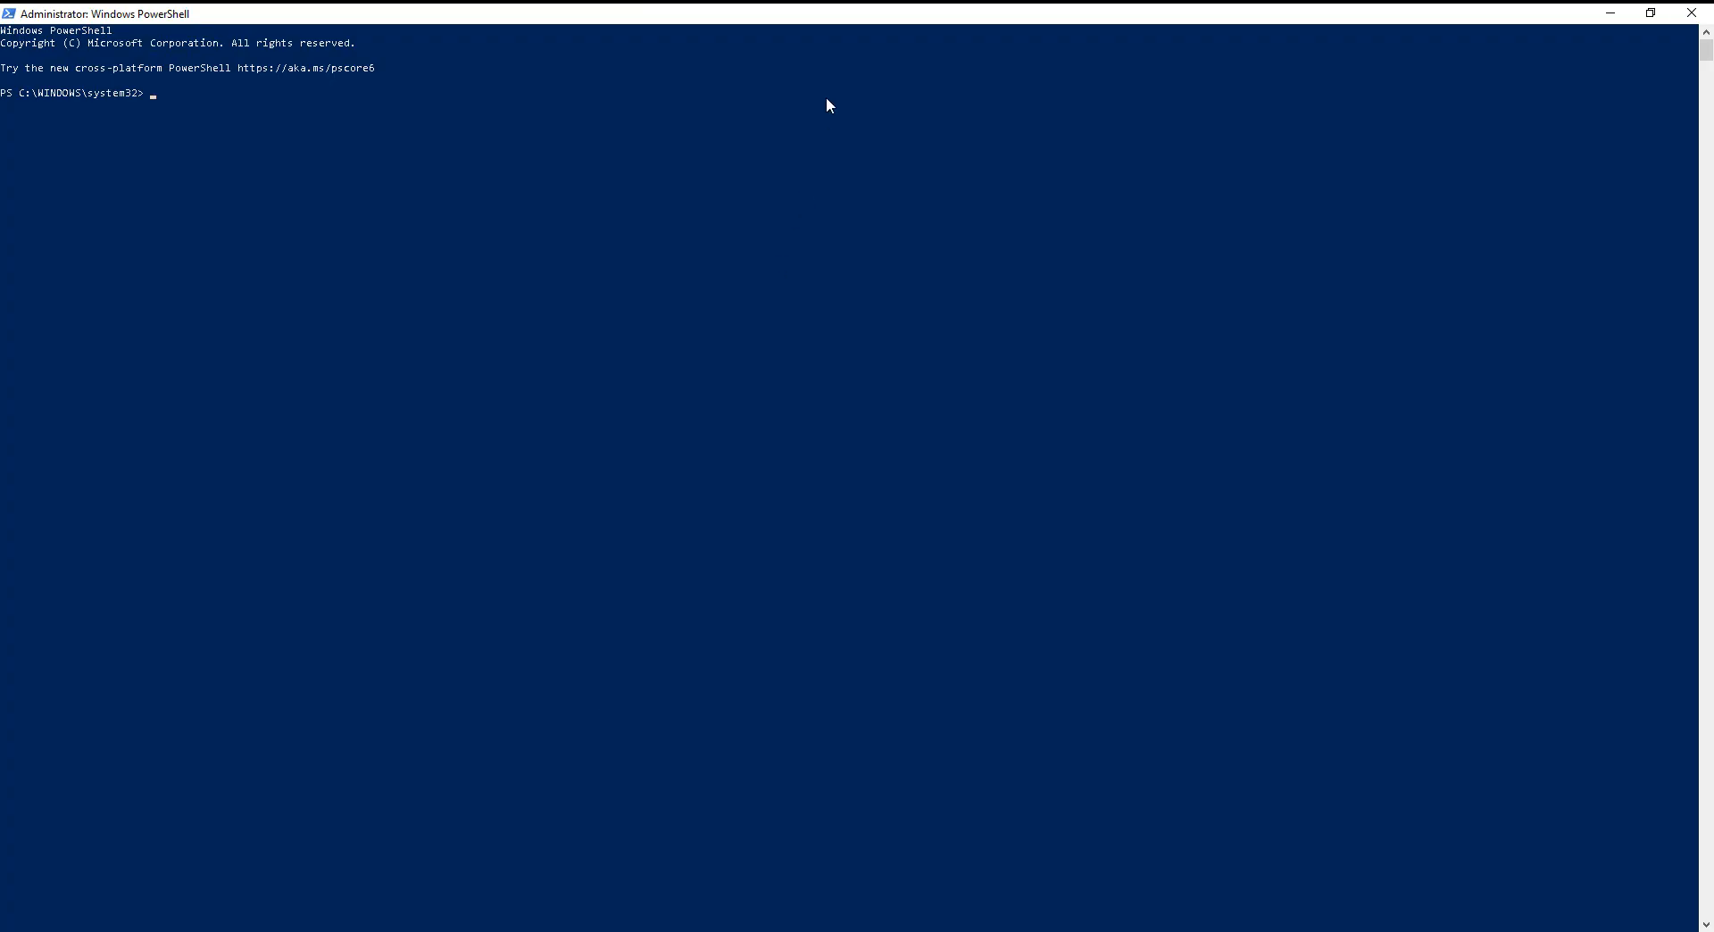
Step: Confirm Windows PowerShell 5.1 with $PSVersionTable, then search for PnP commands with gcm *pnp*
text($PSVersionTable)
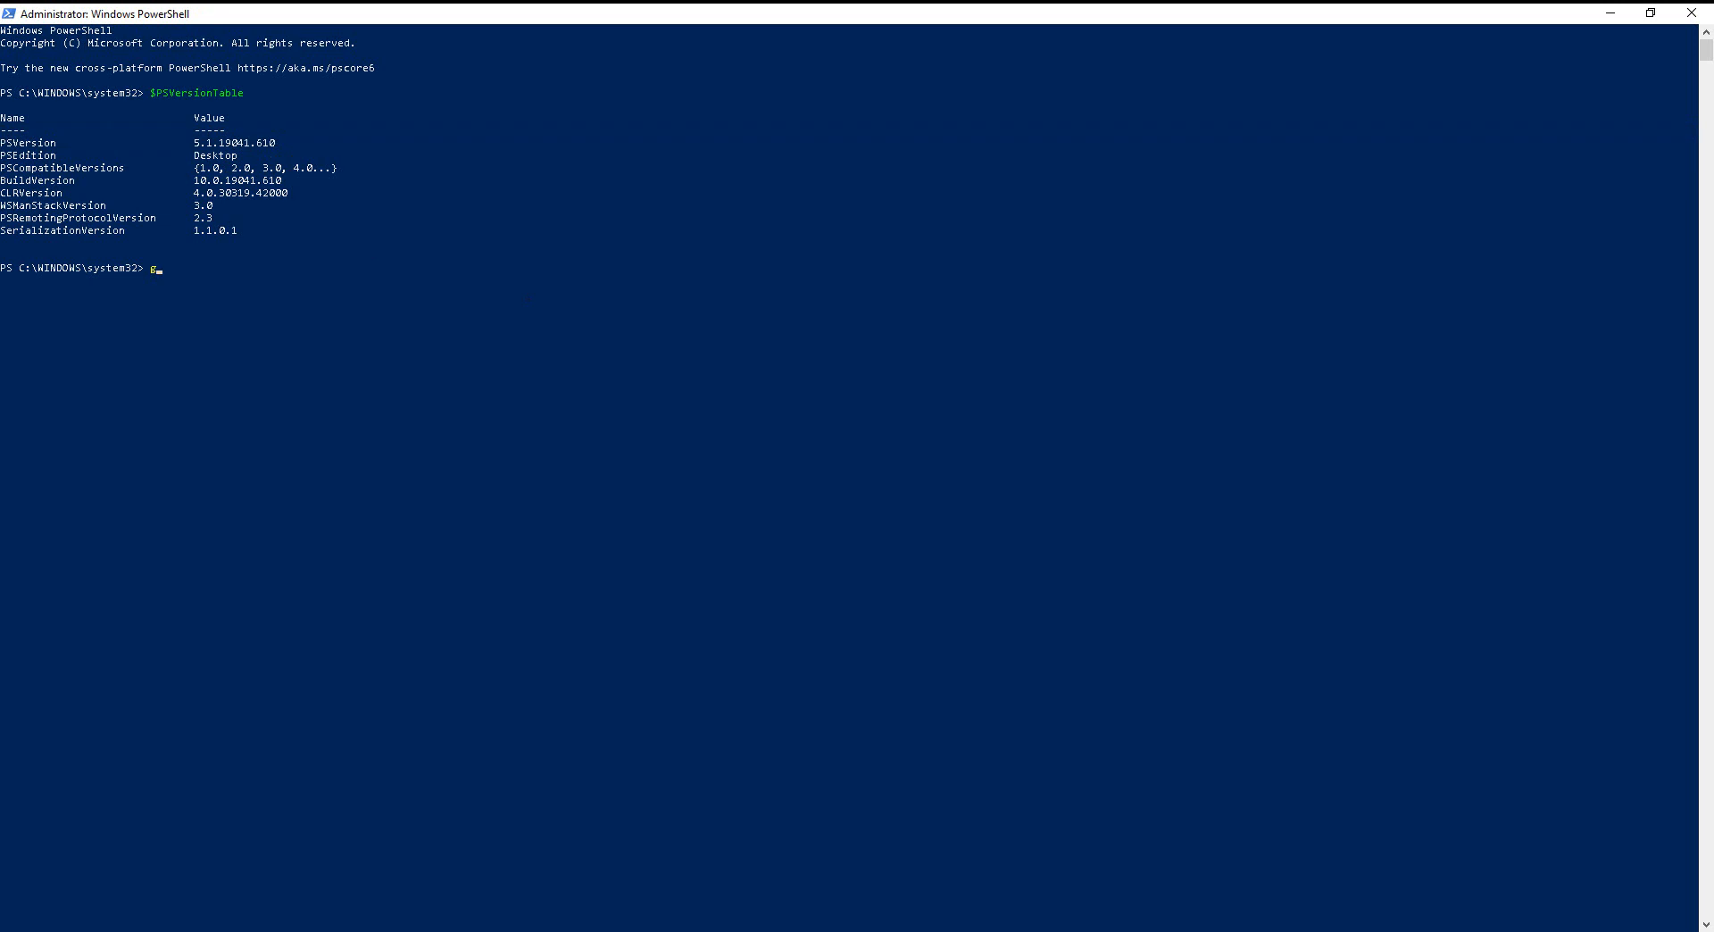
text(cm *pnp*)
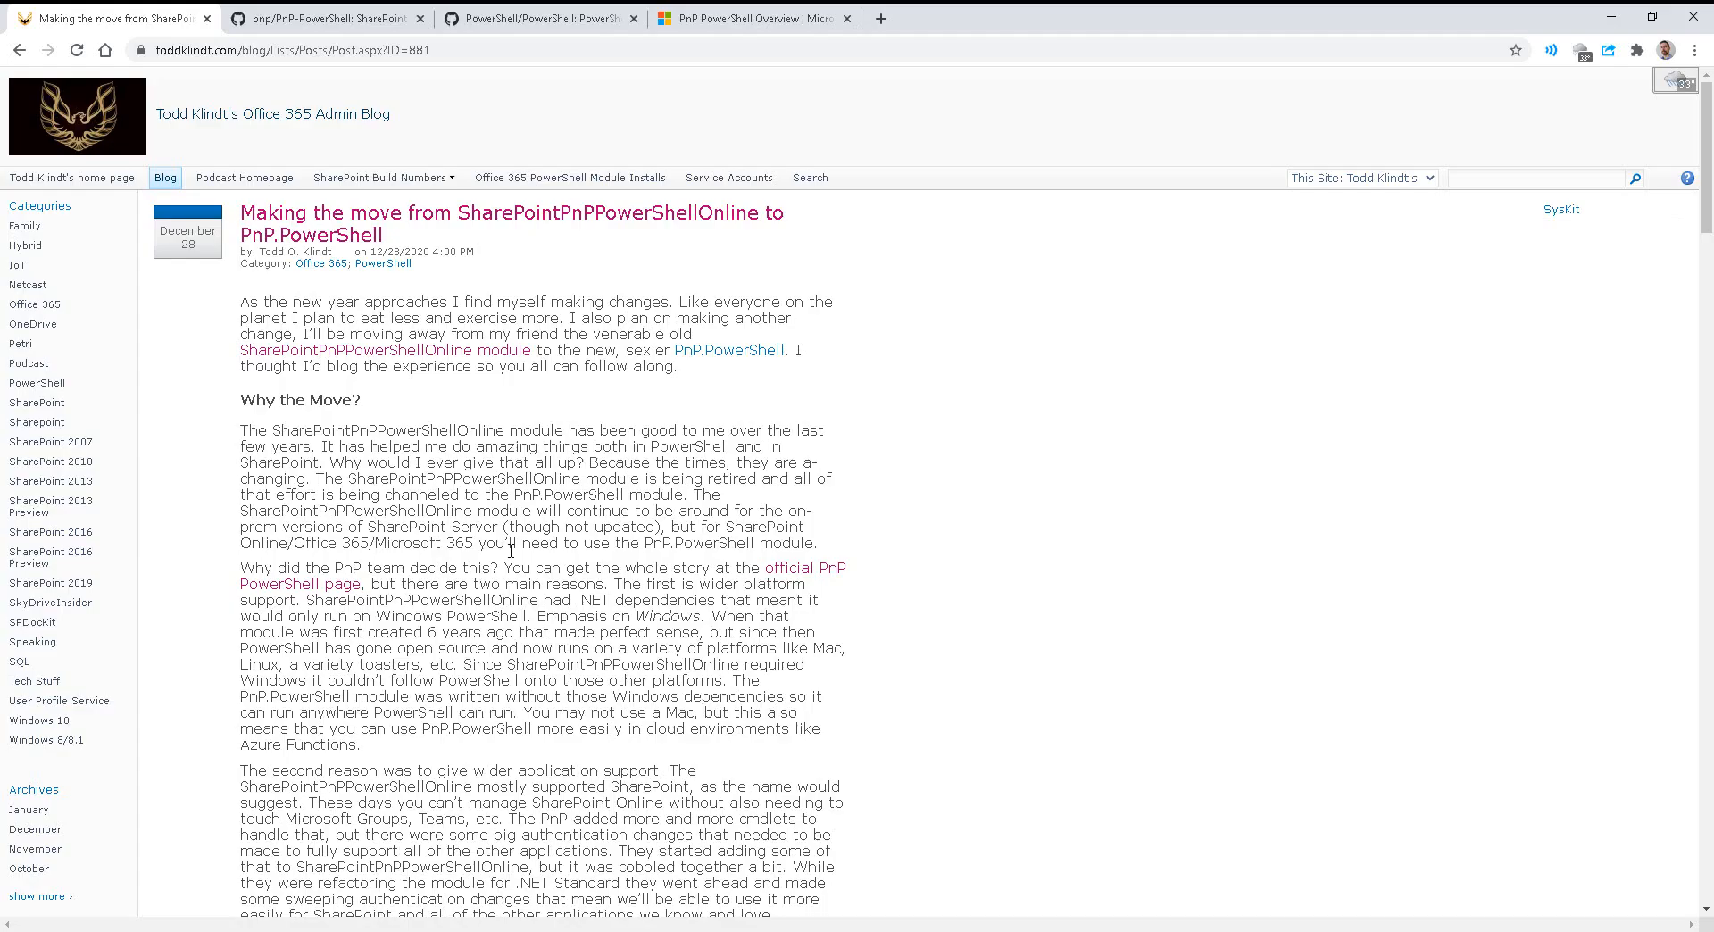
Step: Read the PnP-PowerShell retirement notice and roadmap, then go to the PowerShell/PowerShell repository
click(325, 19)
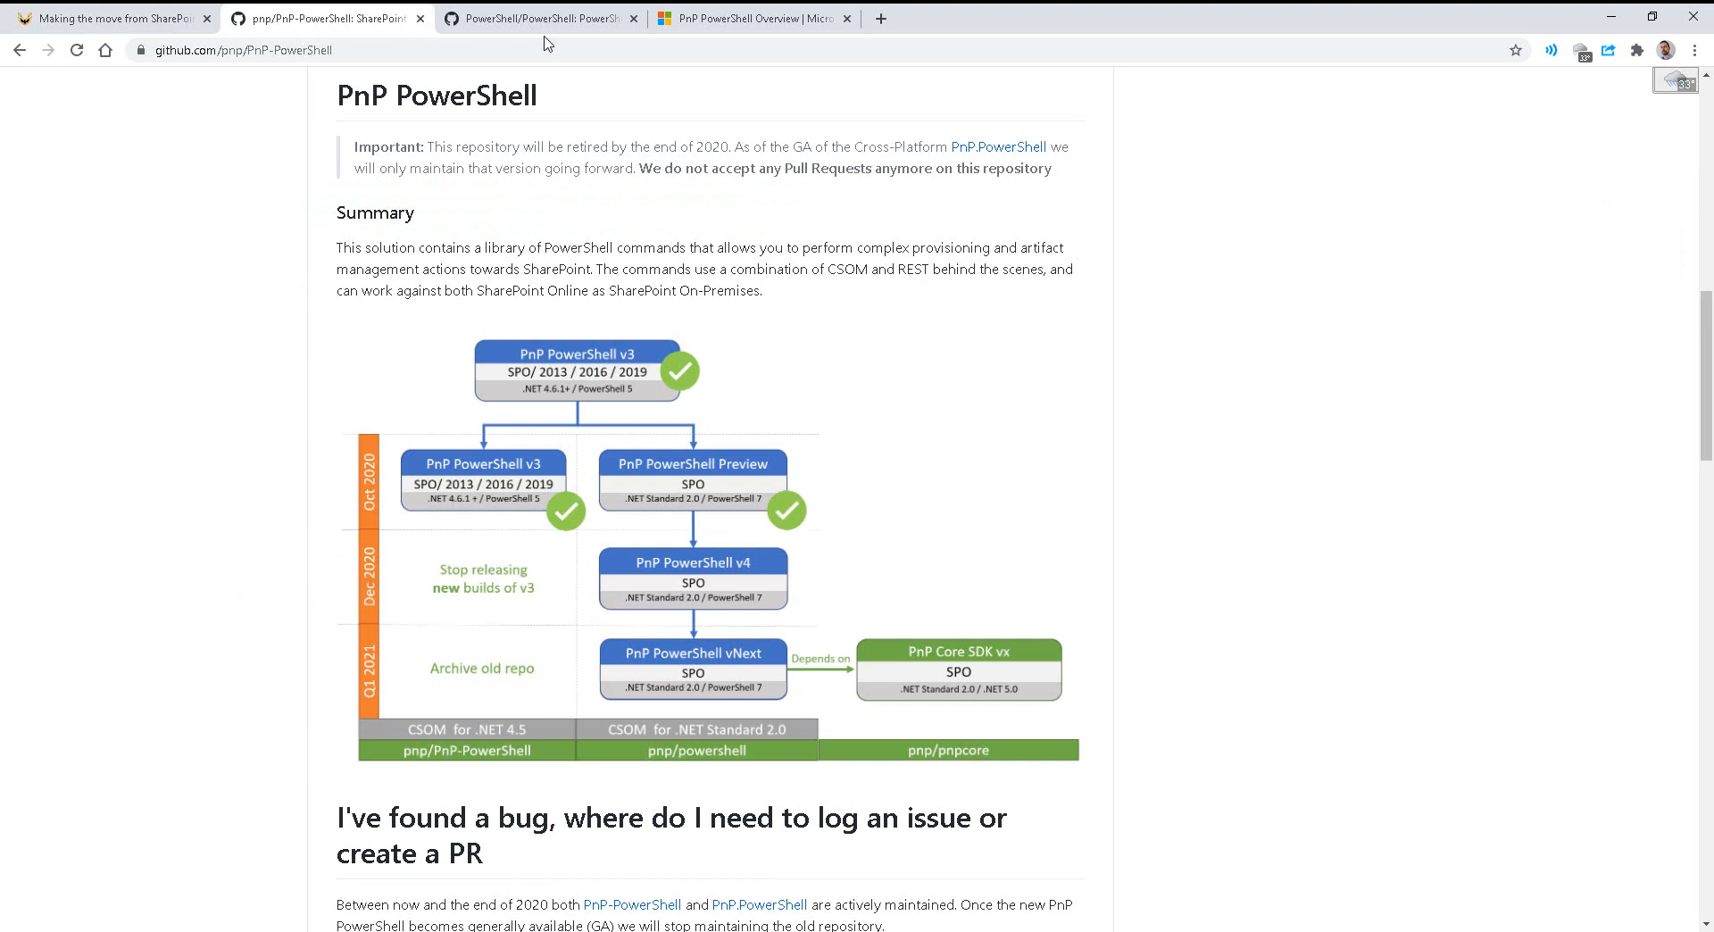
mouse_move(686, 414)
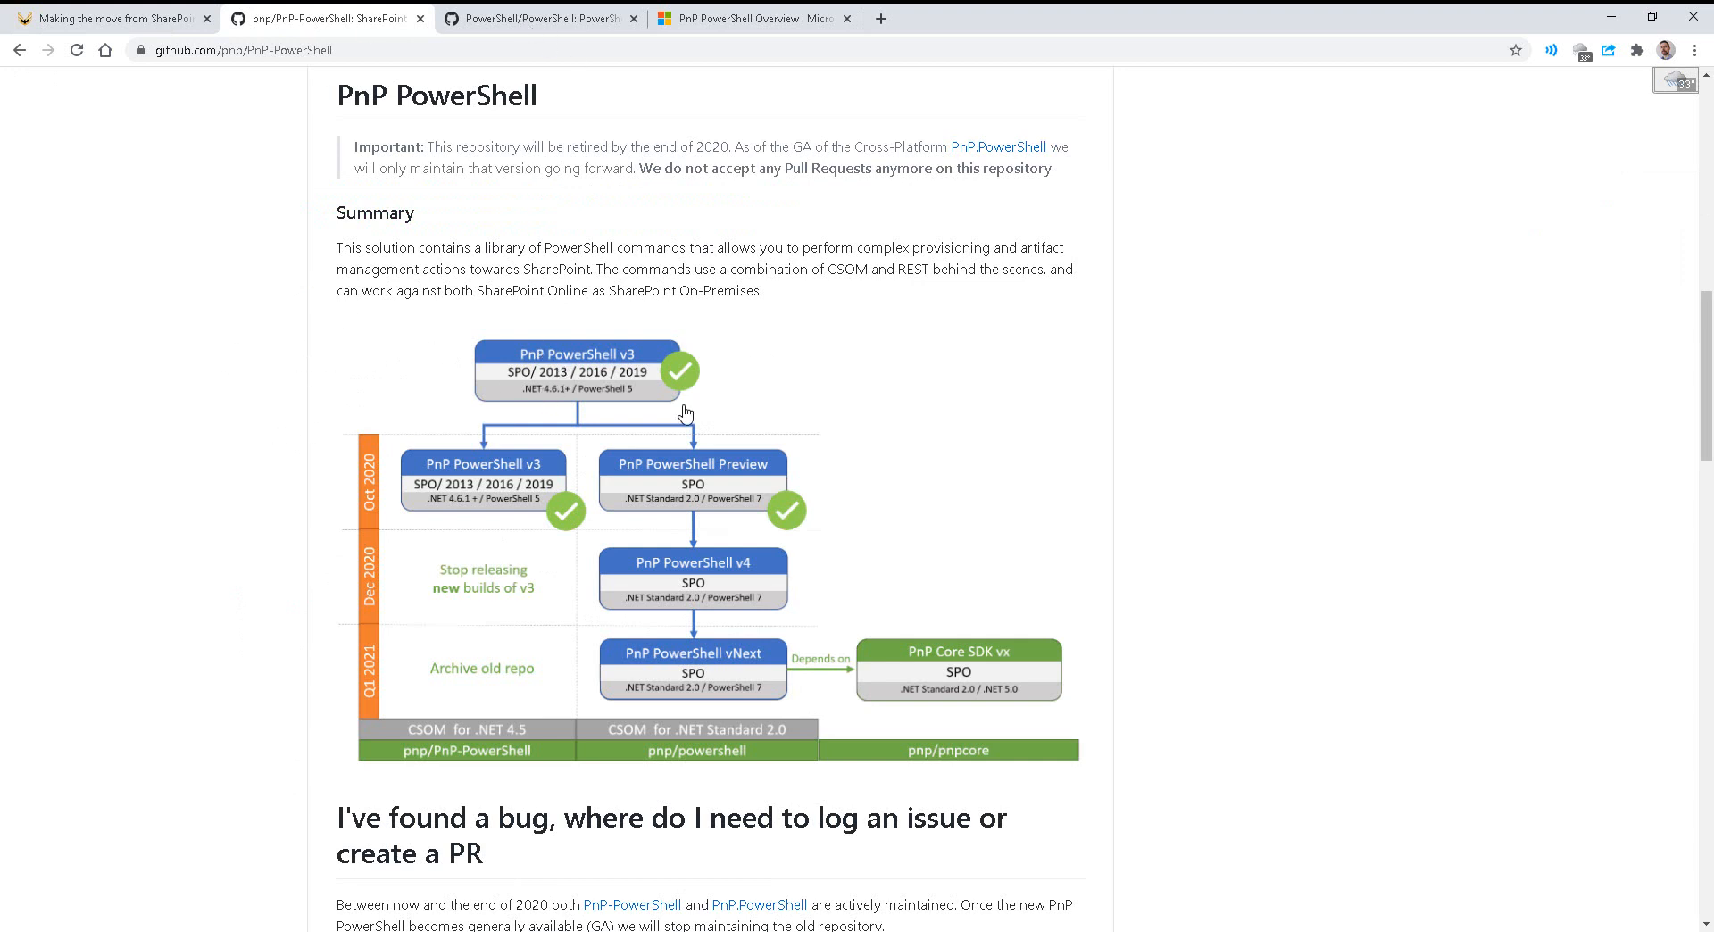
mouse_move(653, 784)
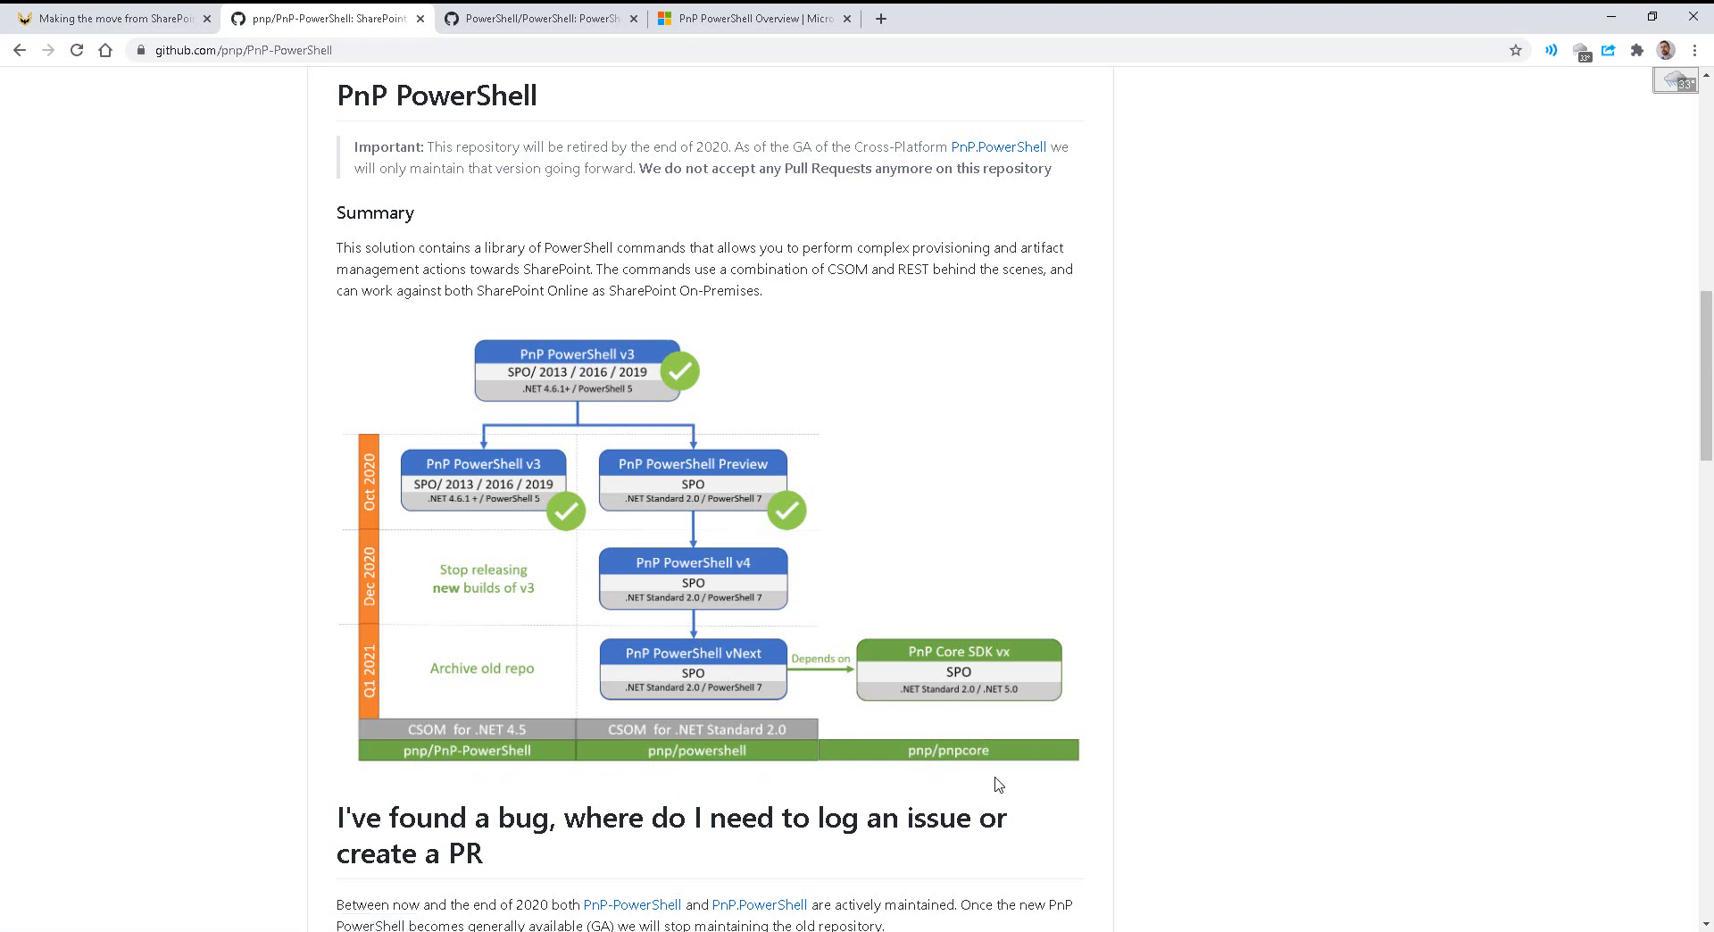
mouse_move(979, 494)
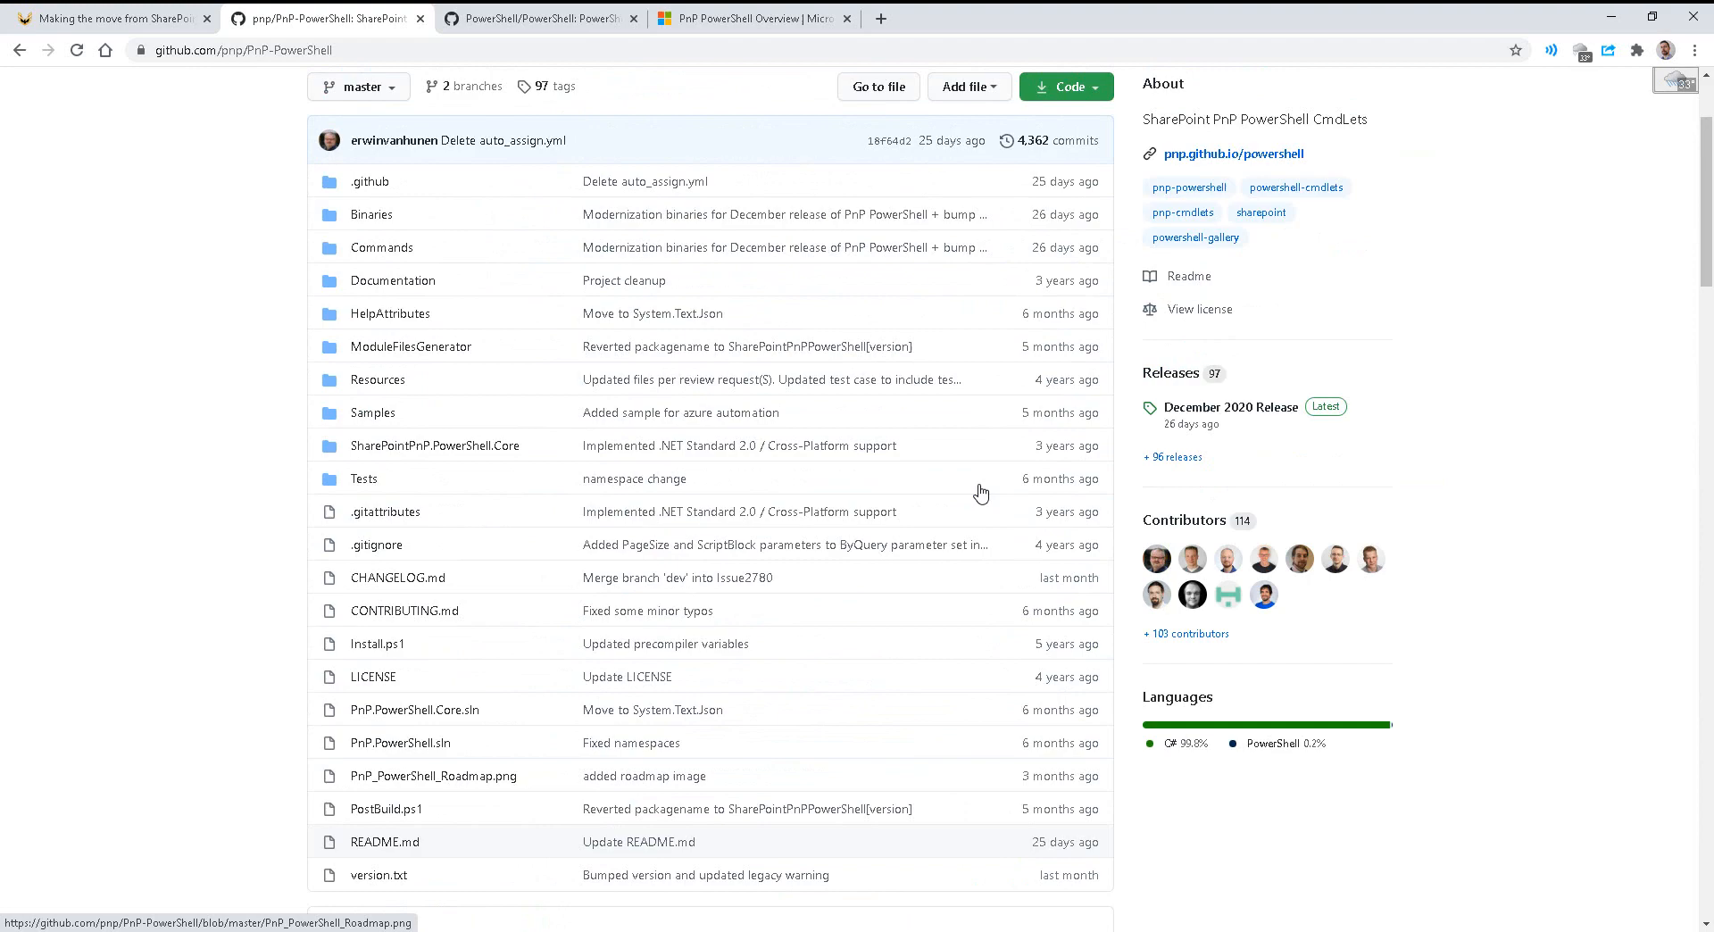
scroll(down, 3)
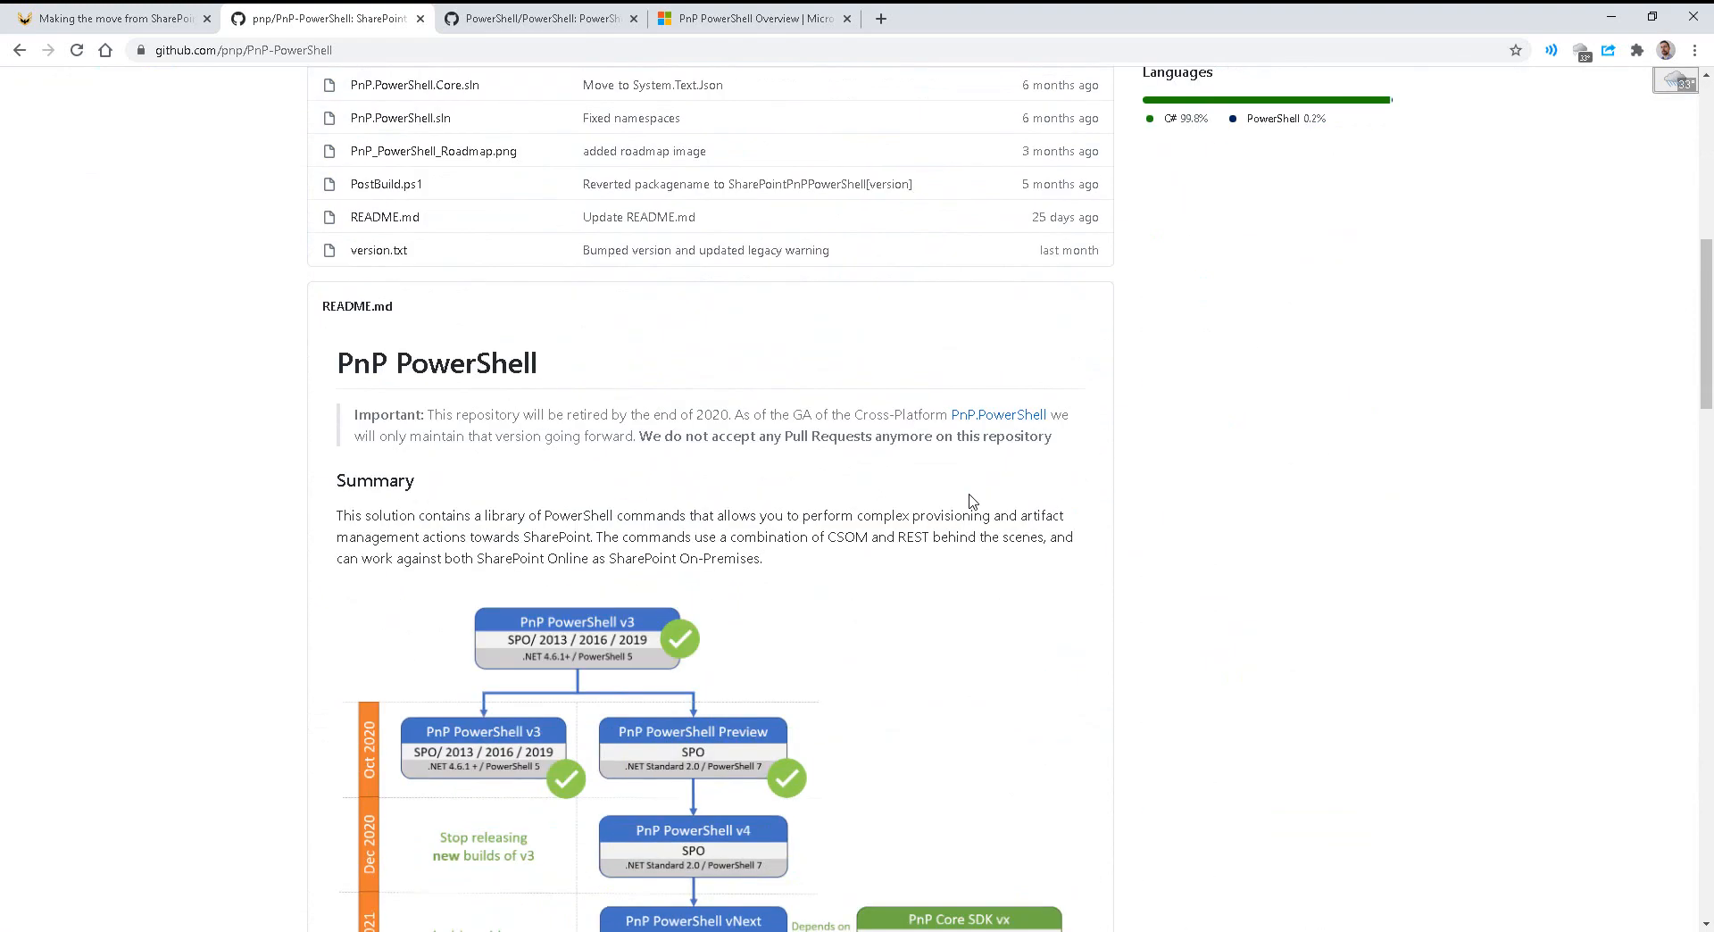
scroll(down, 3)
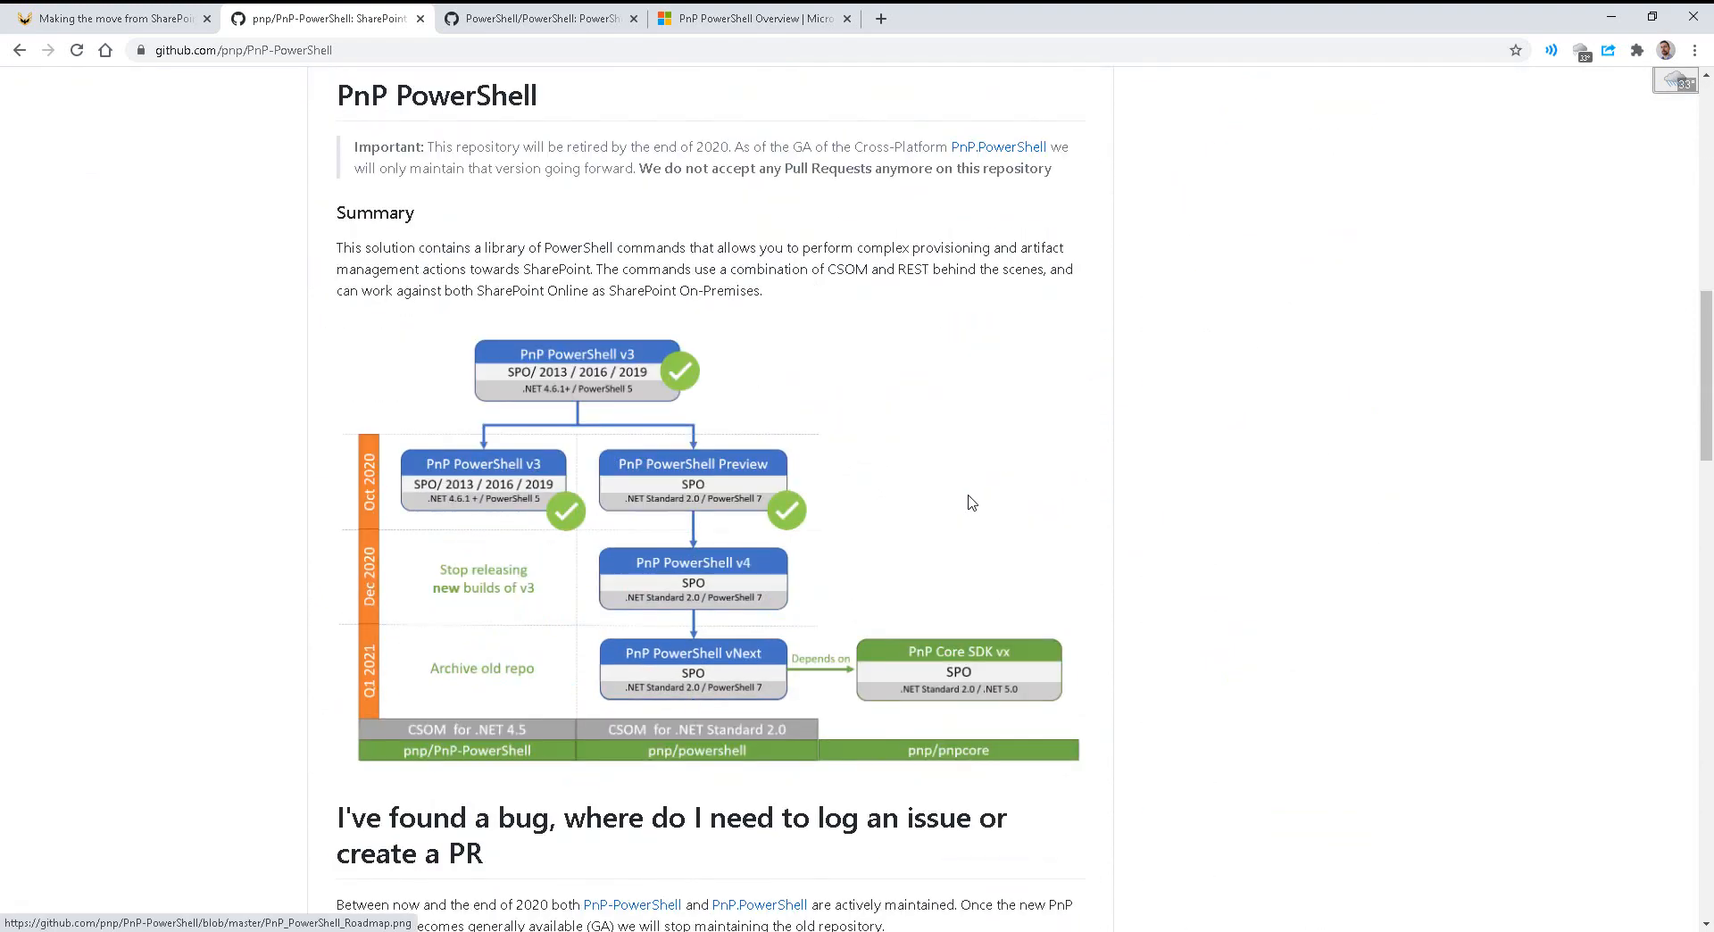
click(536, 19)
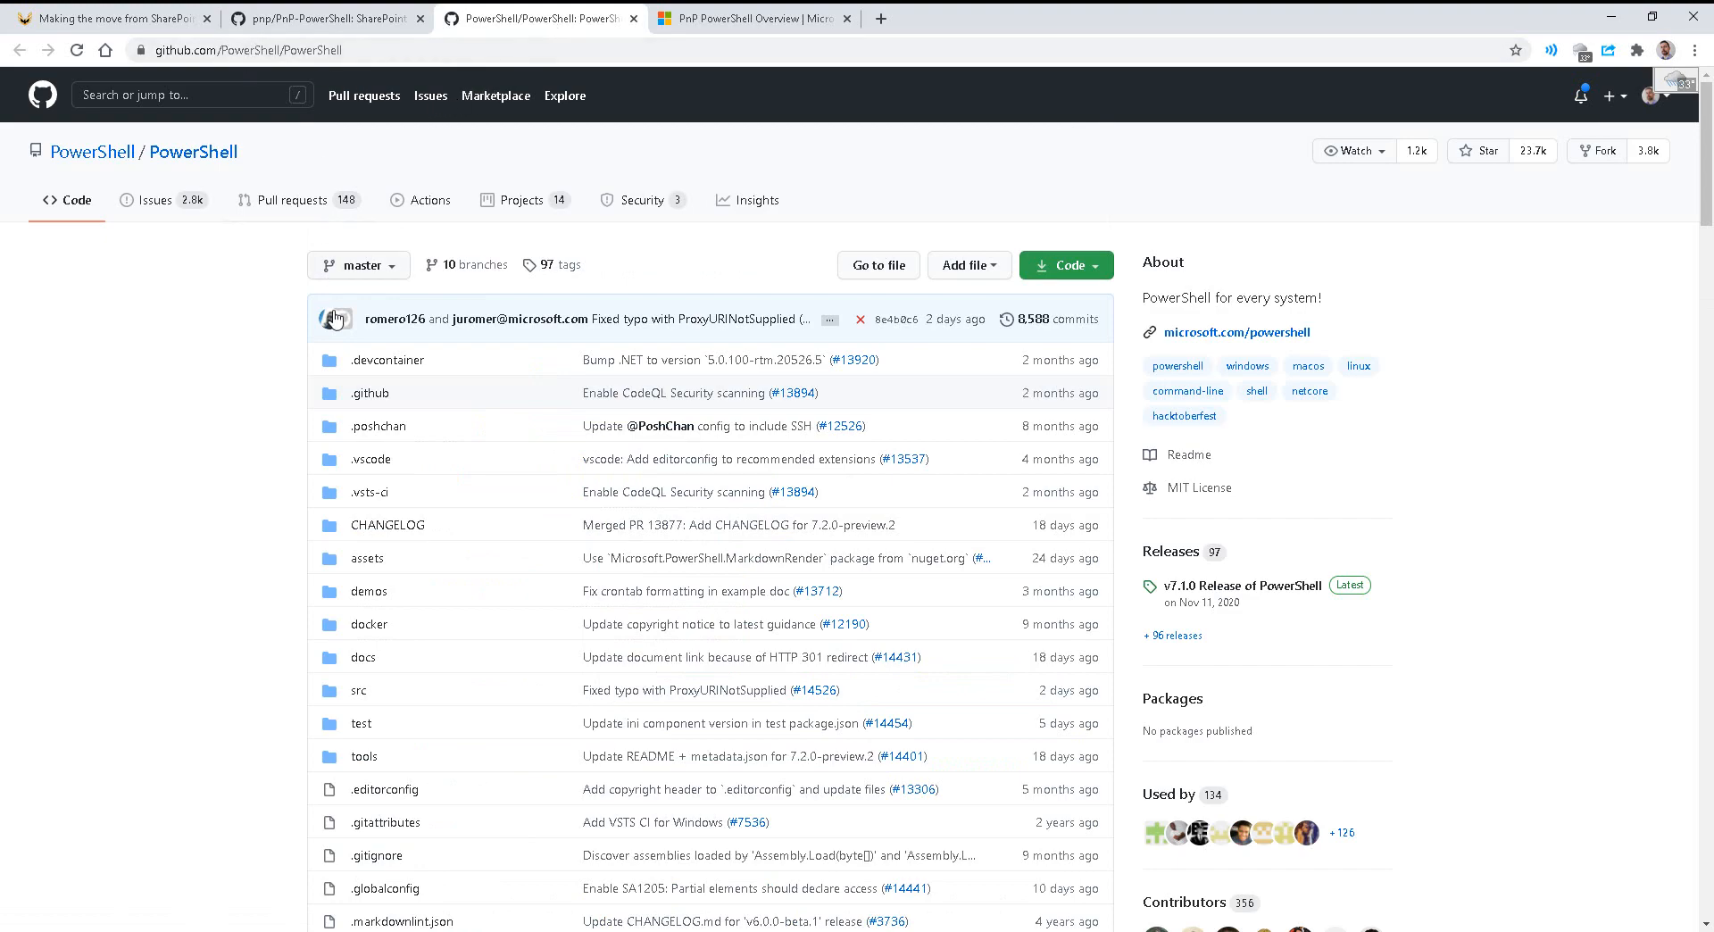
Step: Scroll the PowerShell README down to the Get PowerShell download table
scroll(down, 3)
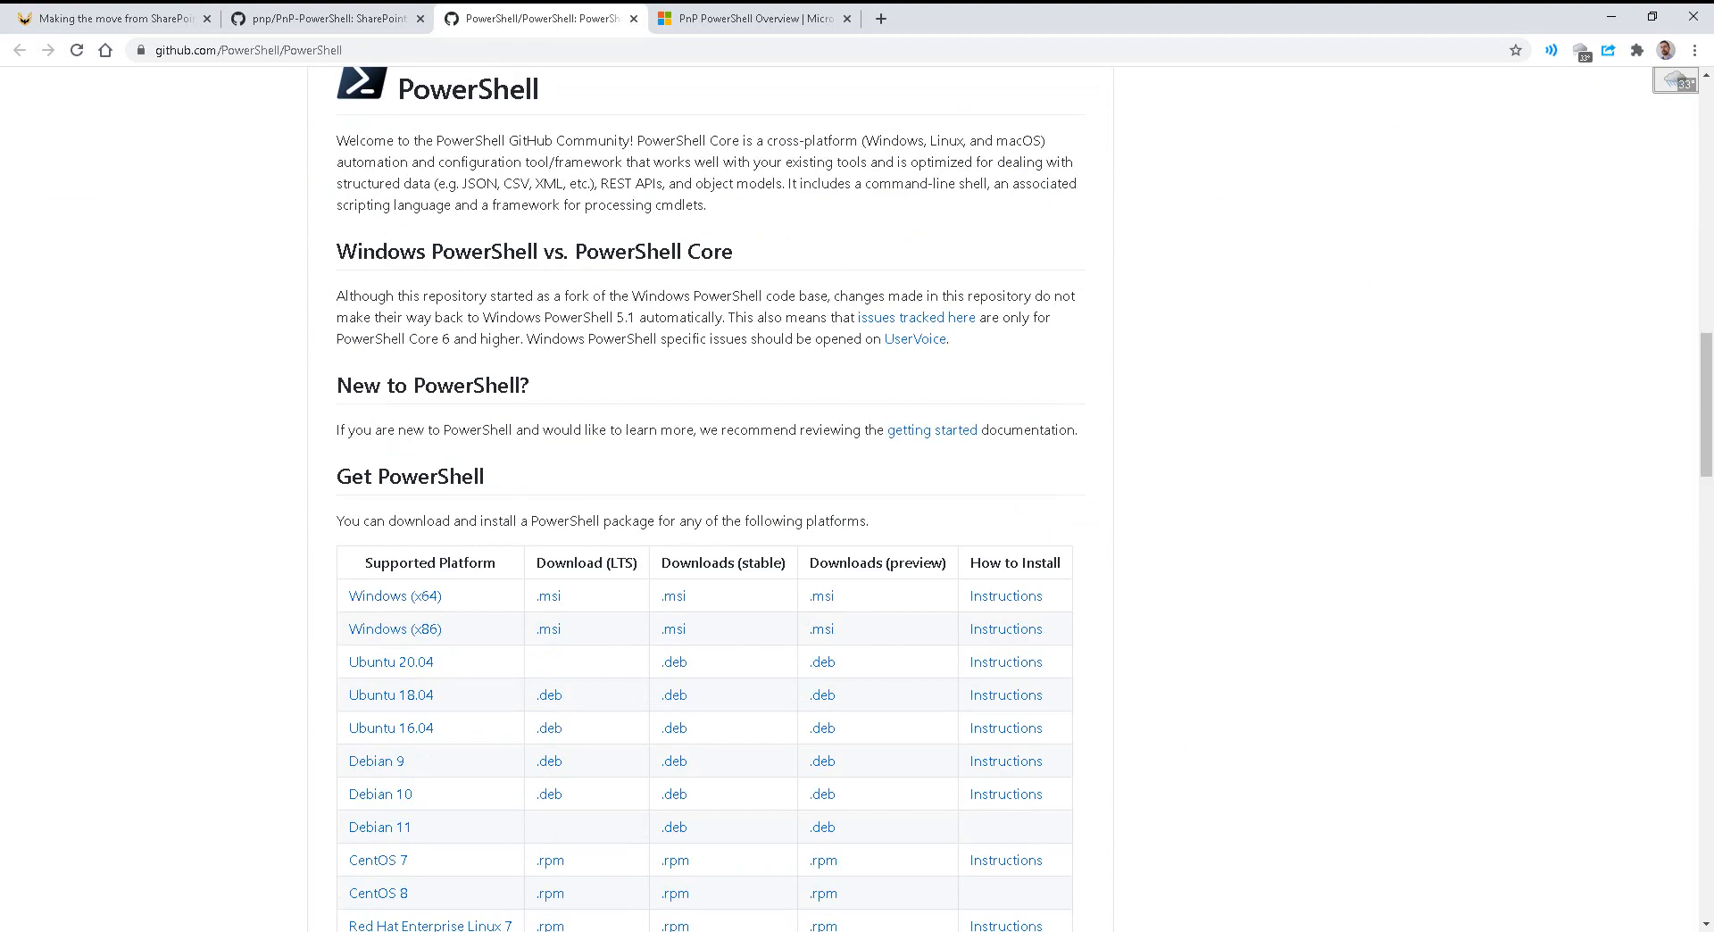
mouse_move(221, 540)
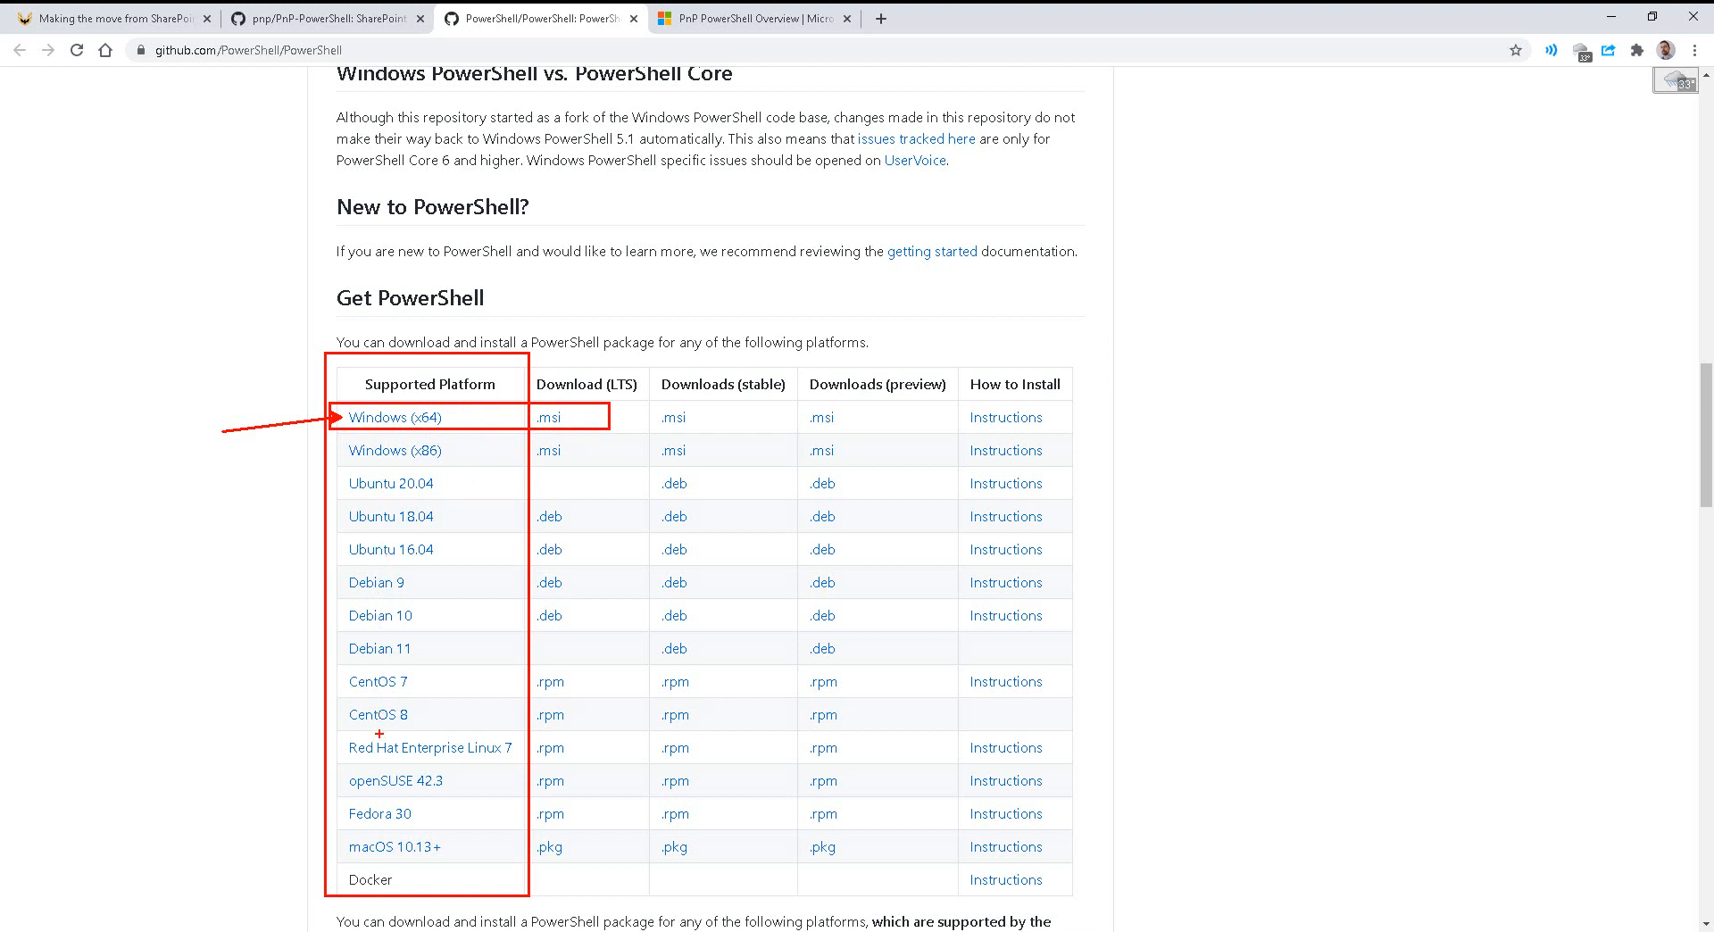
mouse_move(377, 849)
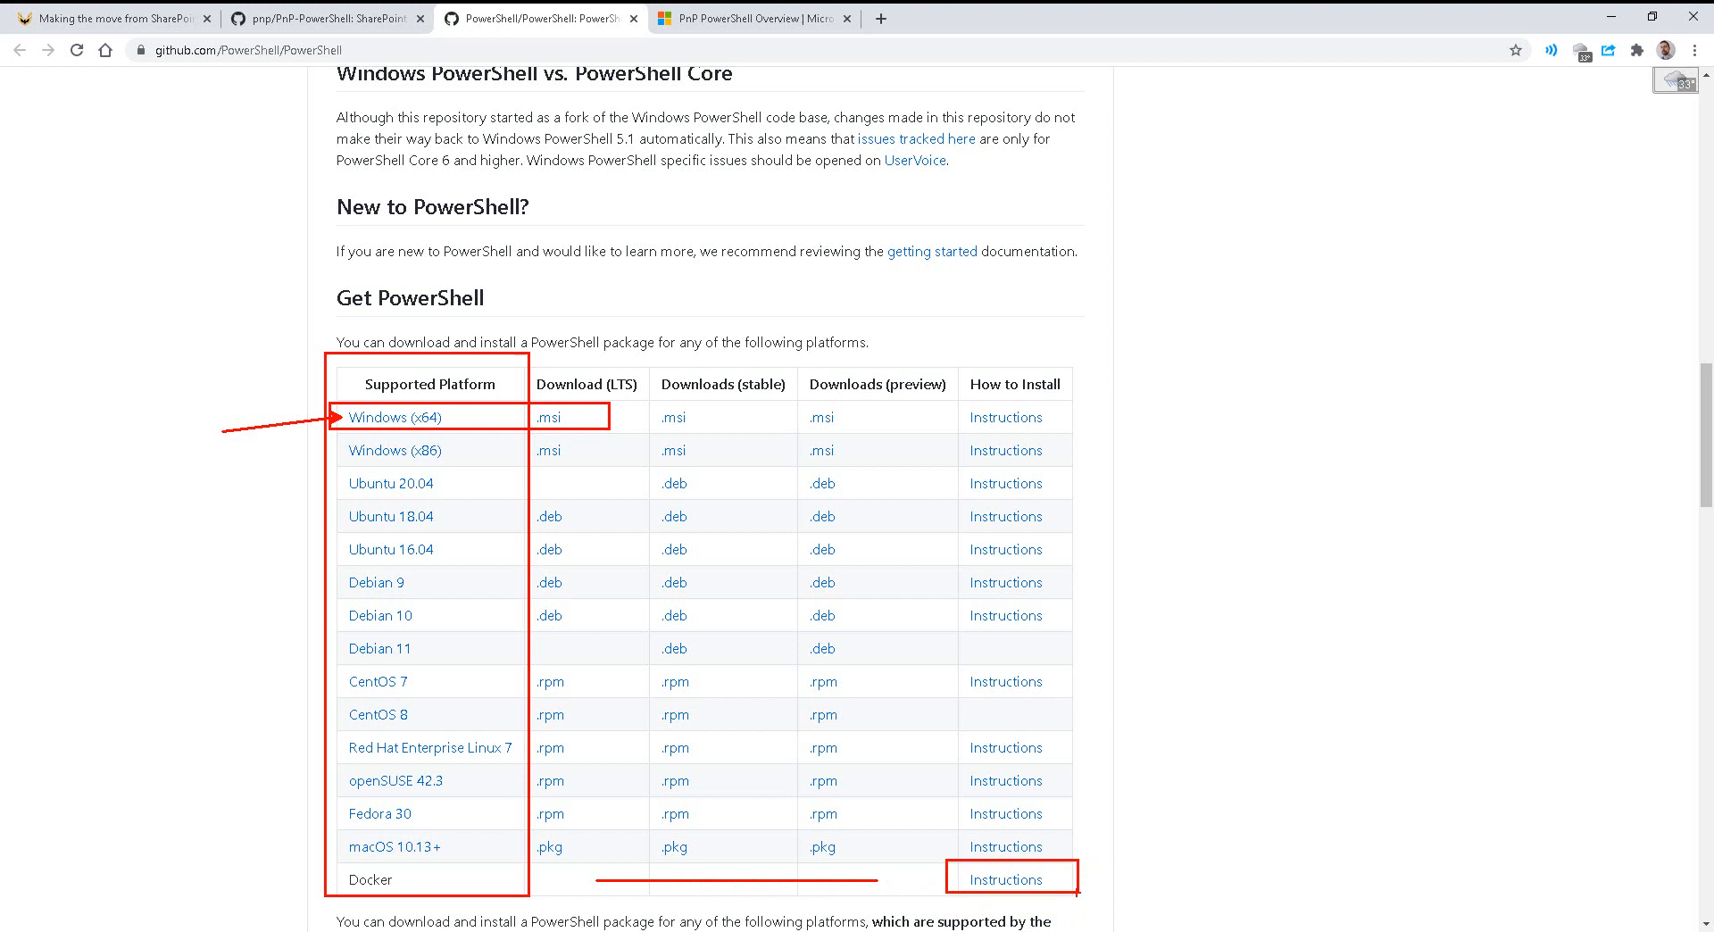
mouse_move(746, 706)
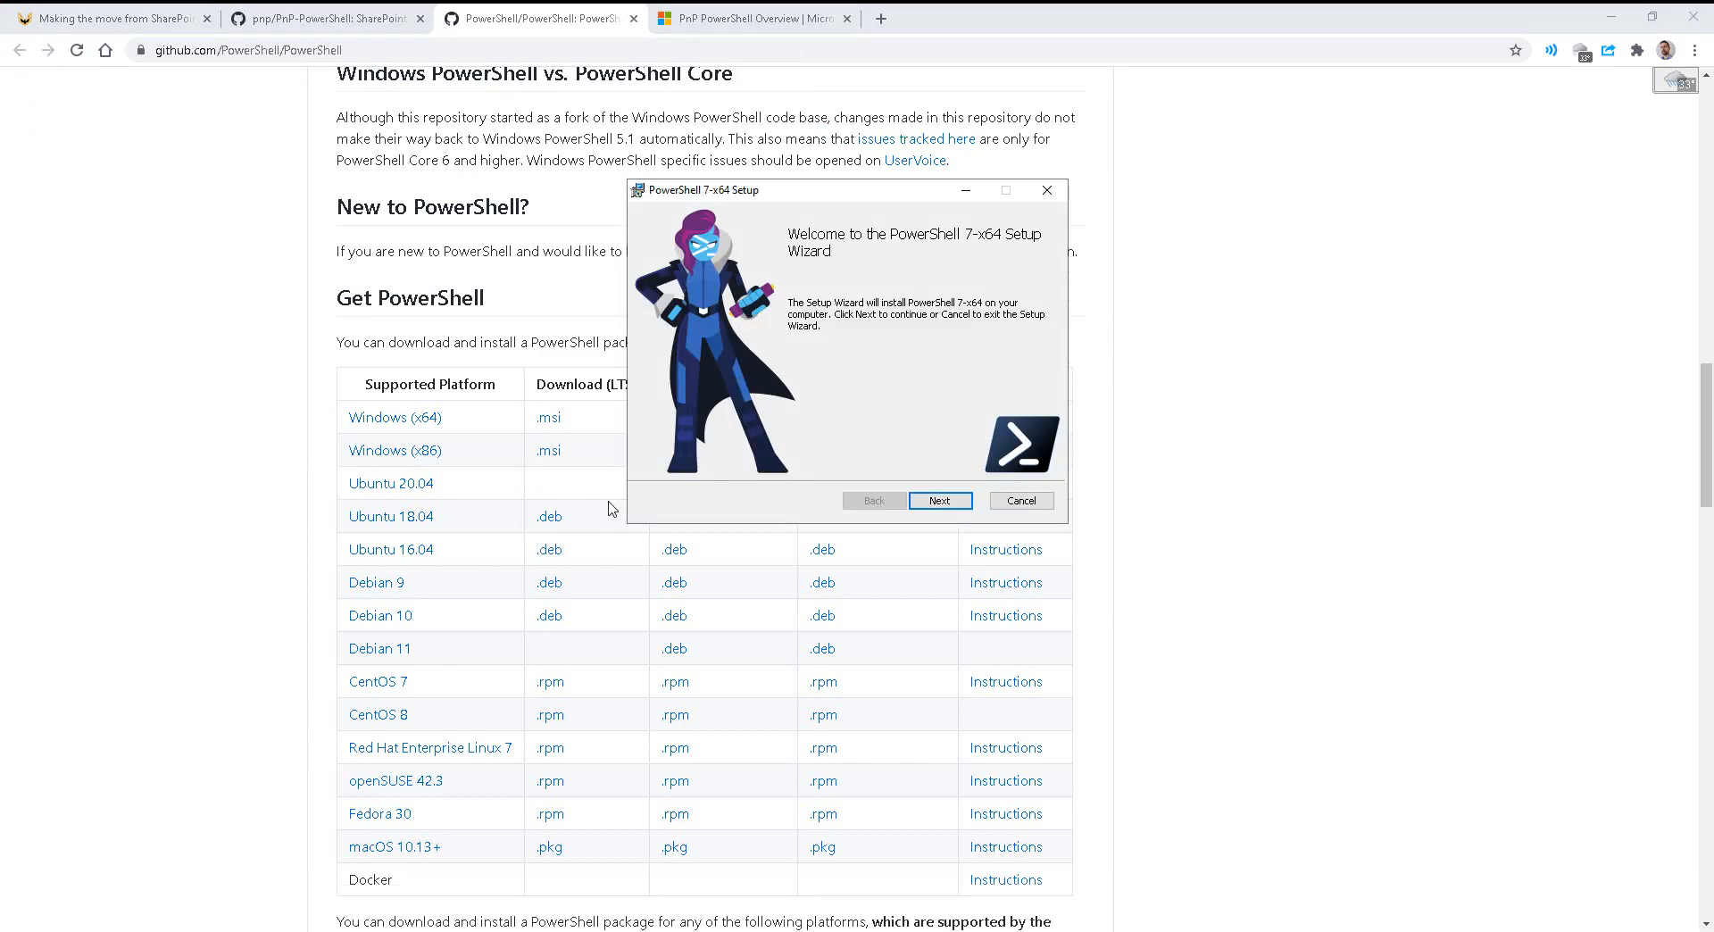
Step: Install PowerShell 7-x64 with the default folder and options, launching it when setup finishes
click(939, 500)
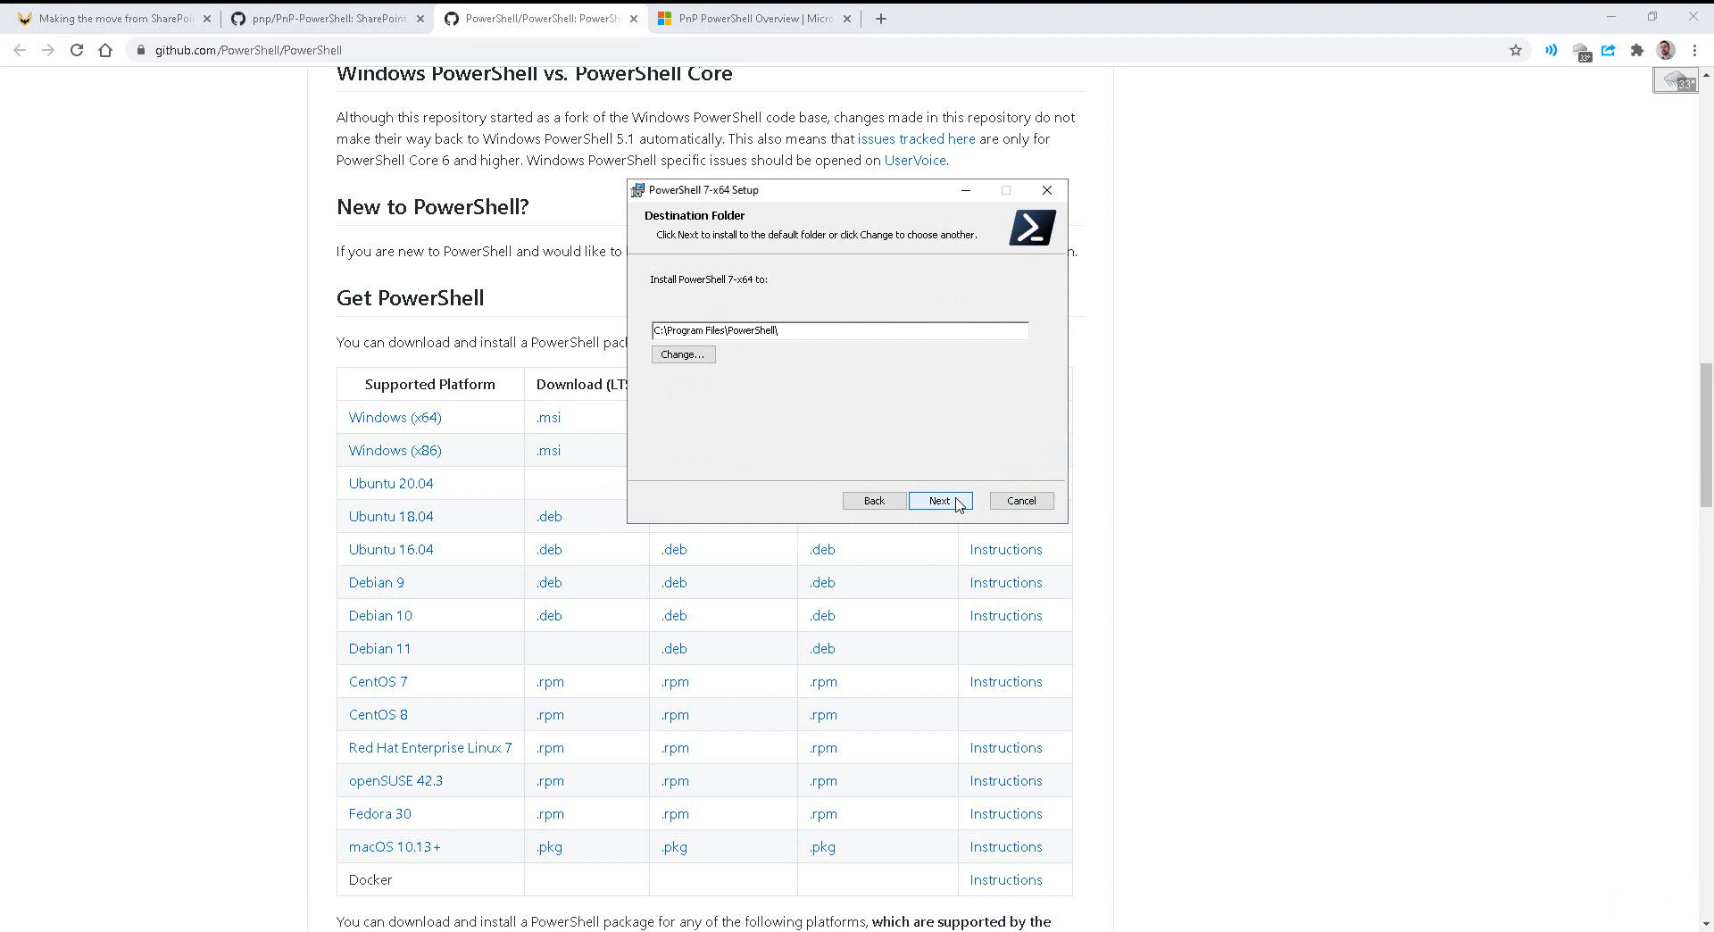
click(939, 500)
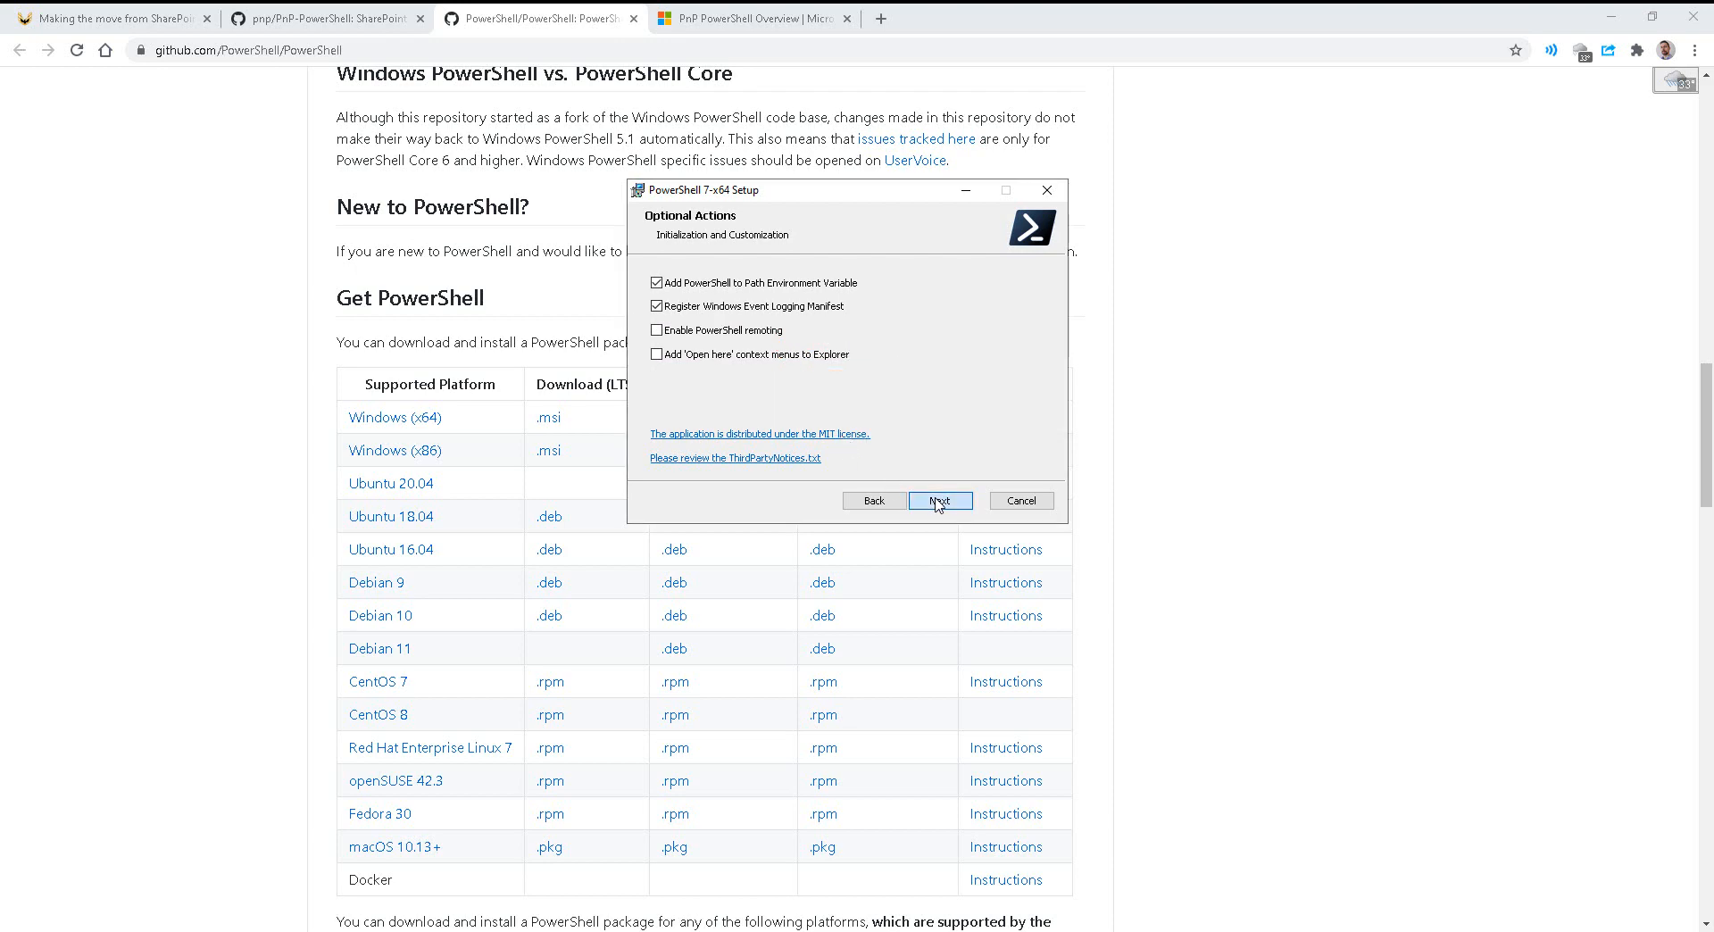
click(938, 501)
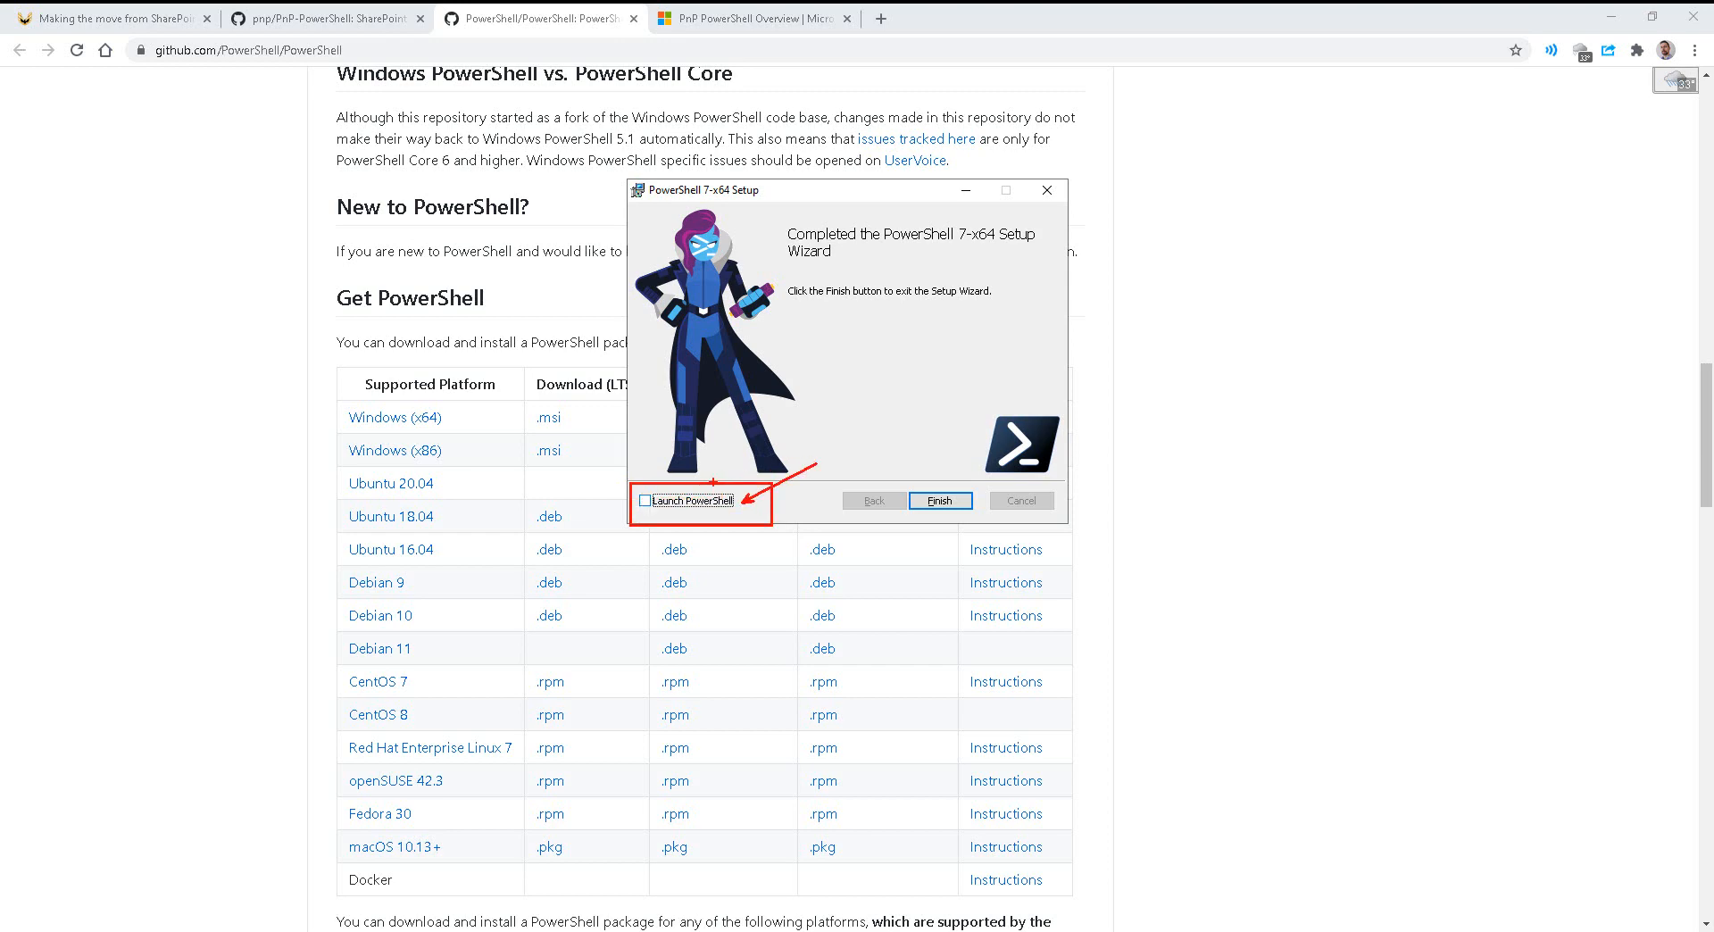
click(645, 501)
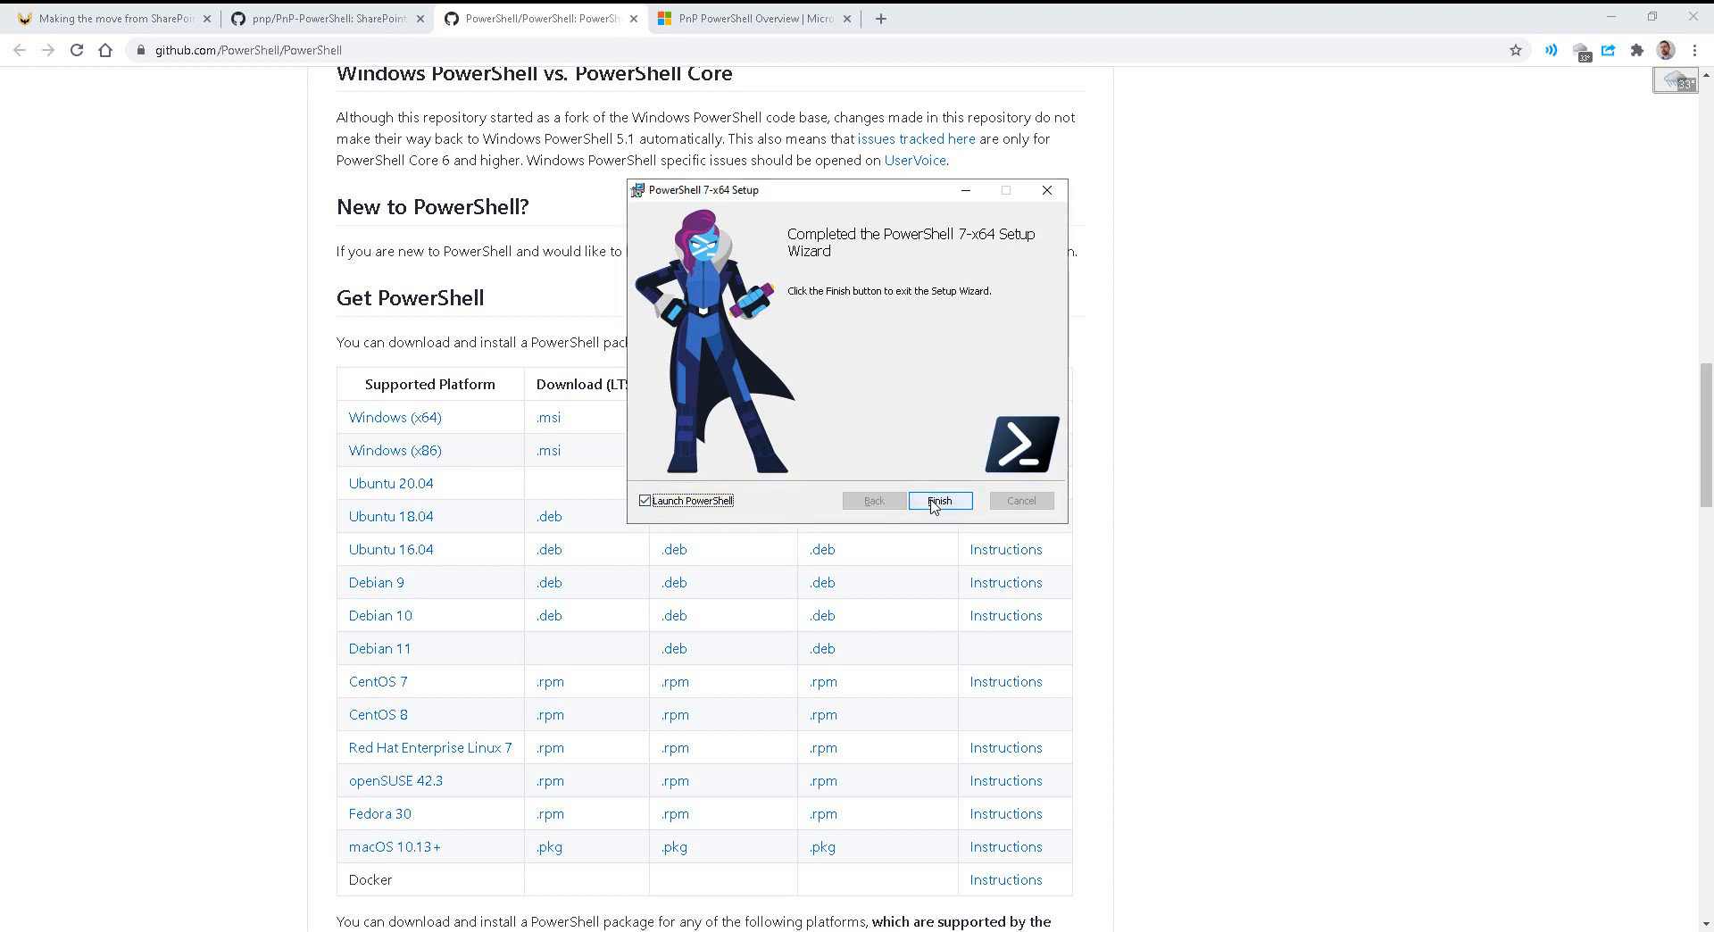
click(938, 501)
text(Install-Module PnP.PowerShell -AllowPrerelease)
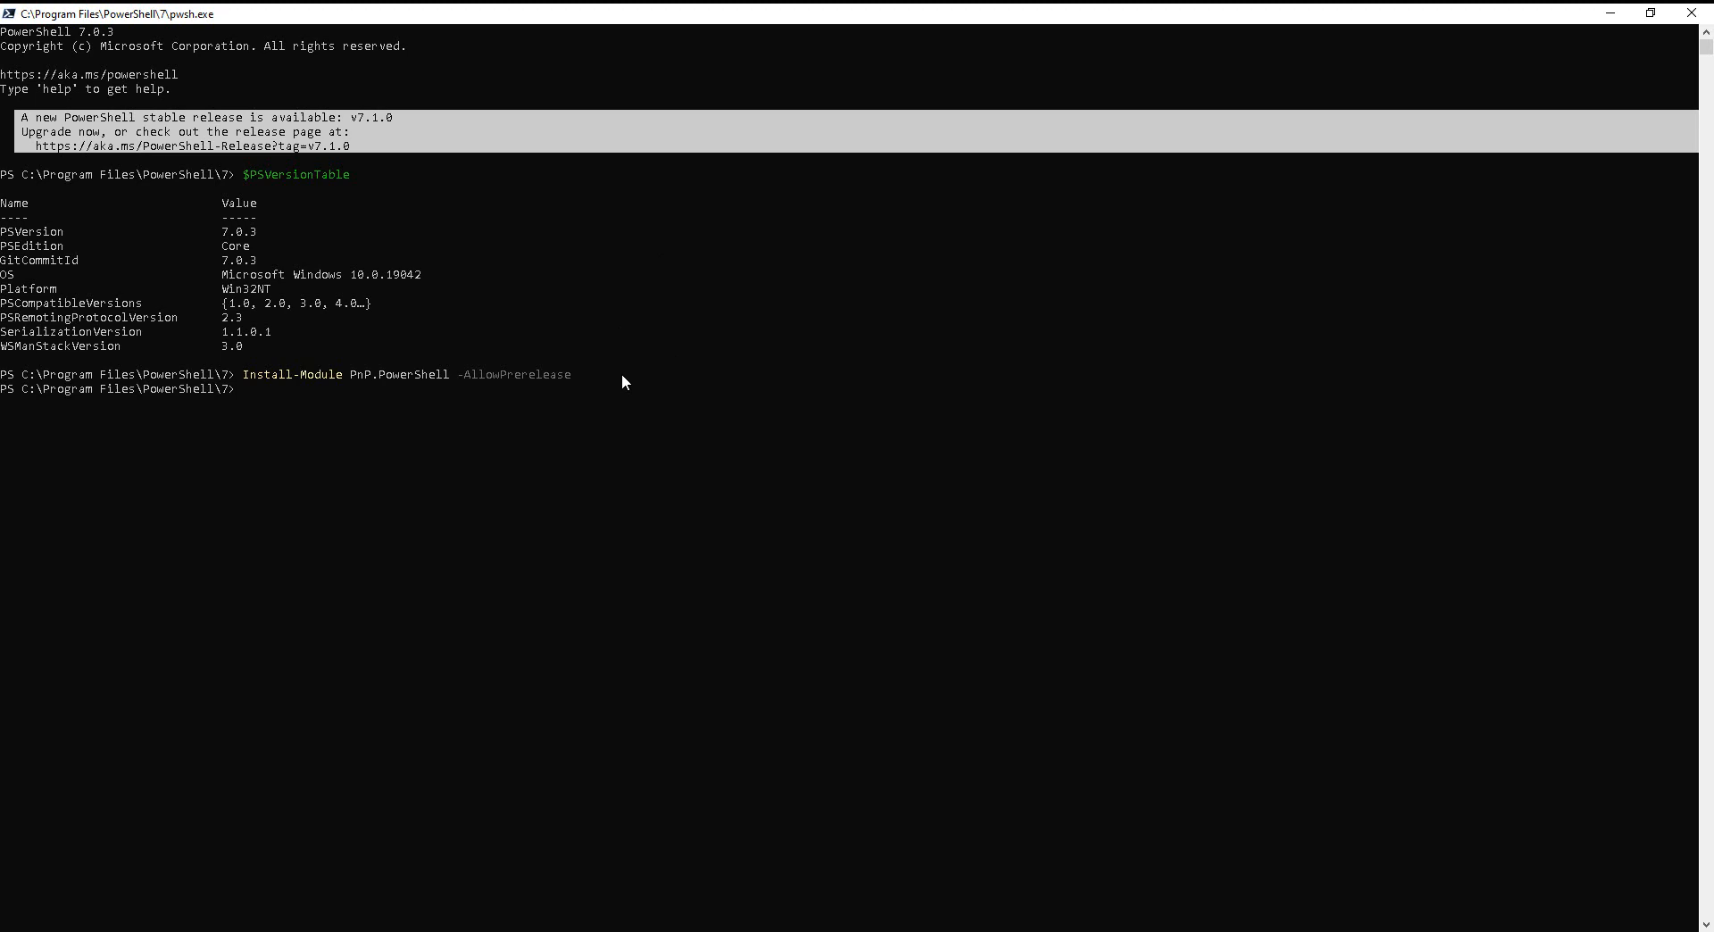
Step: List the available PnP.PowerShell cmdlets with gcm * in PowerShell 7
text(gcm *)
text(Register-PnPManagementShellAccess)
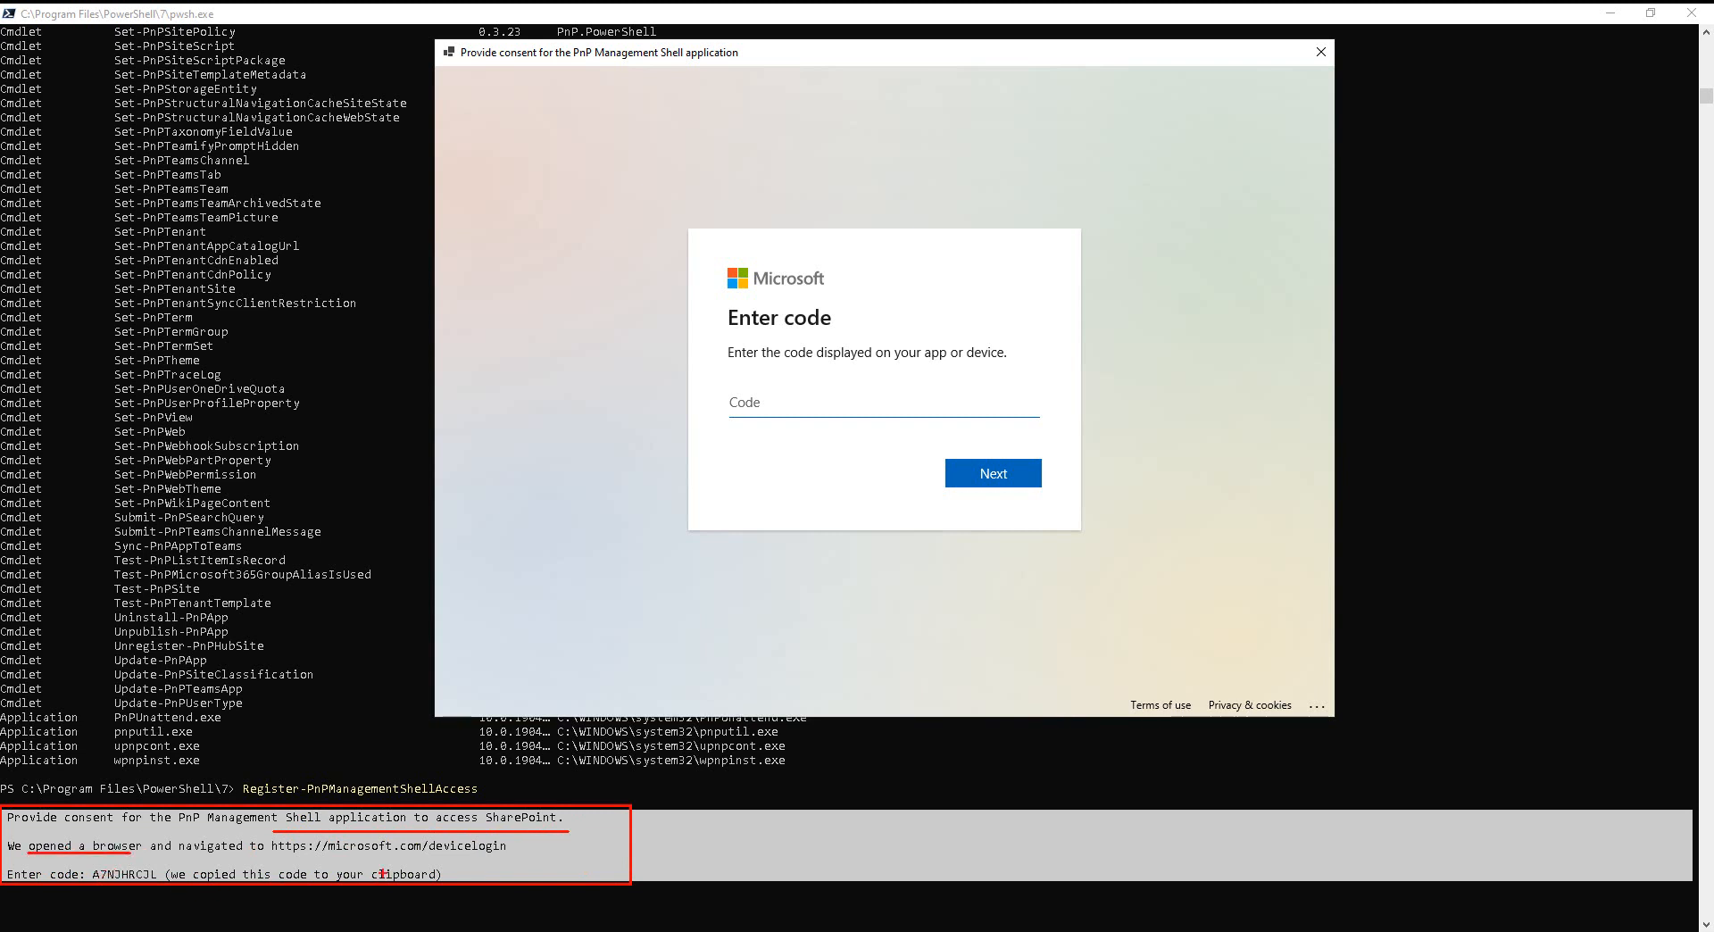
mouse_move(642, 805)
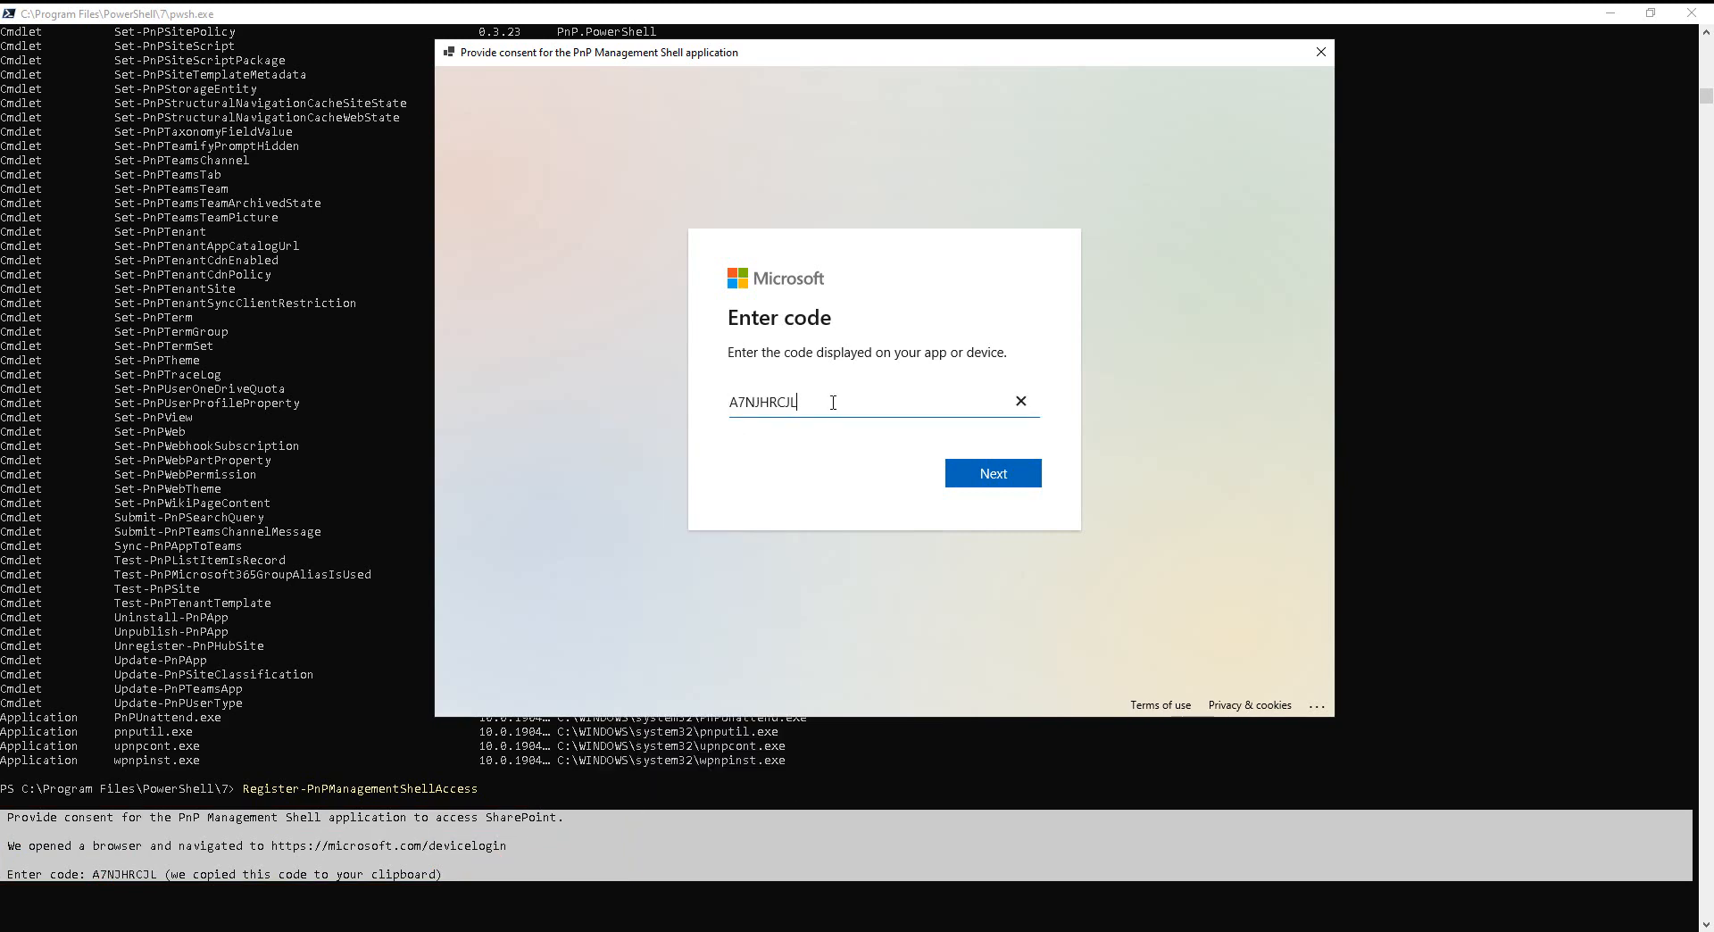
Step: Submit the pasted device login code on the PnP Management Shell consent page
click(992, 472)
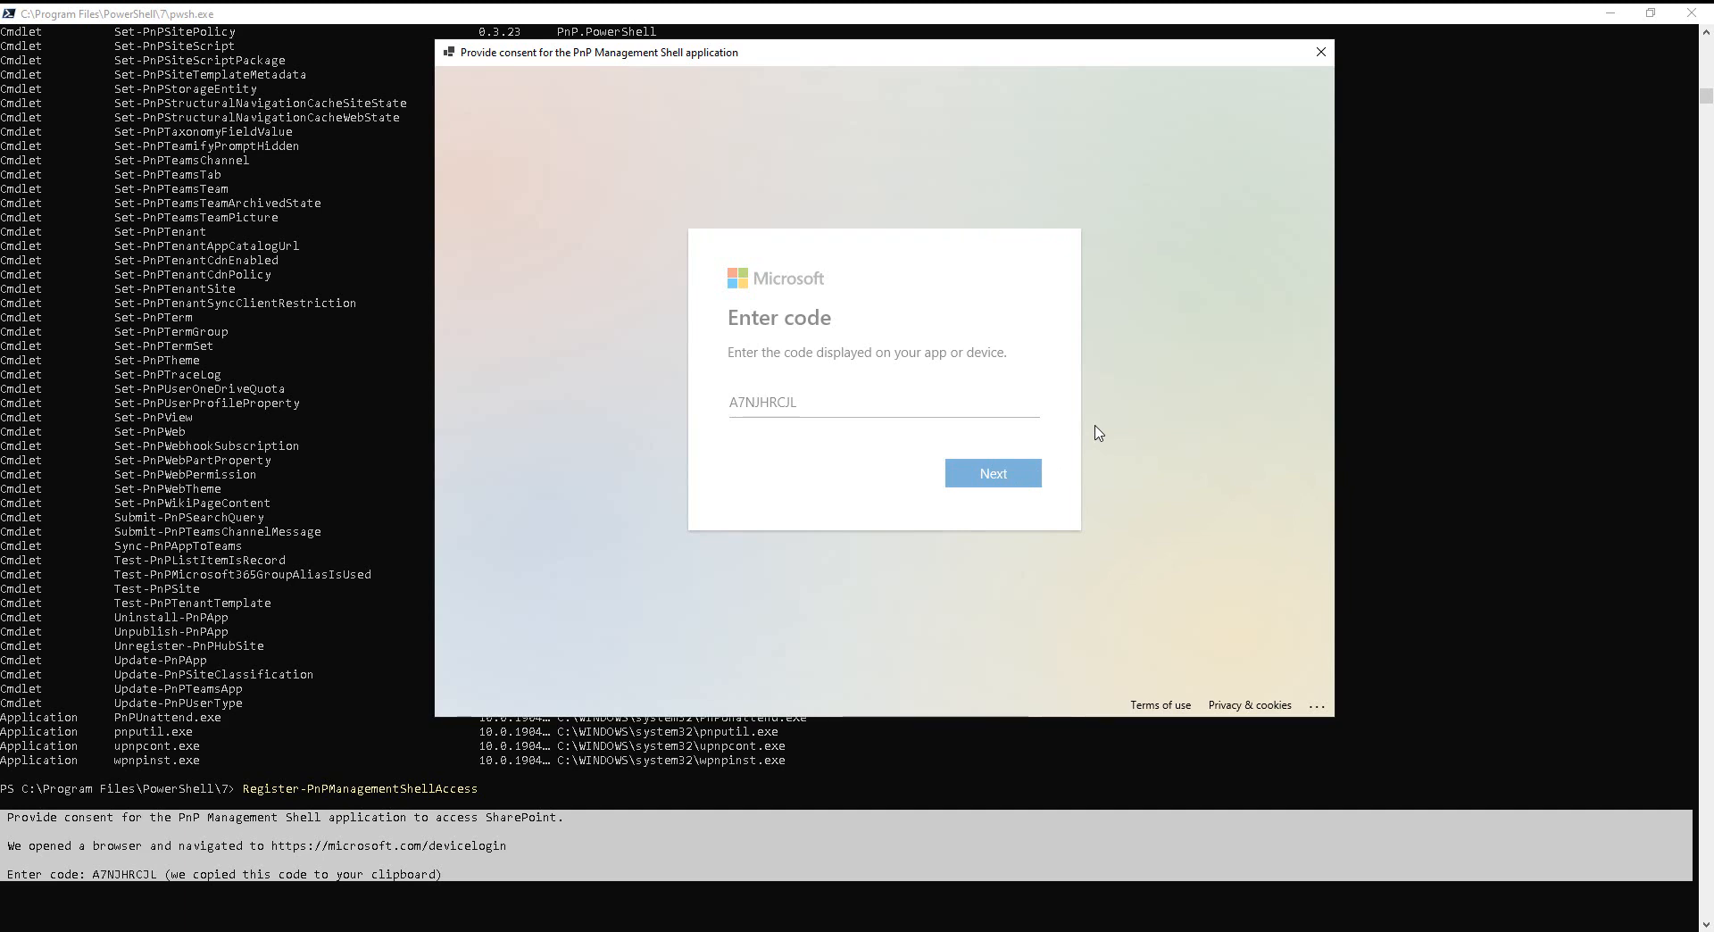
click(991, 473)
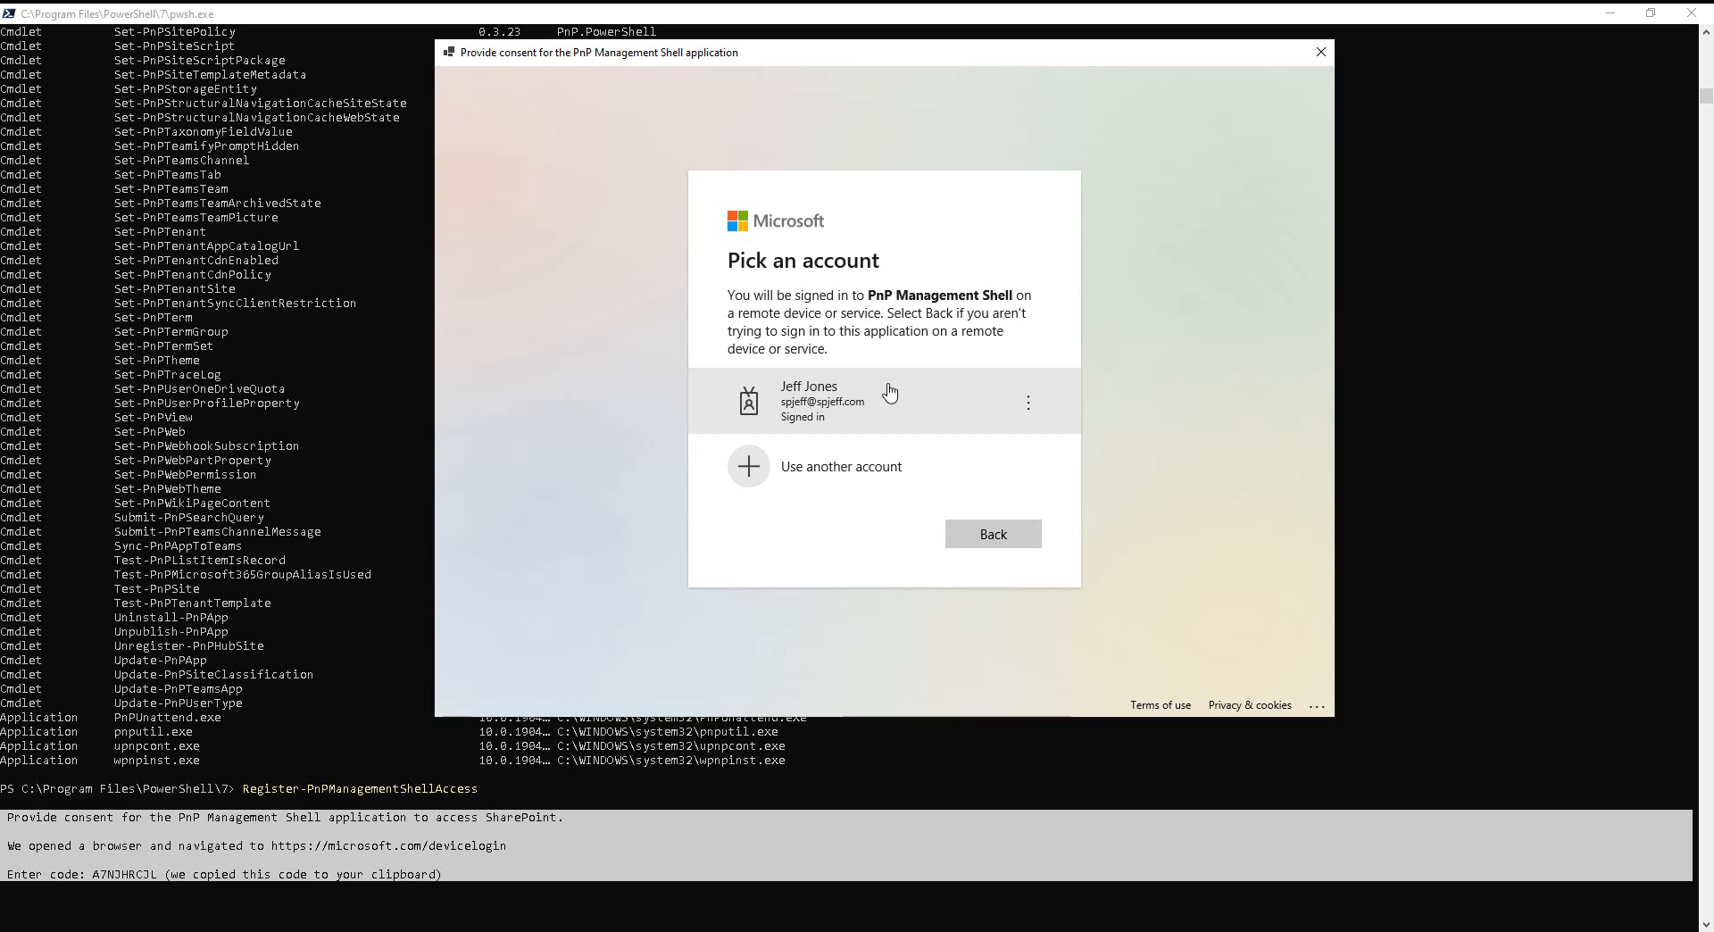
click(822, 401)
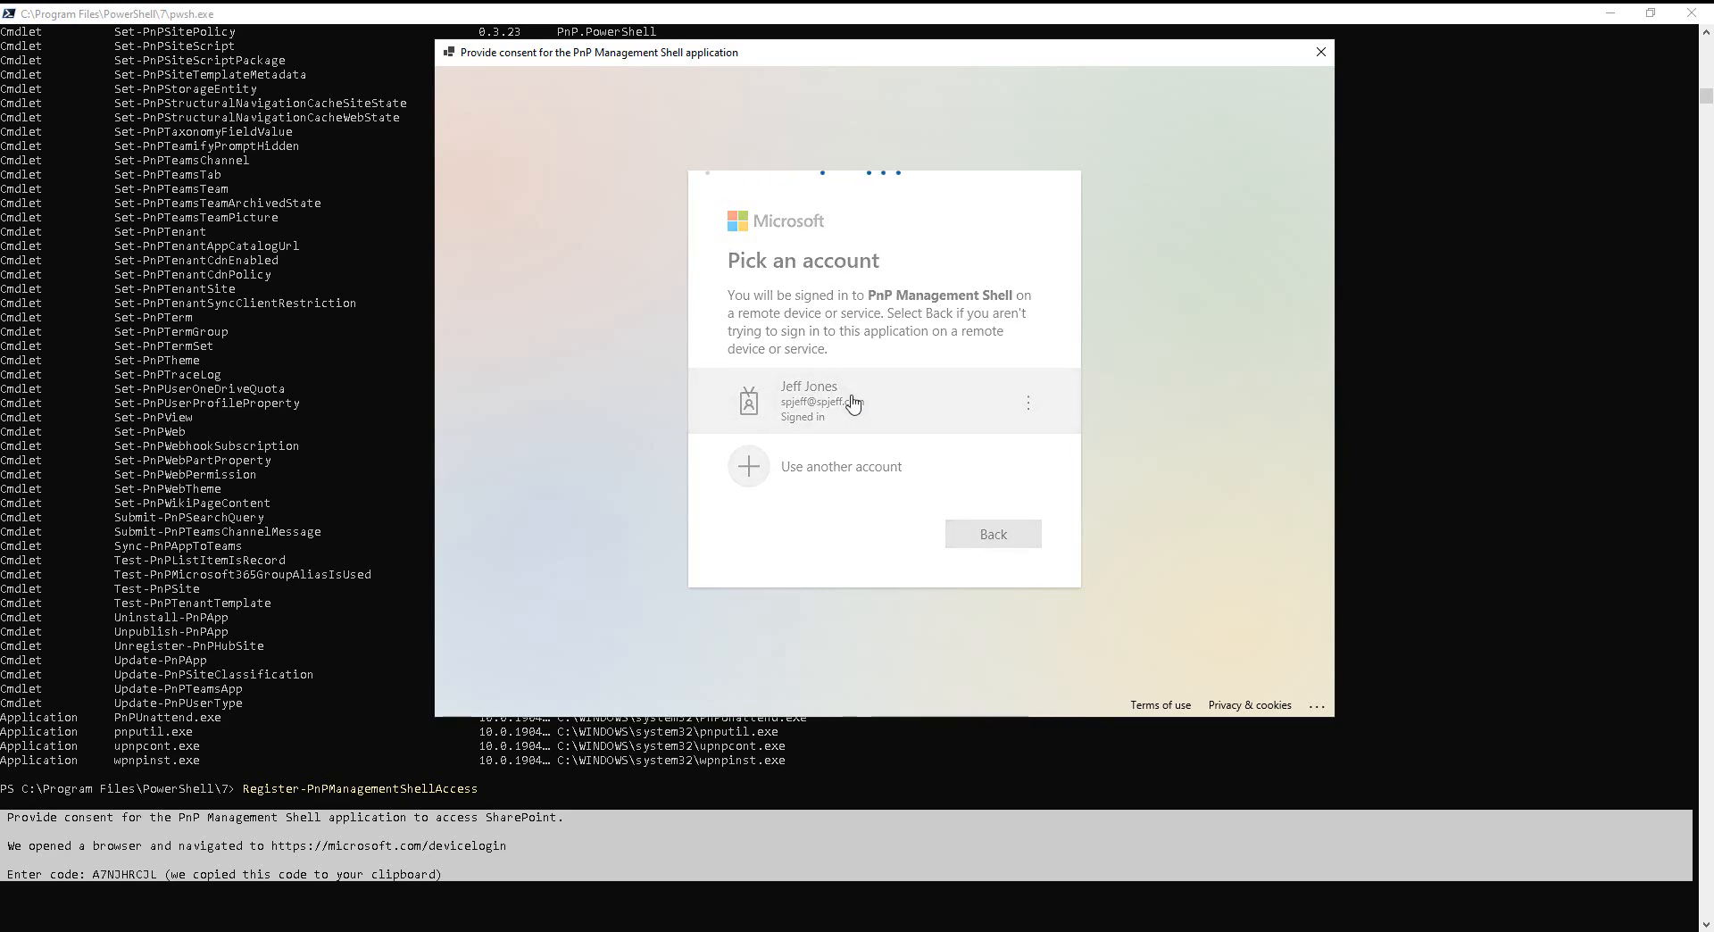
click(808, 400)
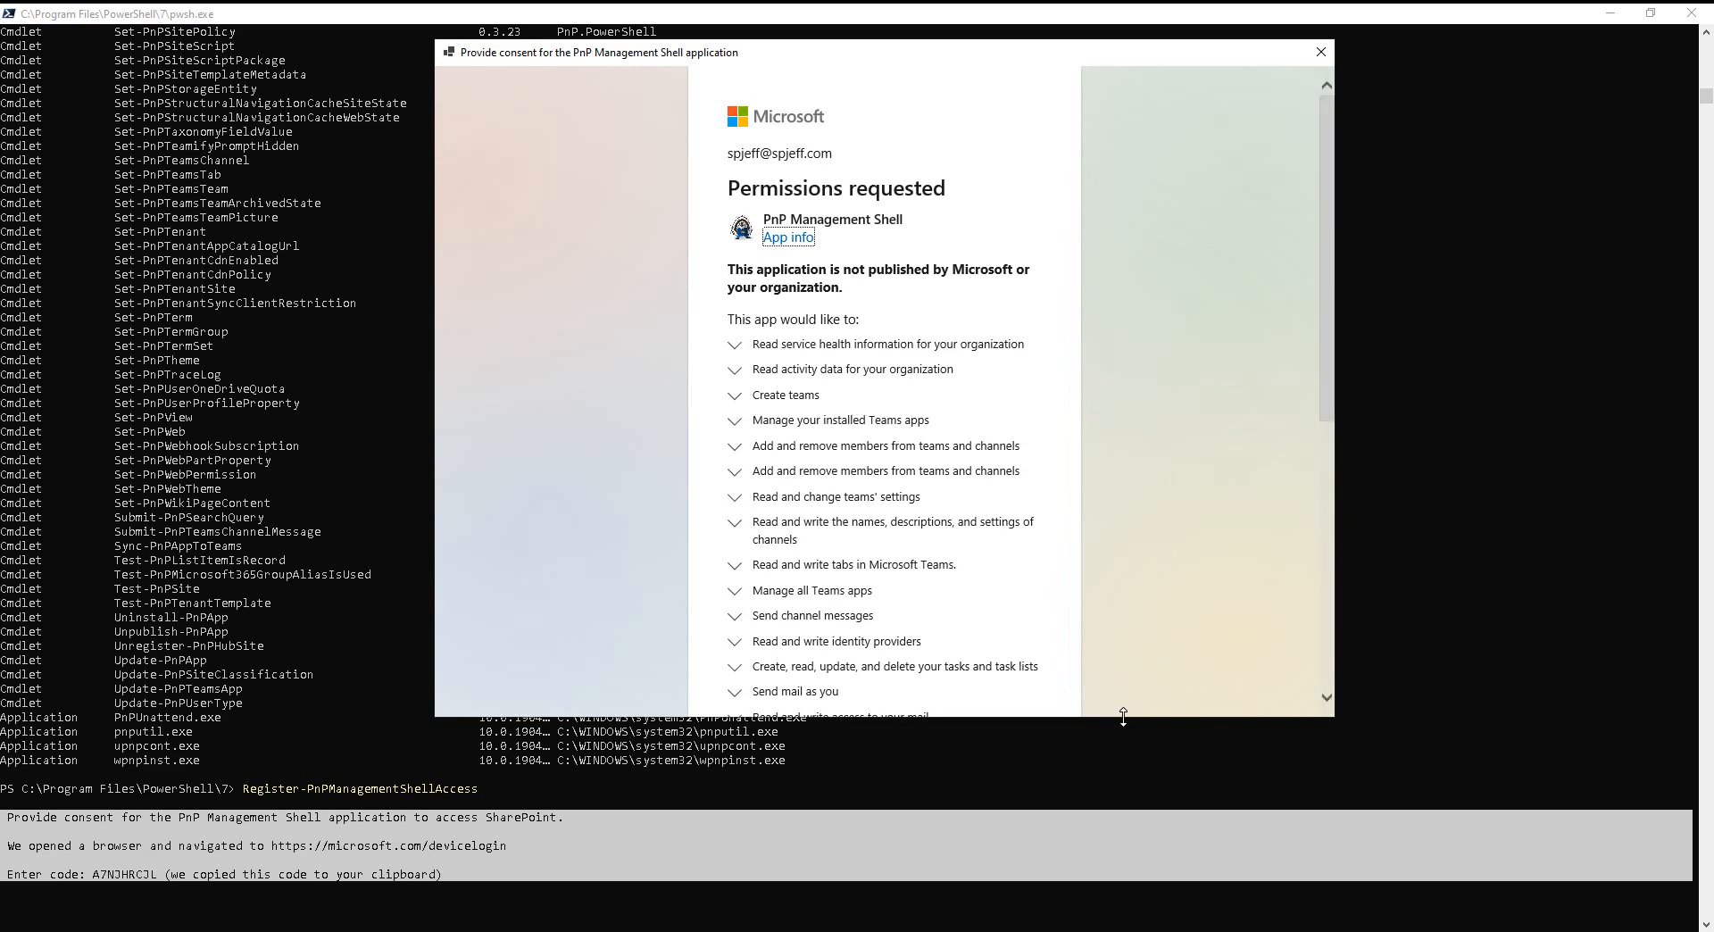
scroll(down, 3)
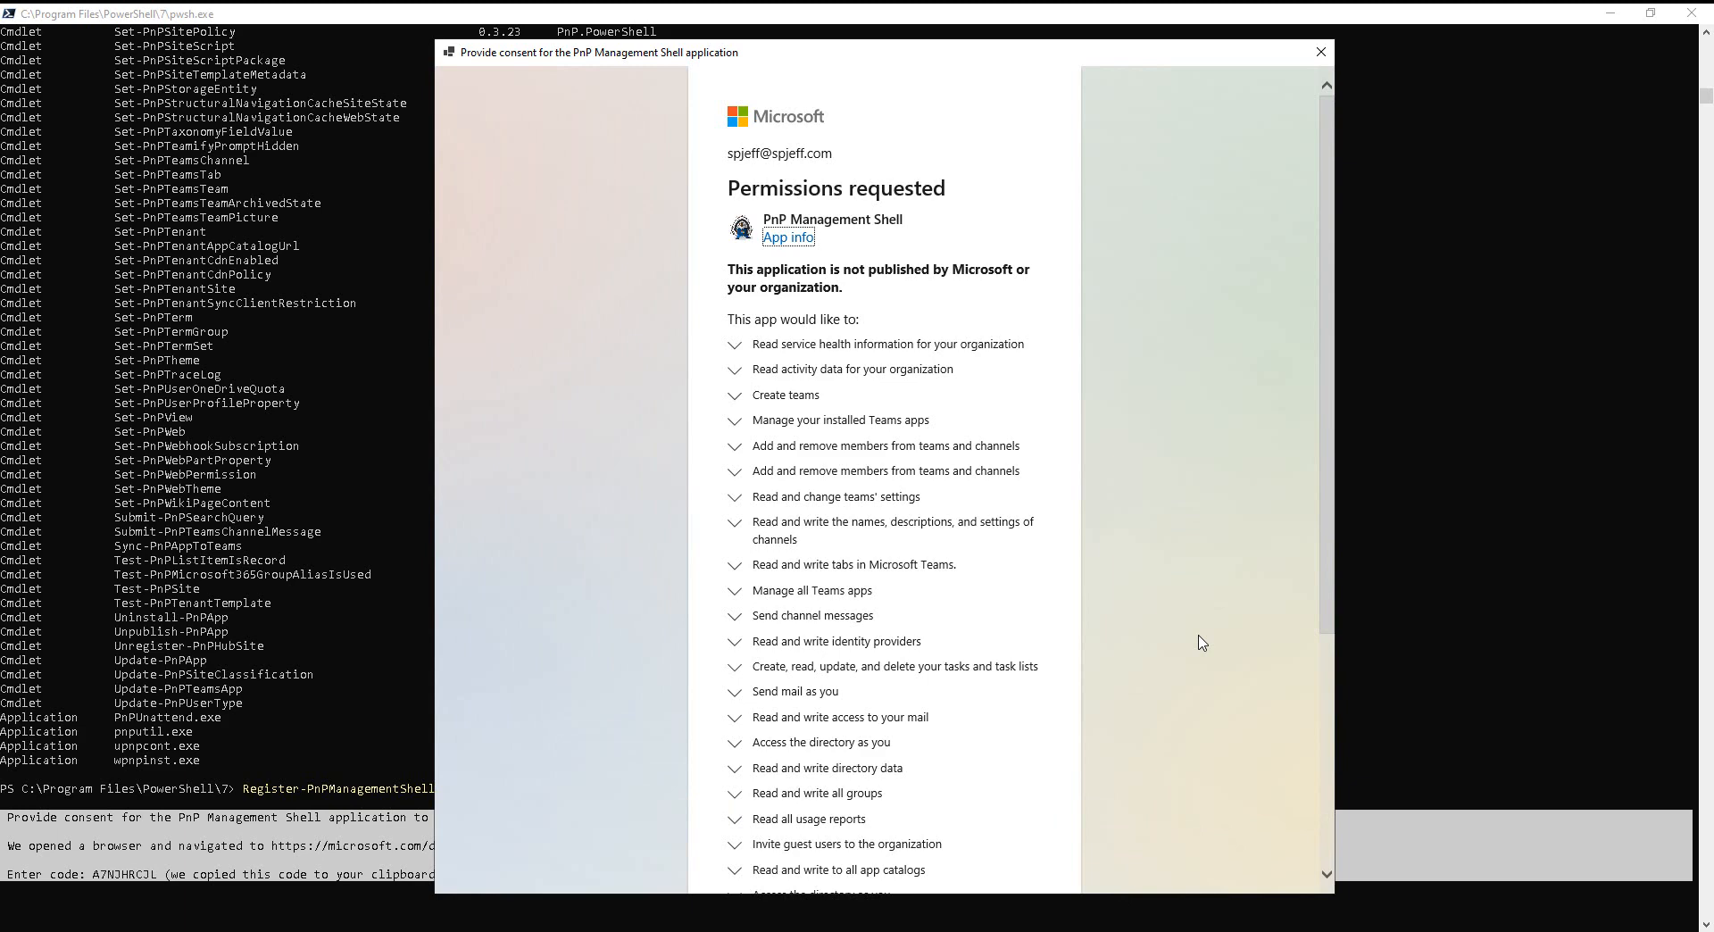
scroll(down, 3)
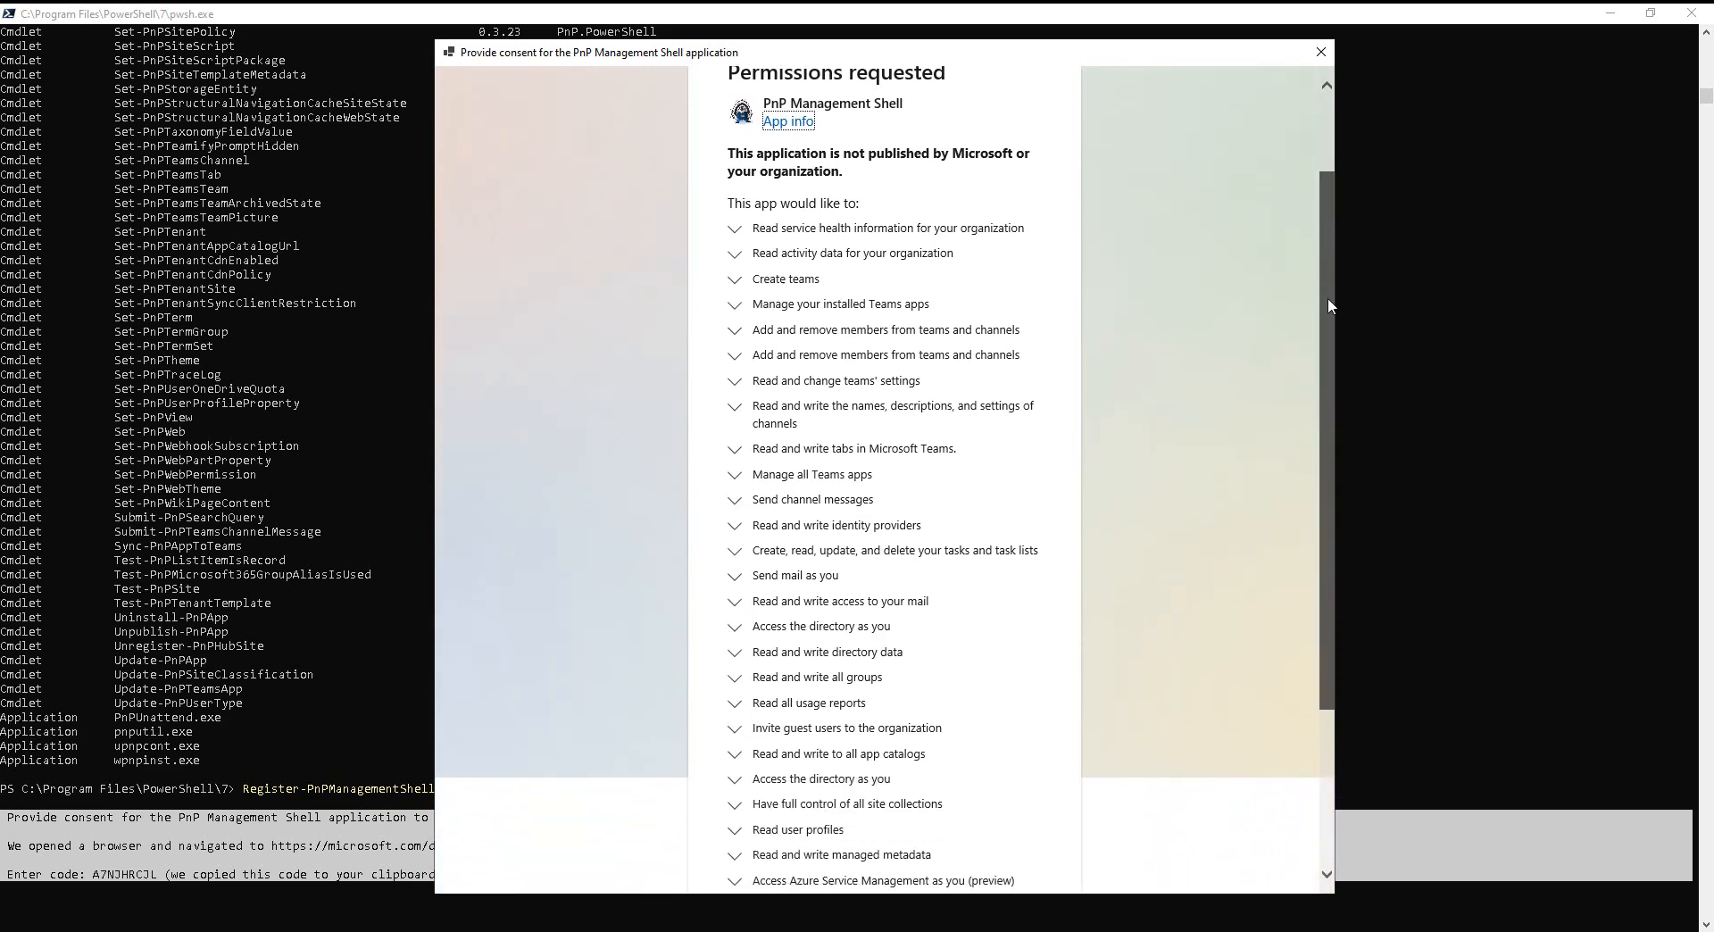
scroll(down, 3)
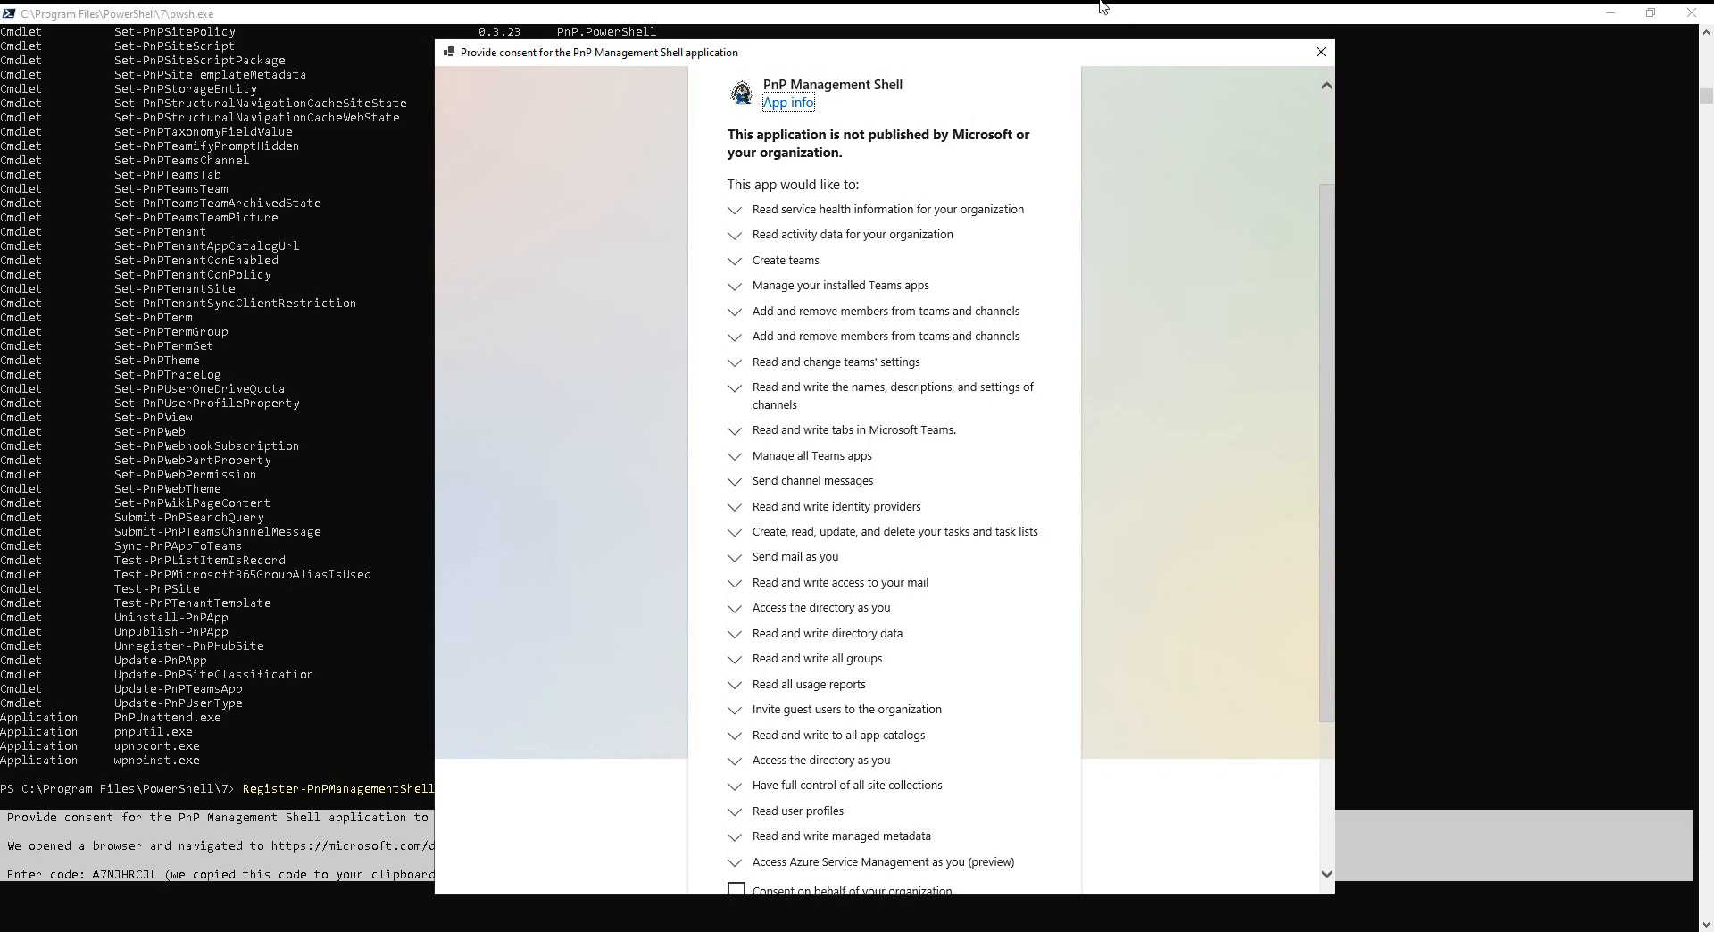
mouse_move(1004, 625)
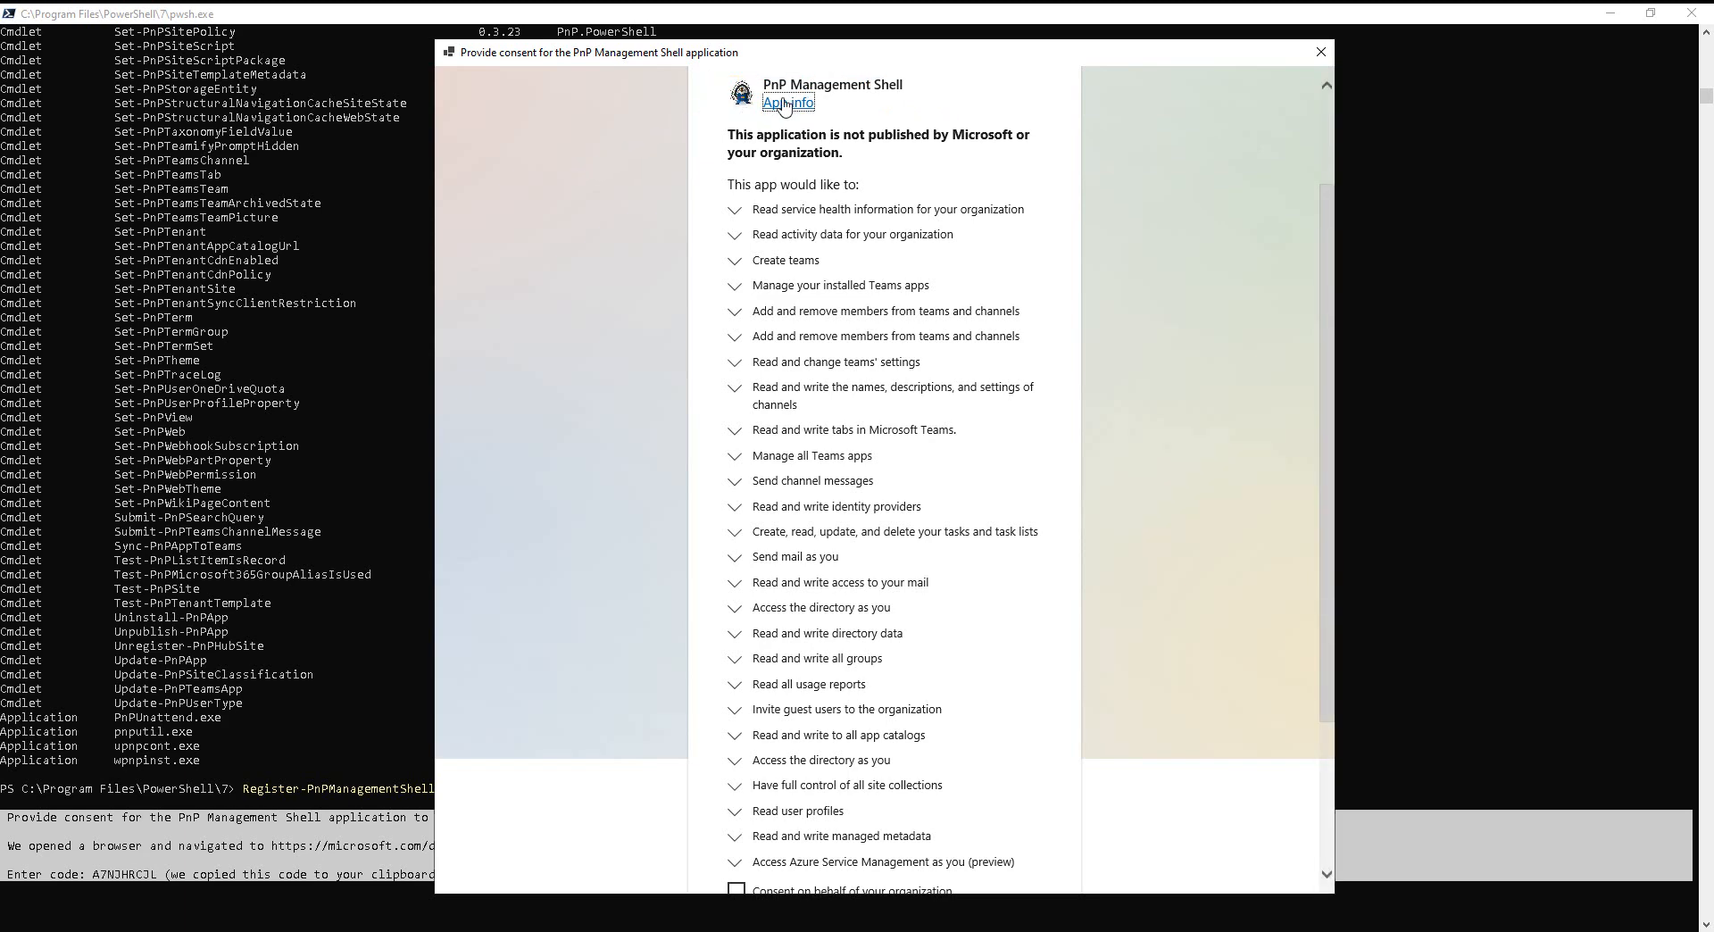
click(788, 102)
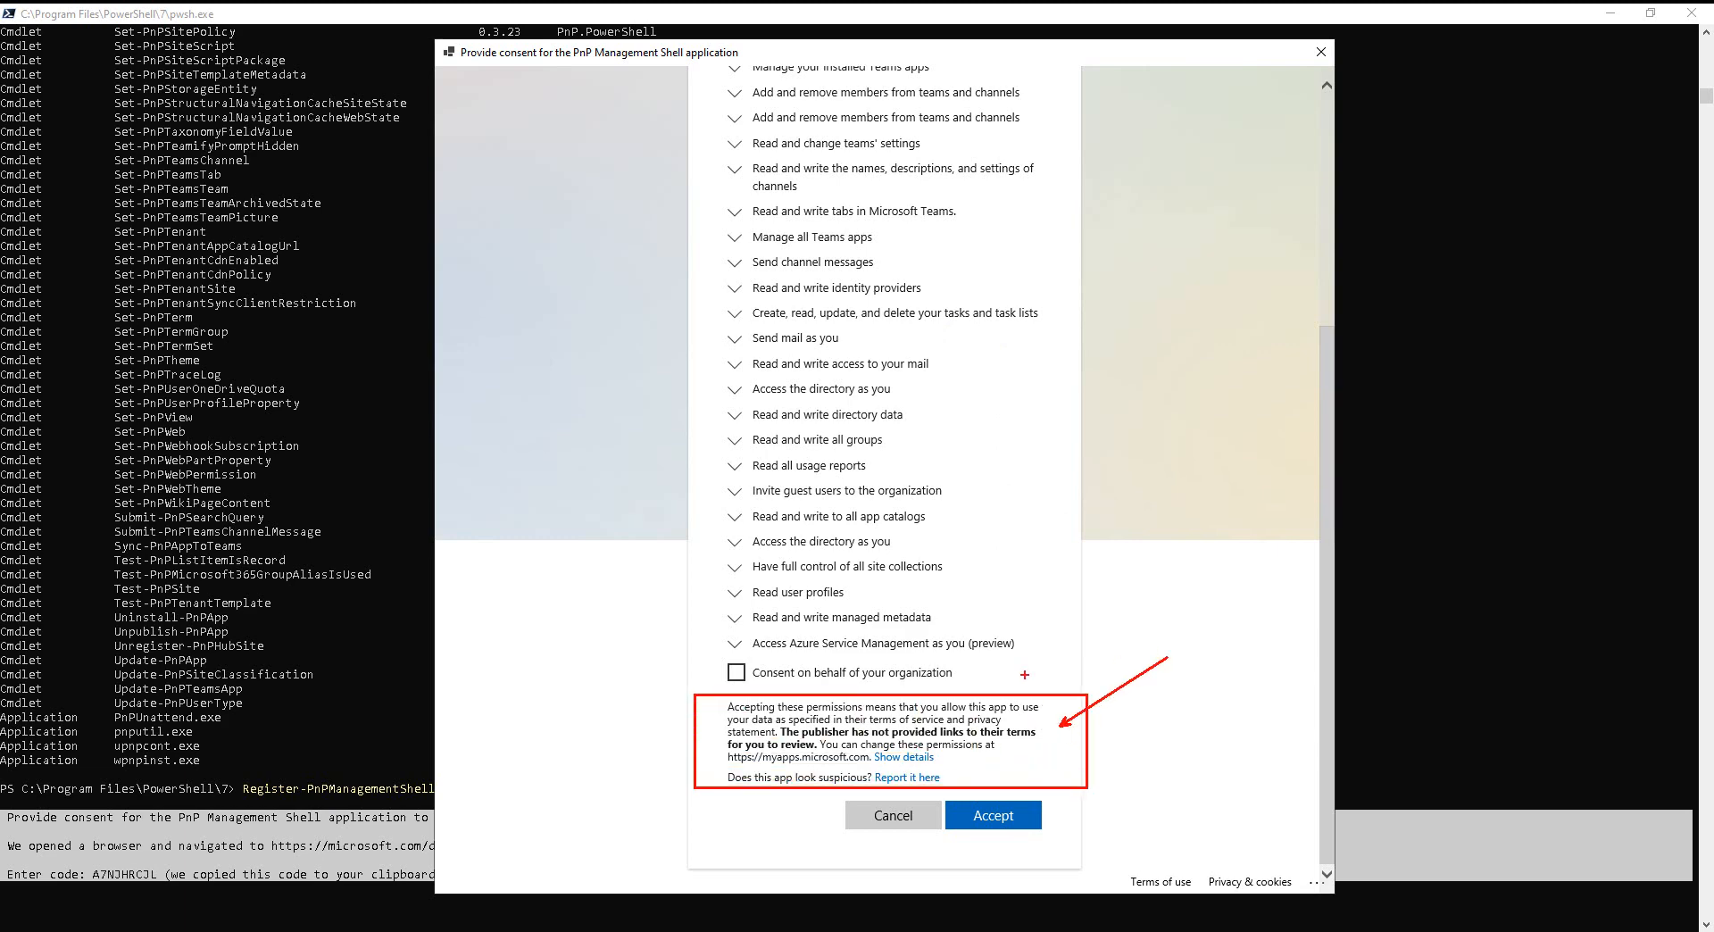
mouse_move(982, 693)
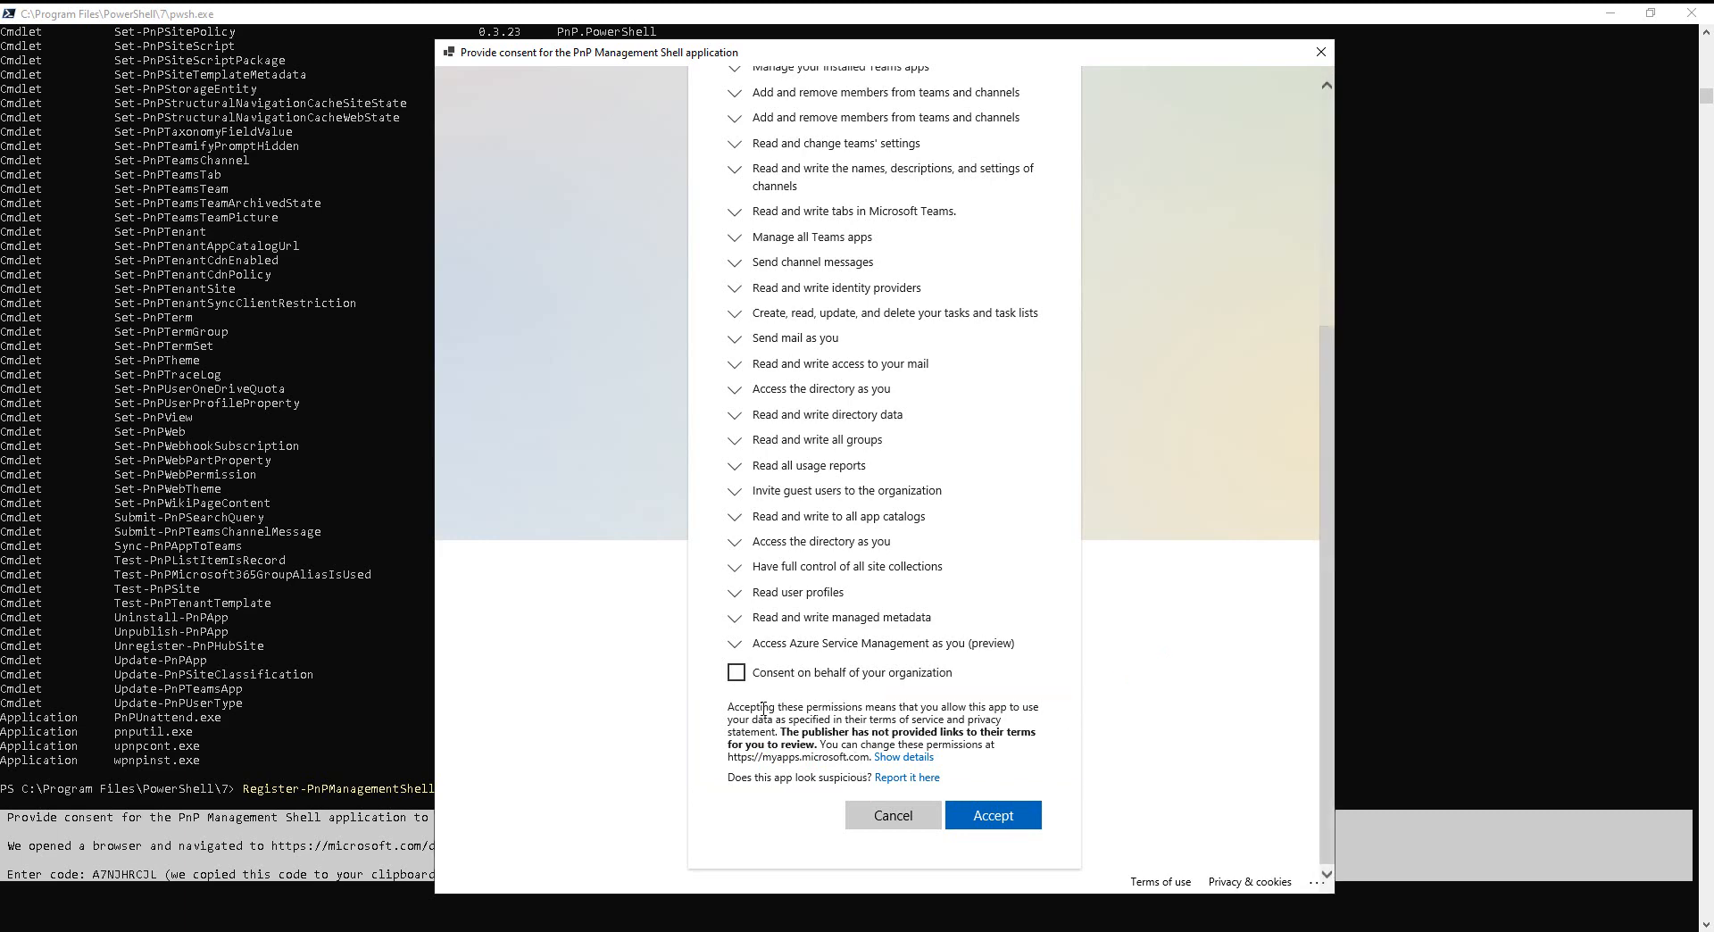
Step: Consent on behalf of the organization and accept the PnP Management Shell permissions
click(737, 672)
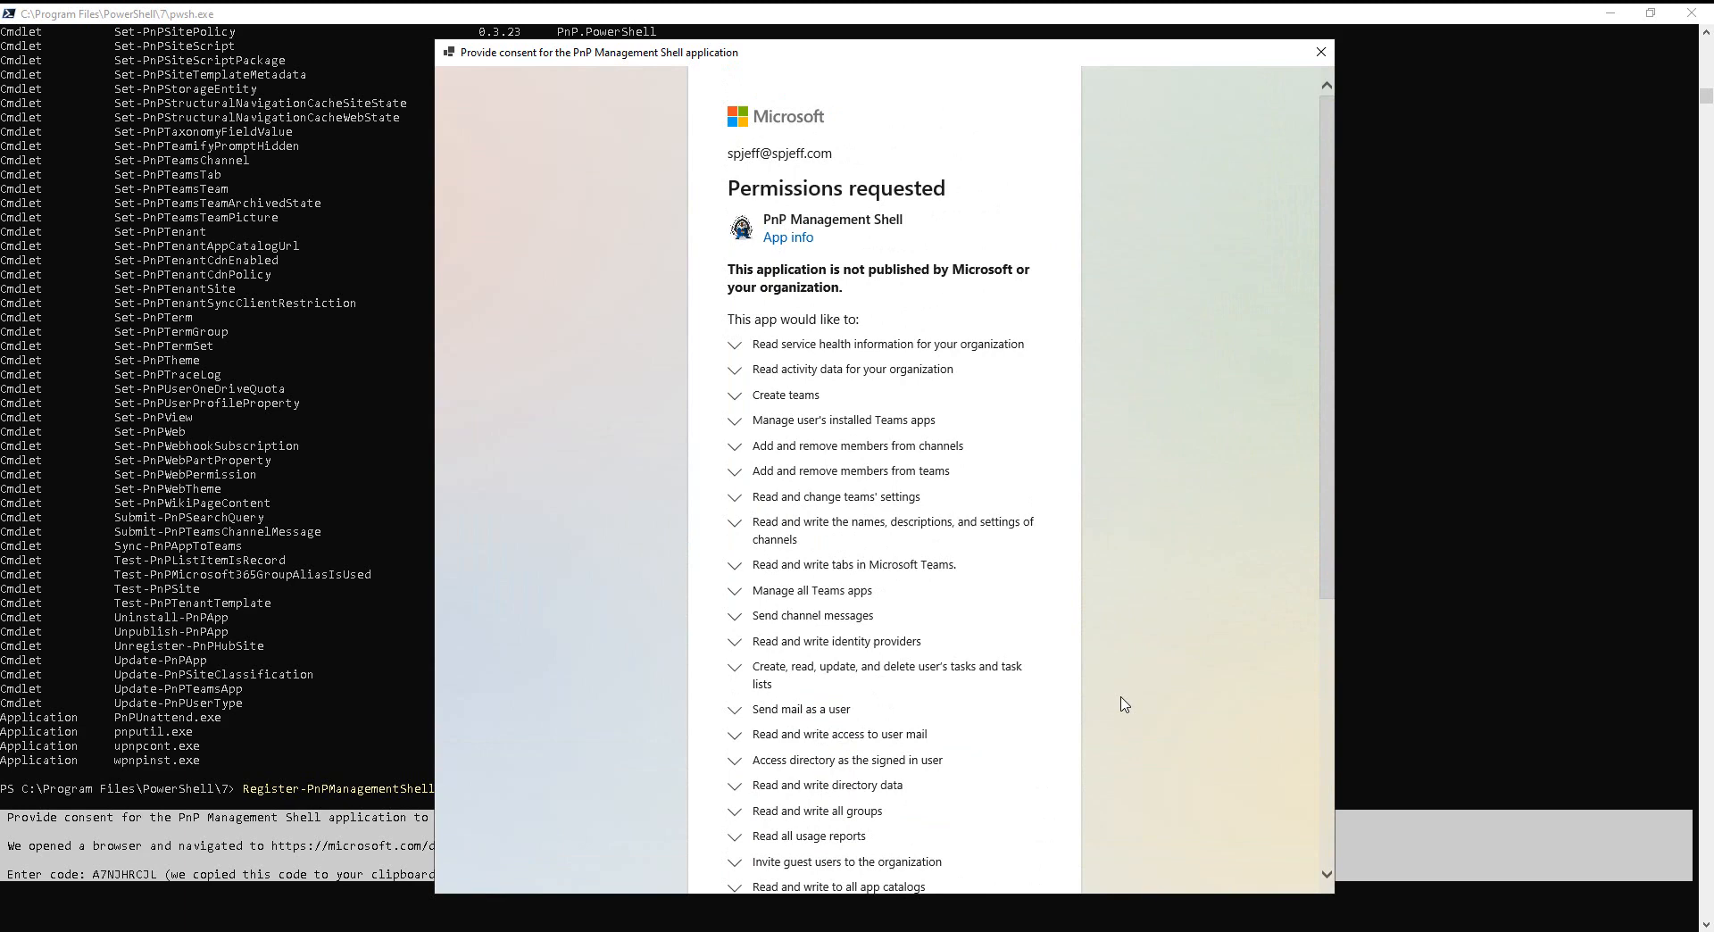
mouse_move(1124, 687)
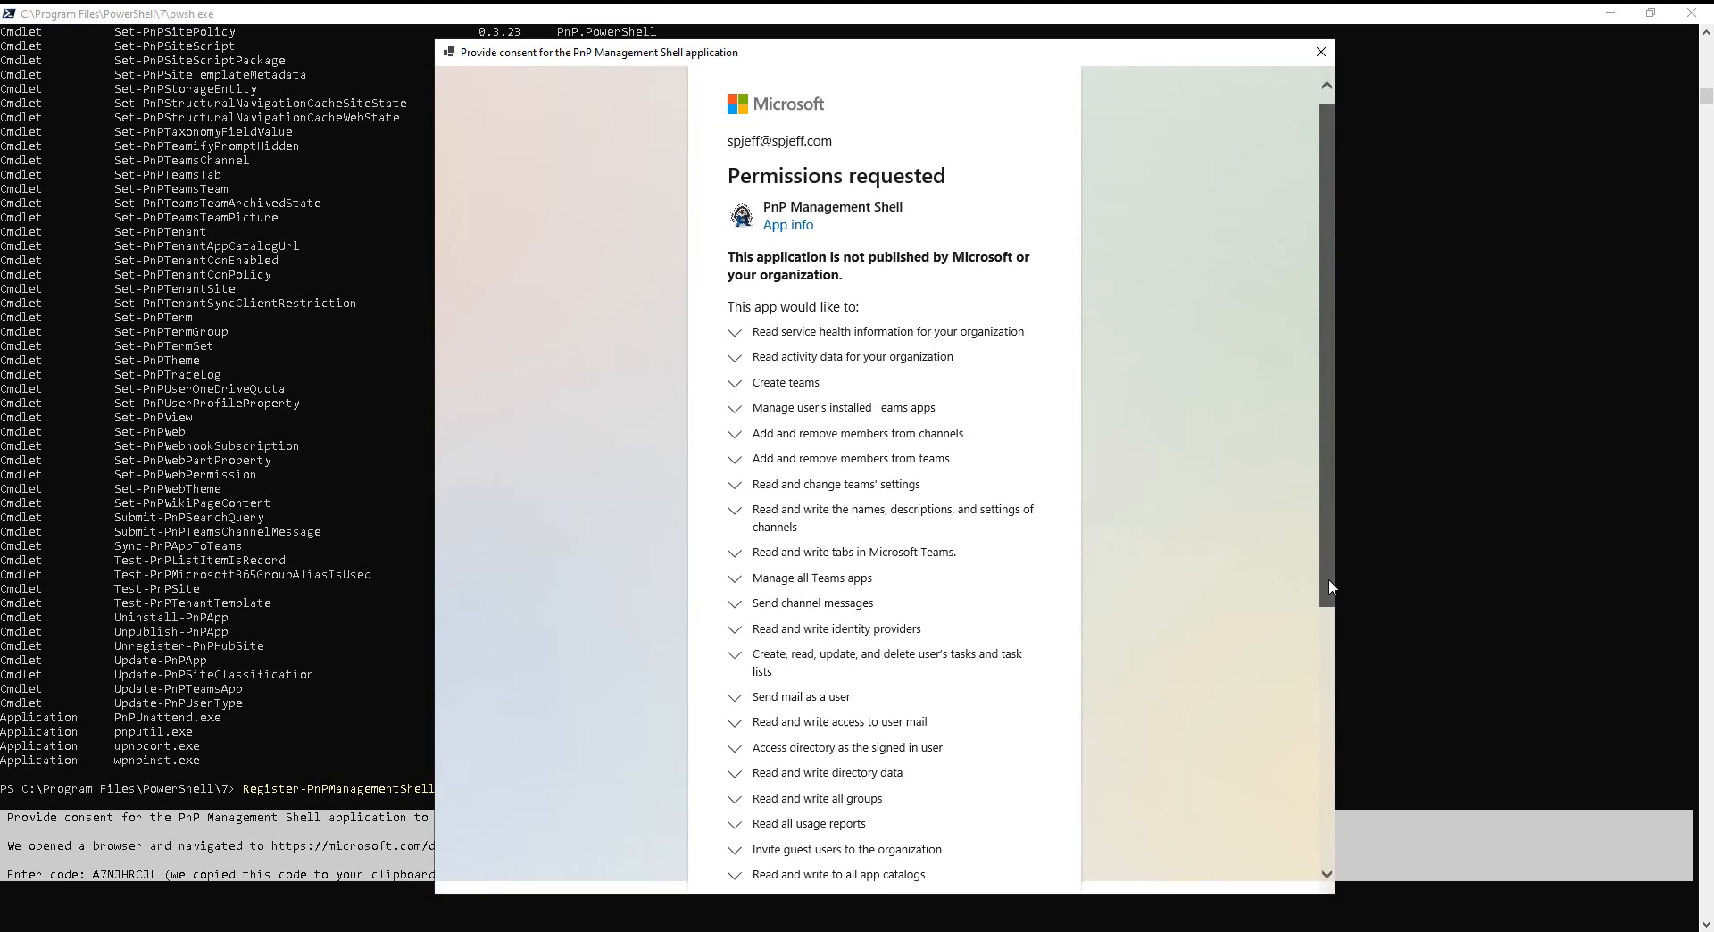
scroll(down, 3)
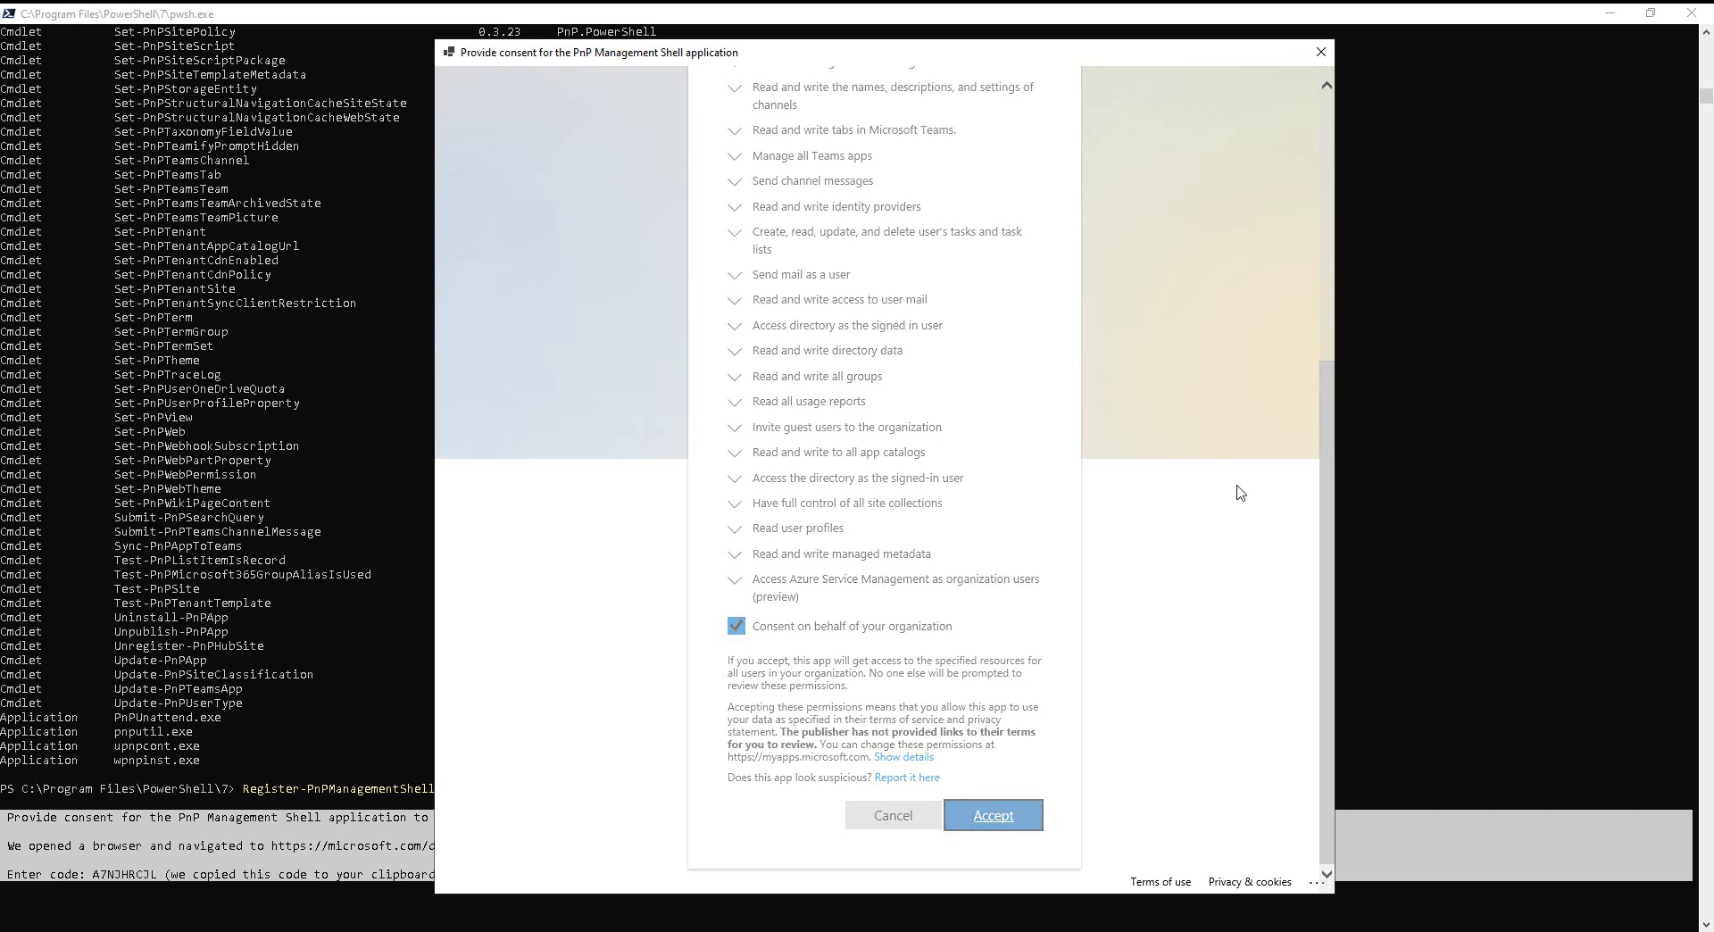
click(992, 815)
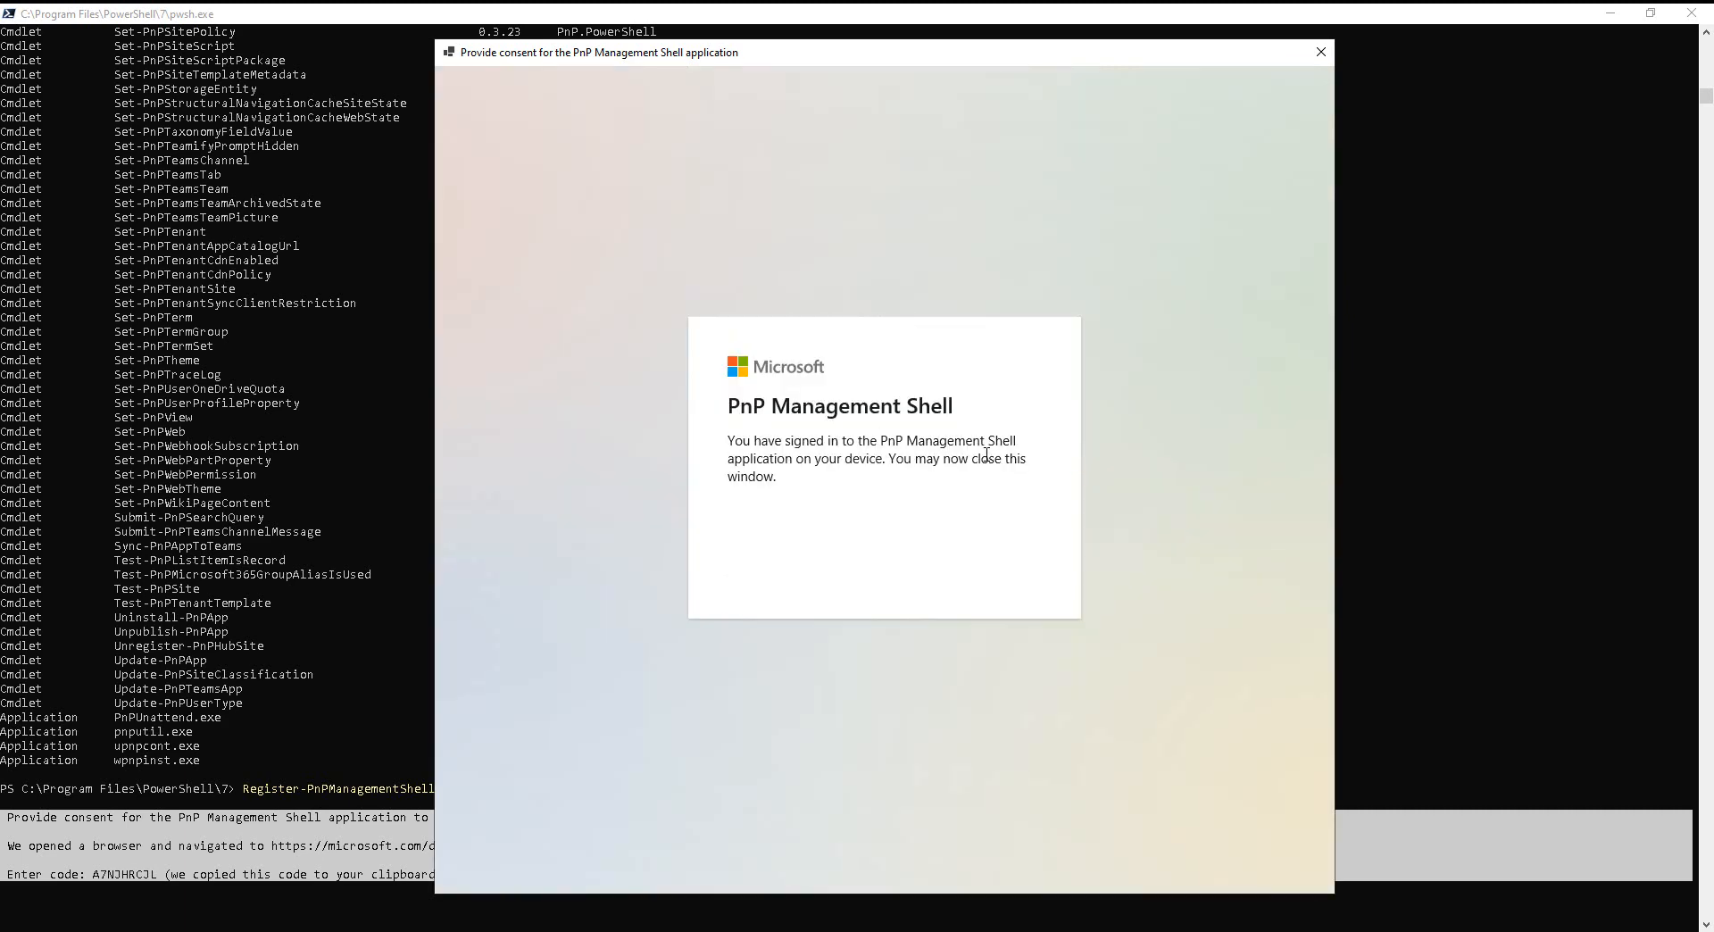
Step: Close the consent window, Connect-PnPOnline to the SharePoint admin site, and run Get-PnPTenant
click(1321, 51)
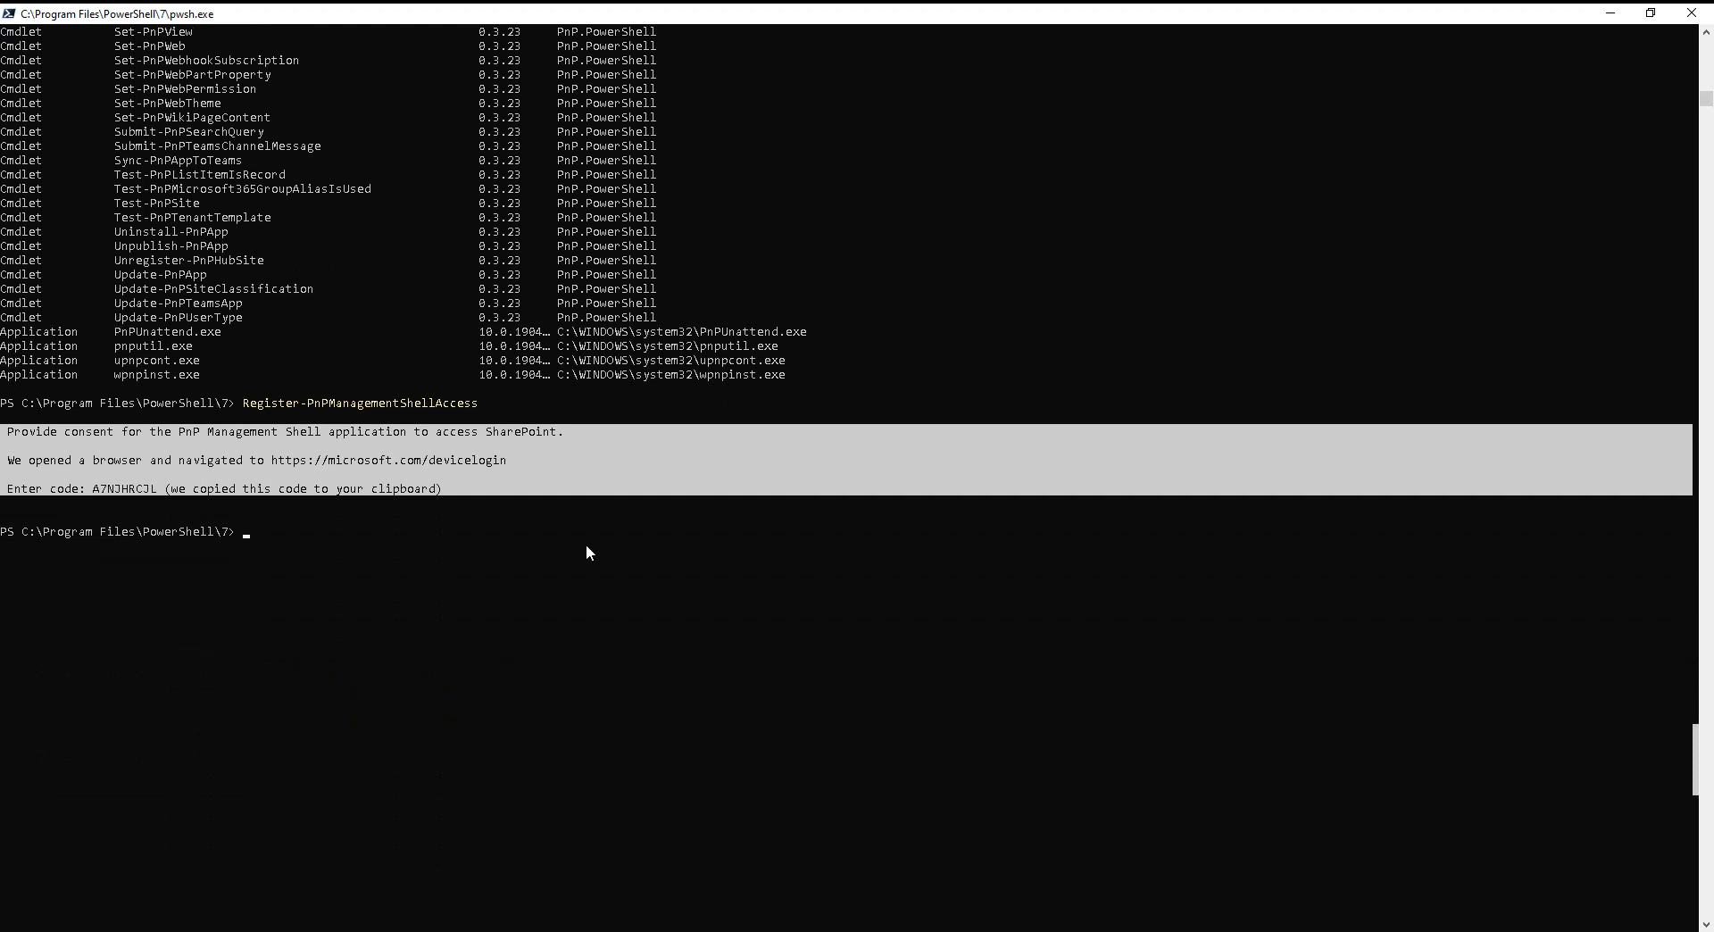
text(connect-pnp)
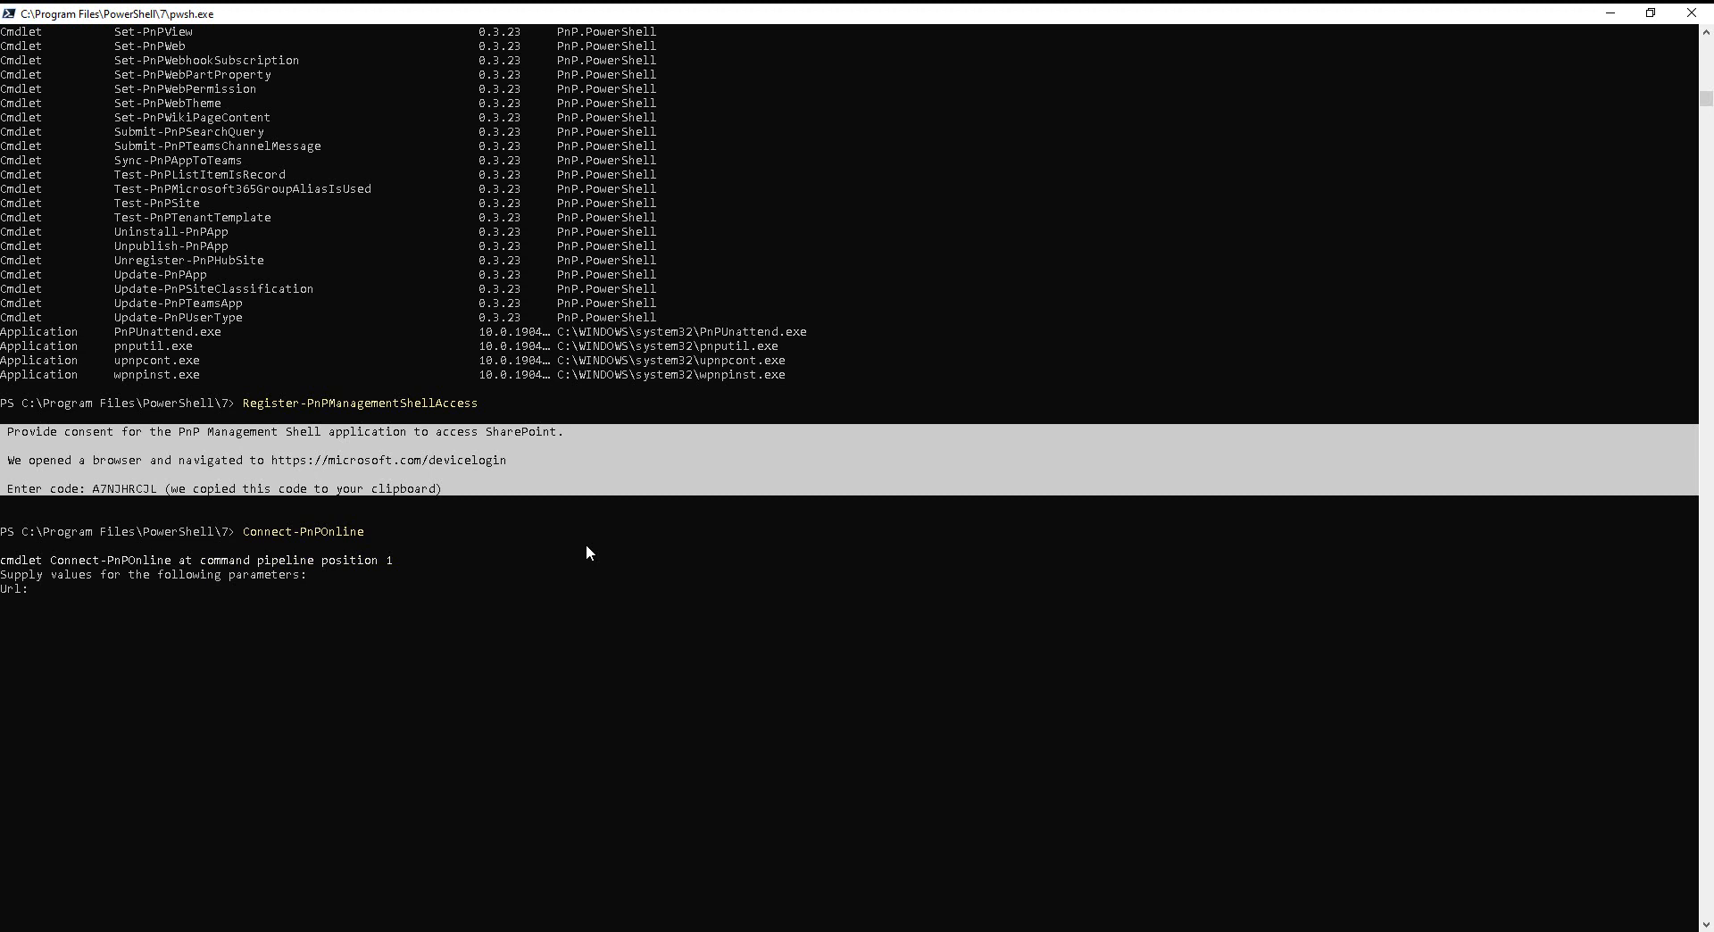
text(https://s[pjeff-admin.sharepoint.com)
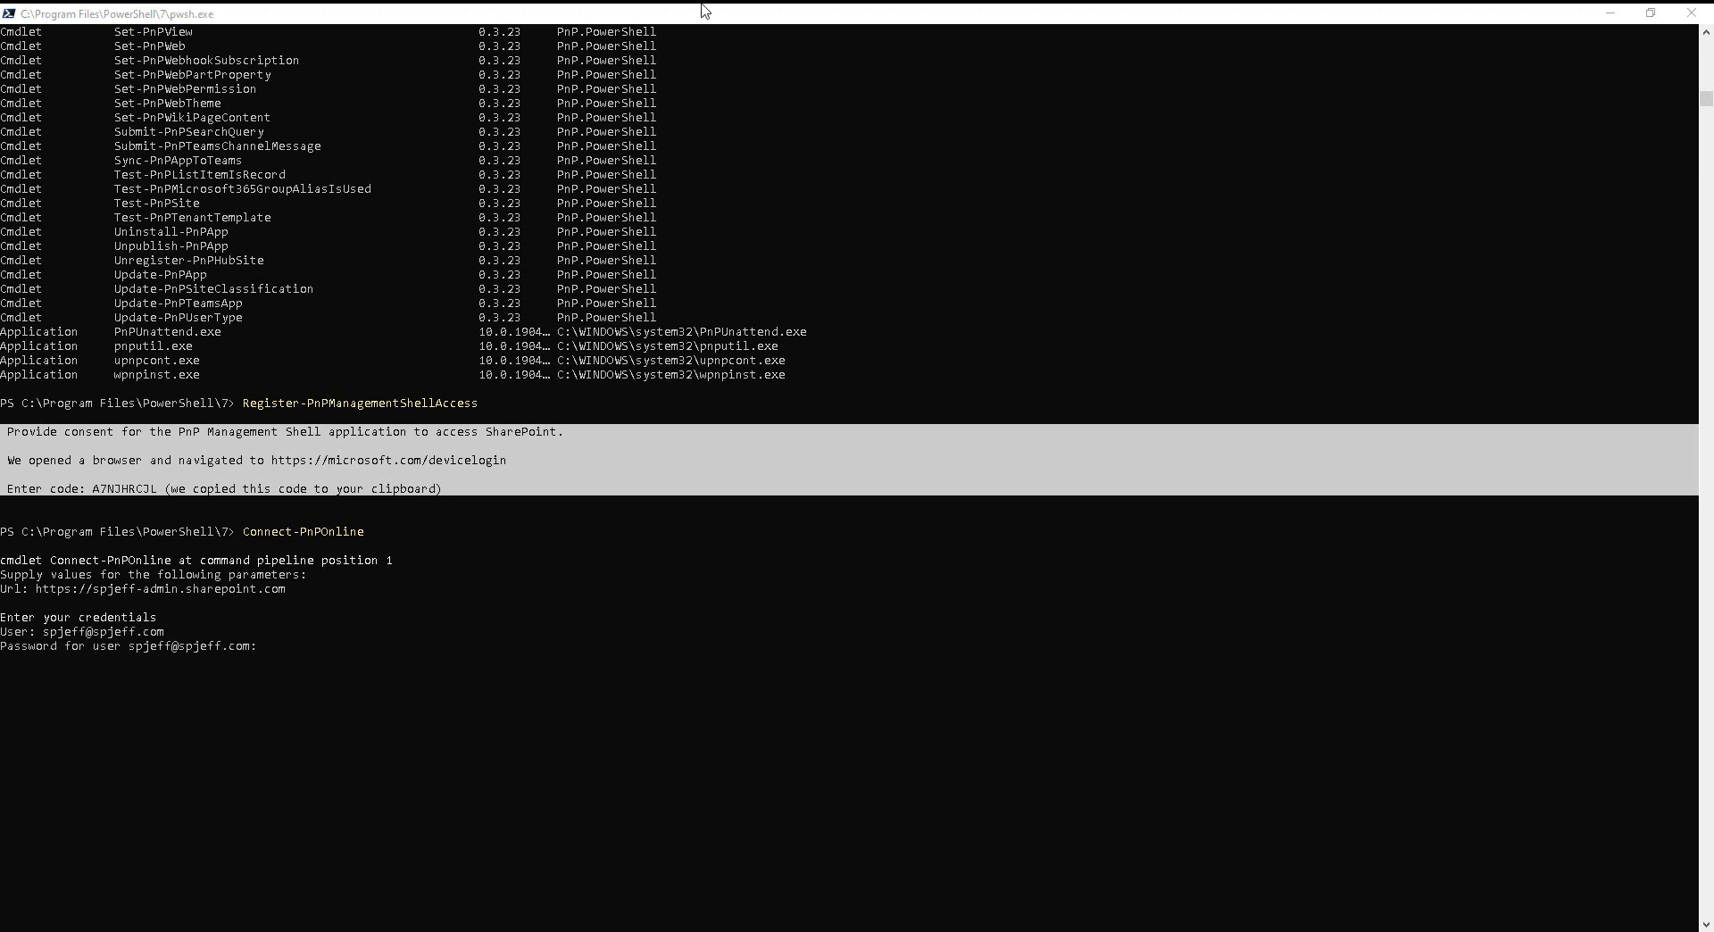
text(********************)
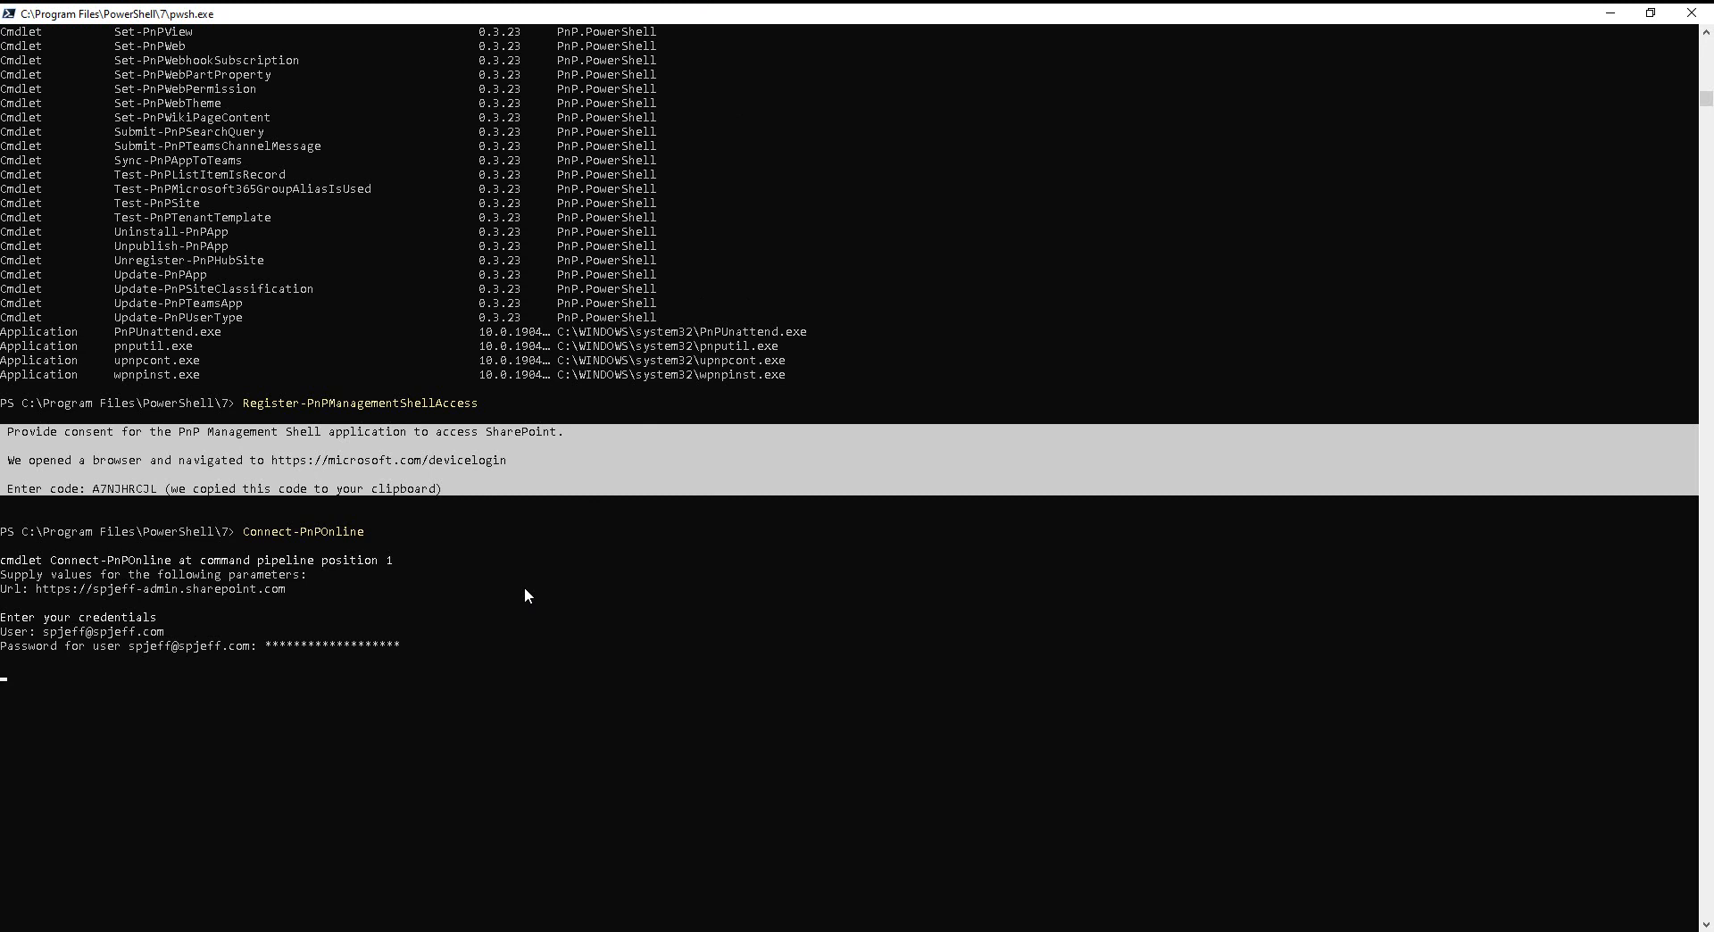
text(get-pnp)
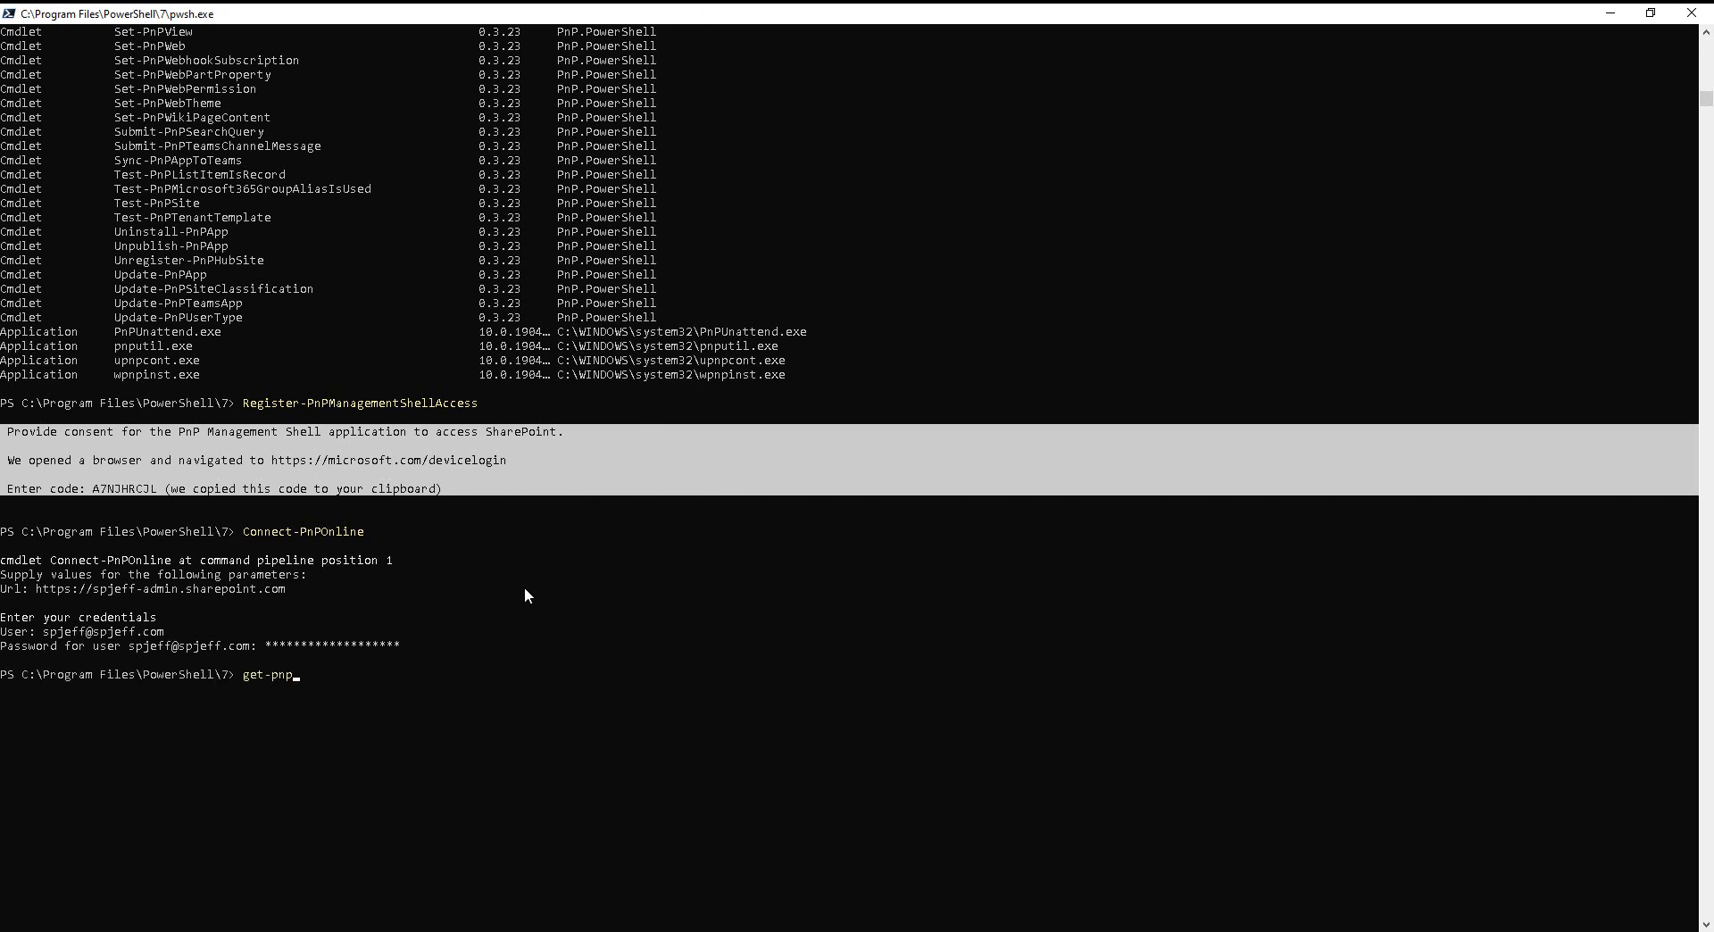
text(Get-PnPTenantSite |ft)
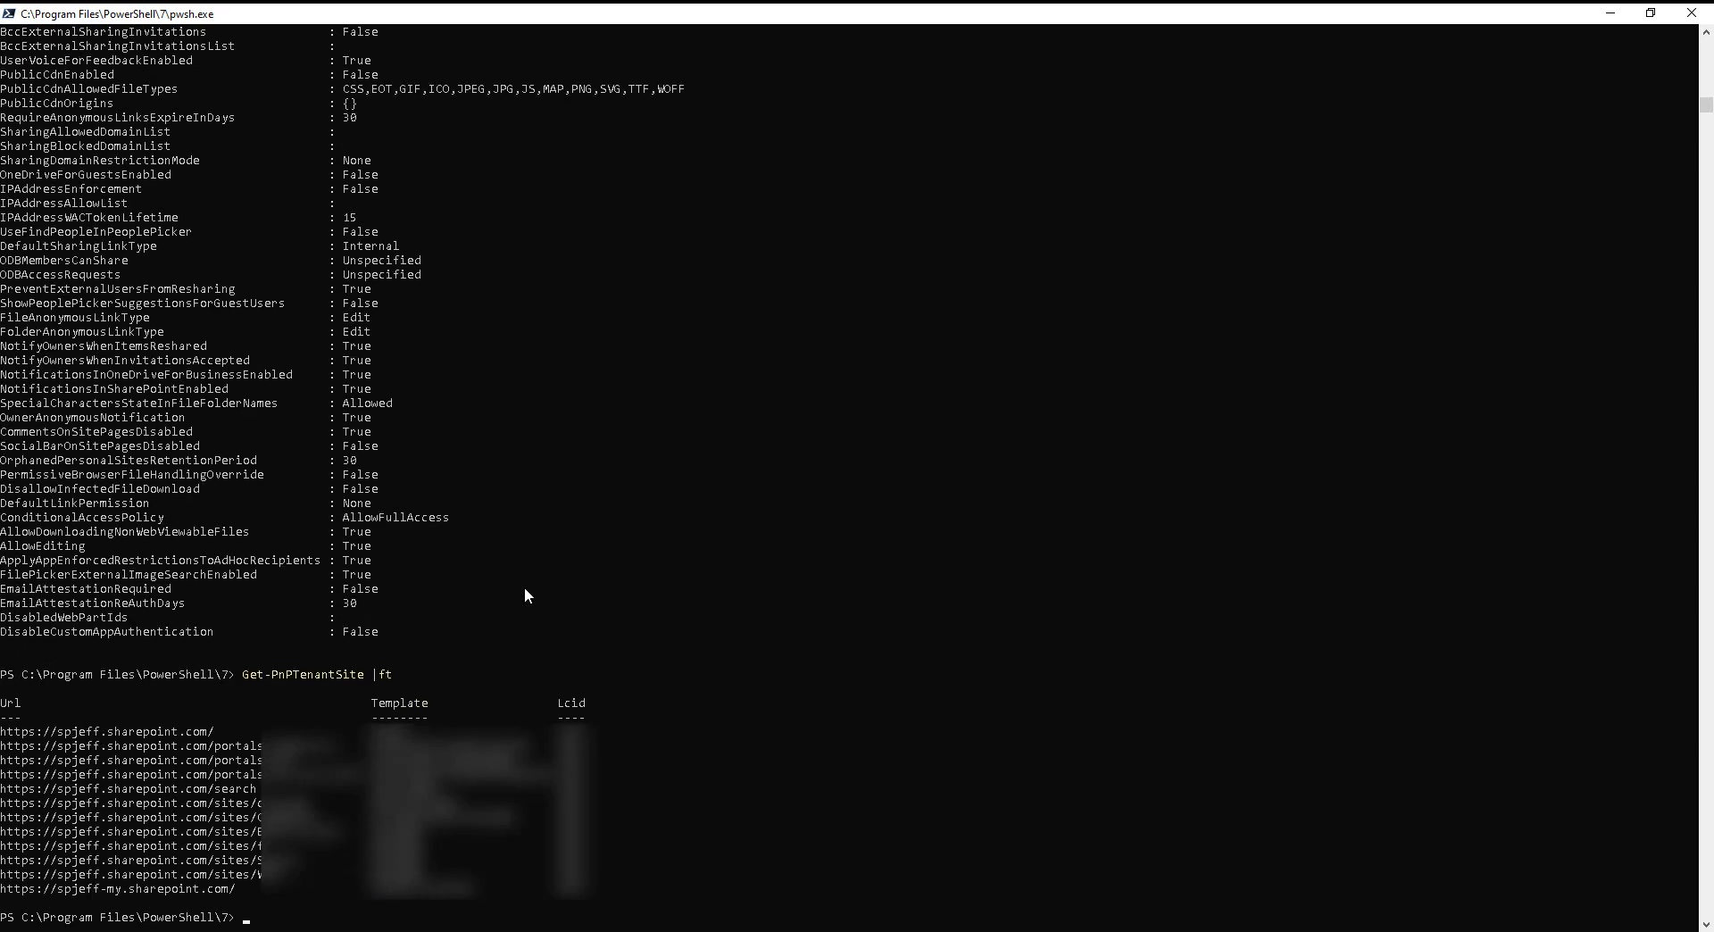
mouse_move(1058, 455)
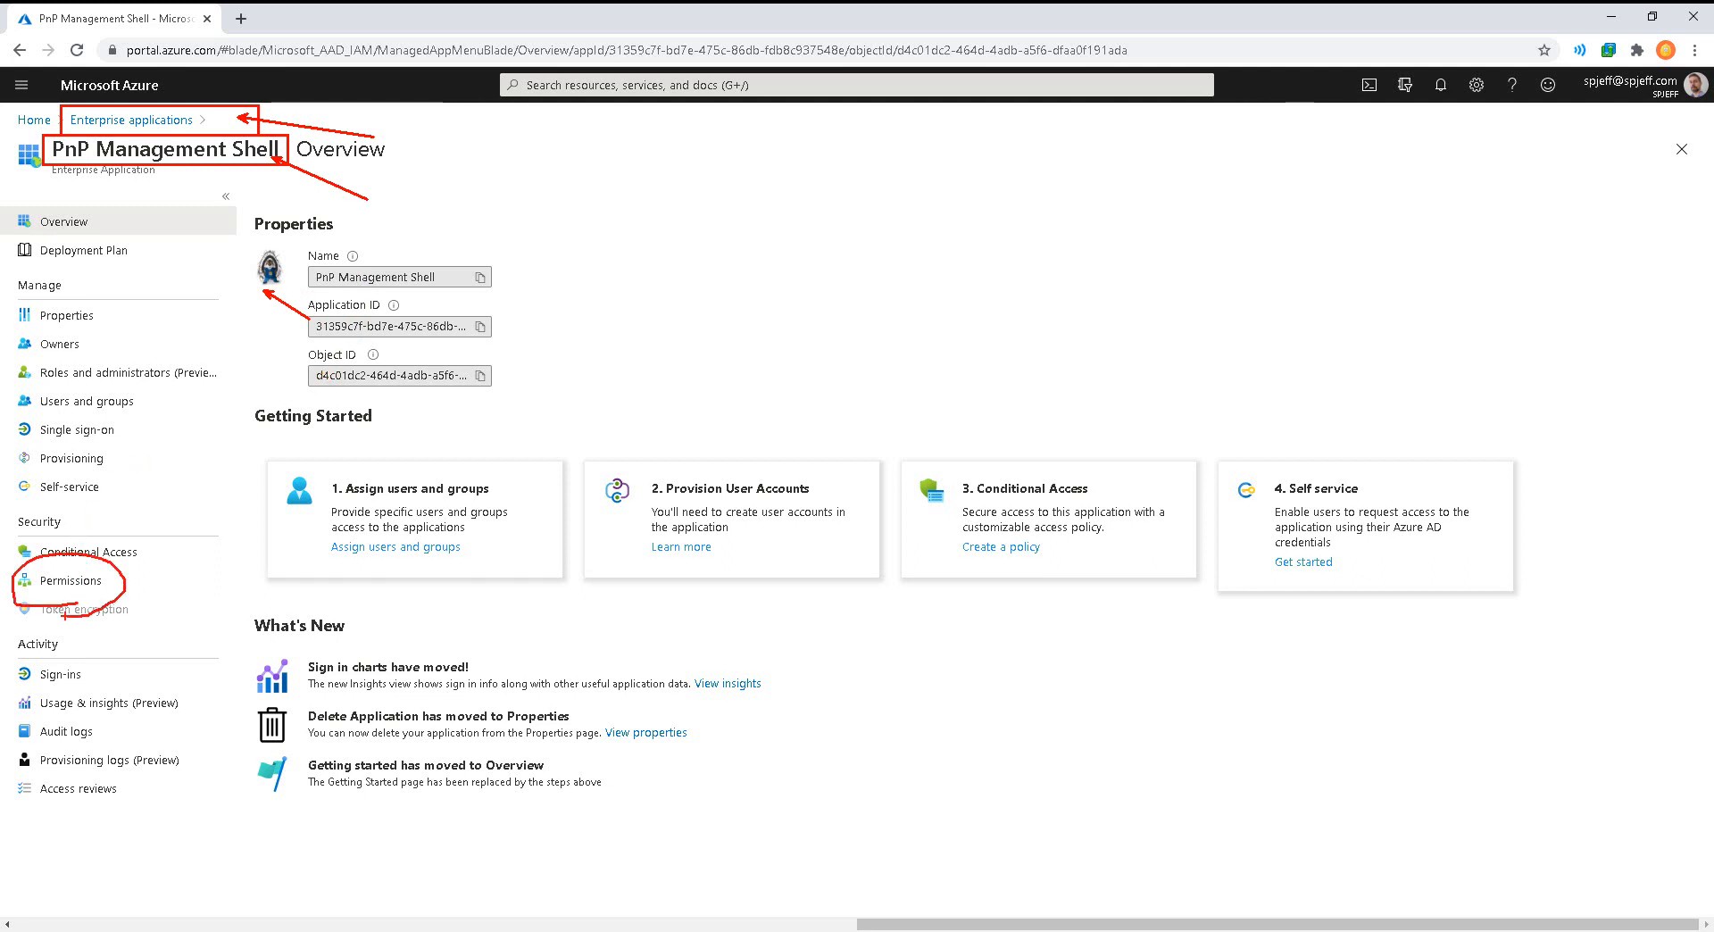
Step: Open the Permissions page under Security for the PnP Management Shell app
click(70, 580)
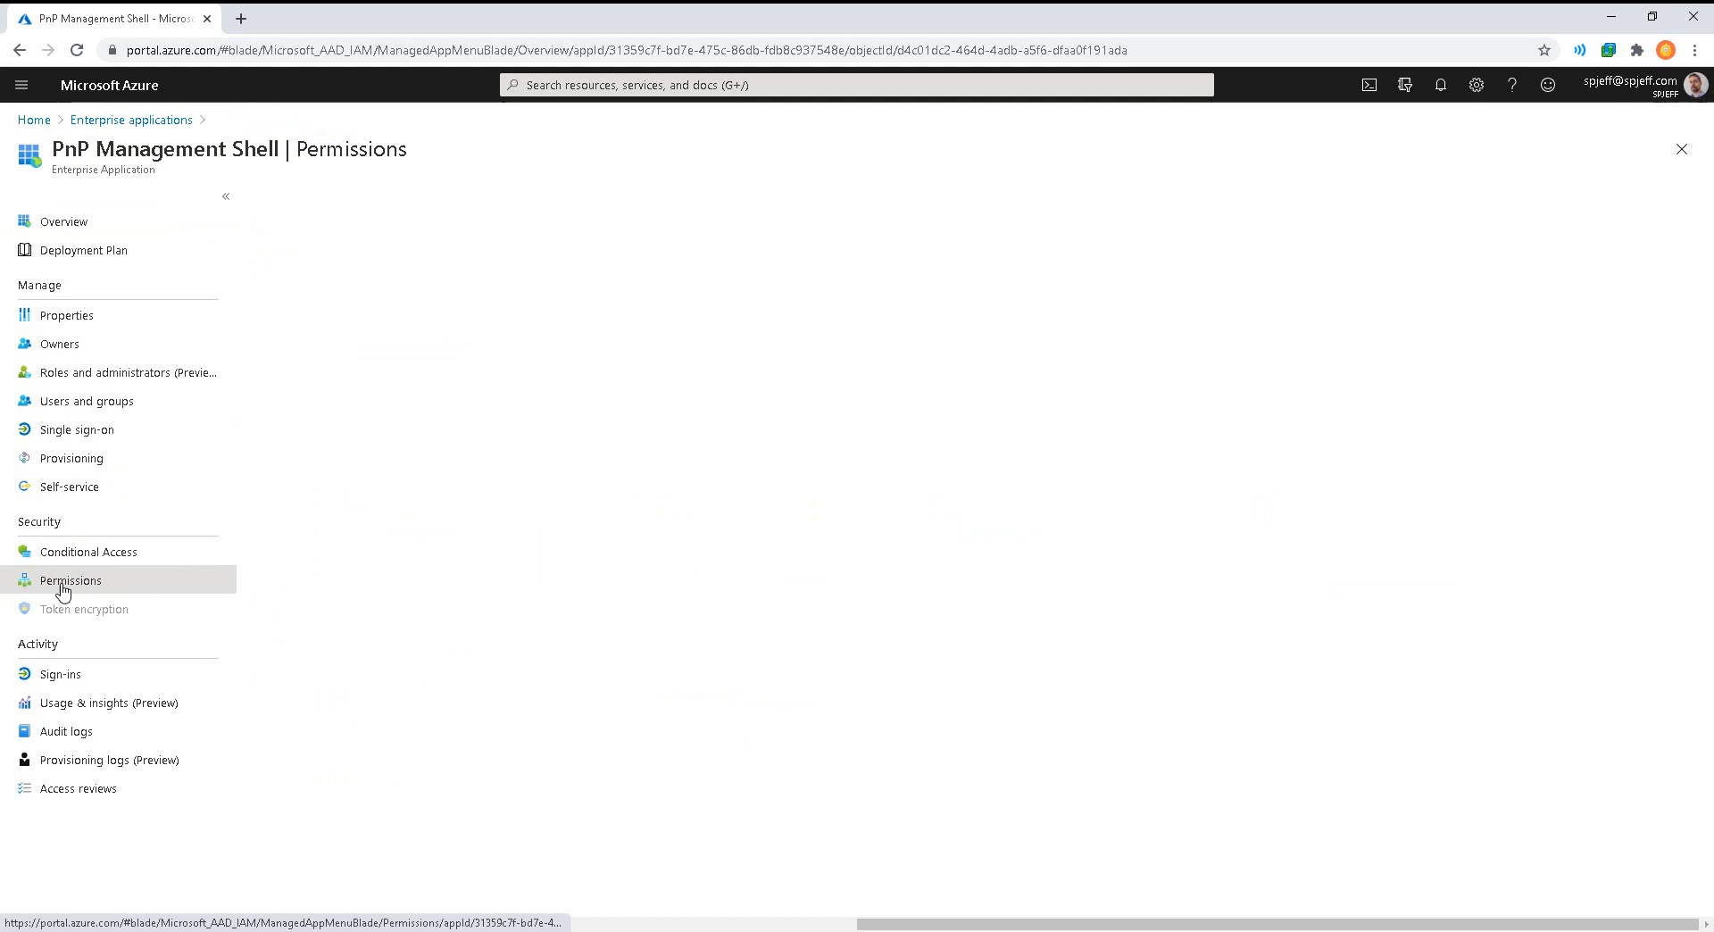
Step: Open the Permission Details for PnP Management Shell's 'Read and write directory data' grant
click(69, 580)
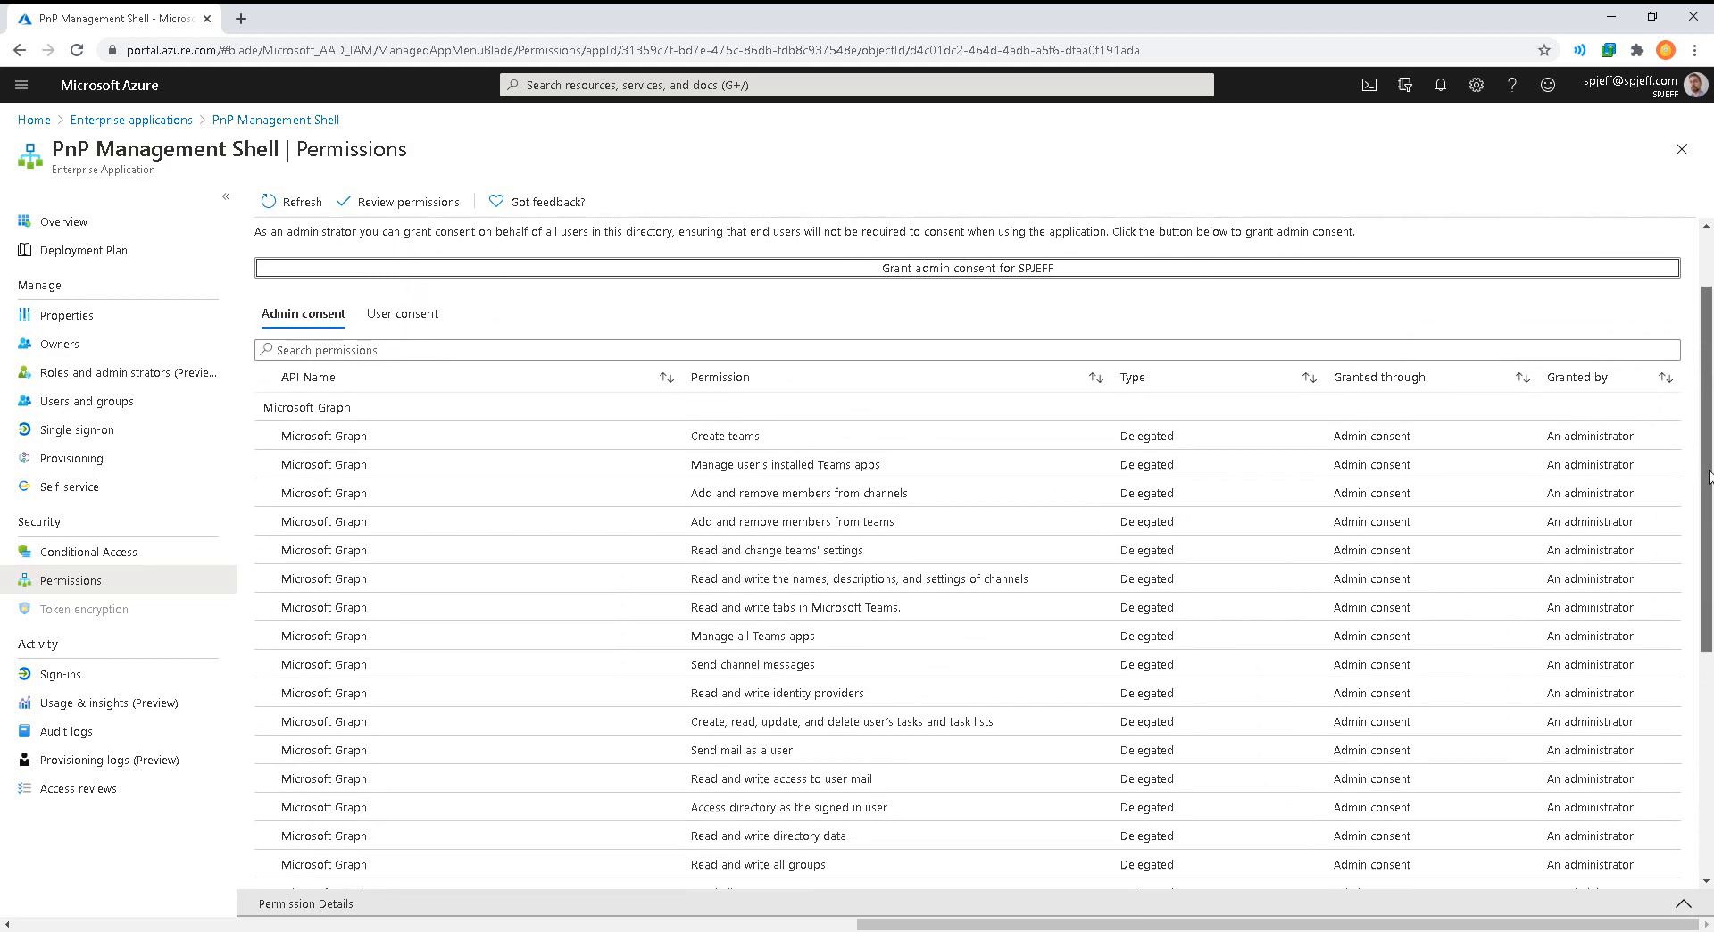
scroll(down, 3)
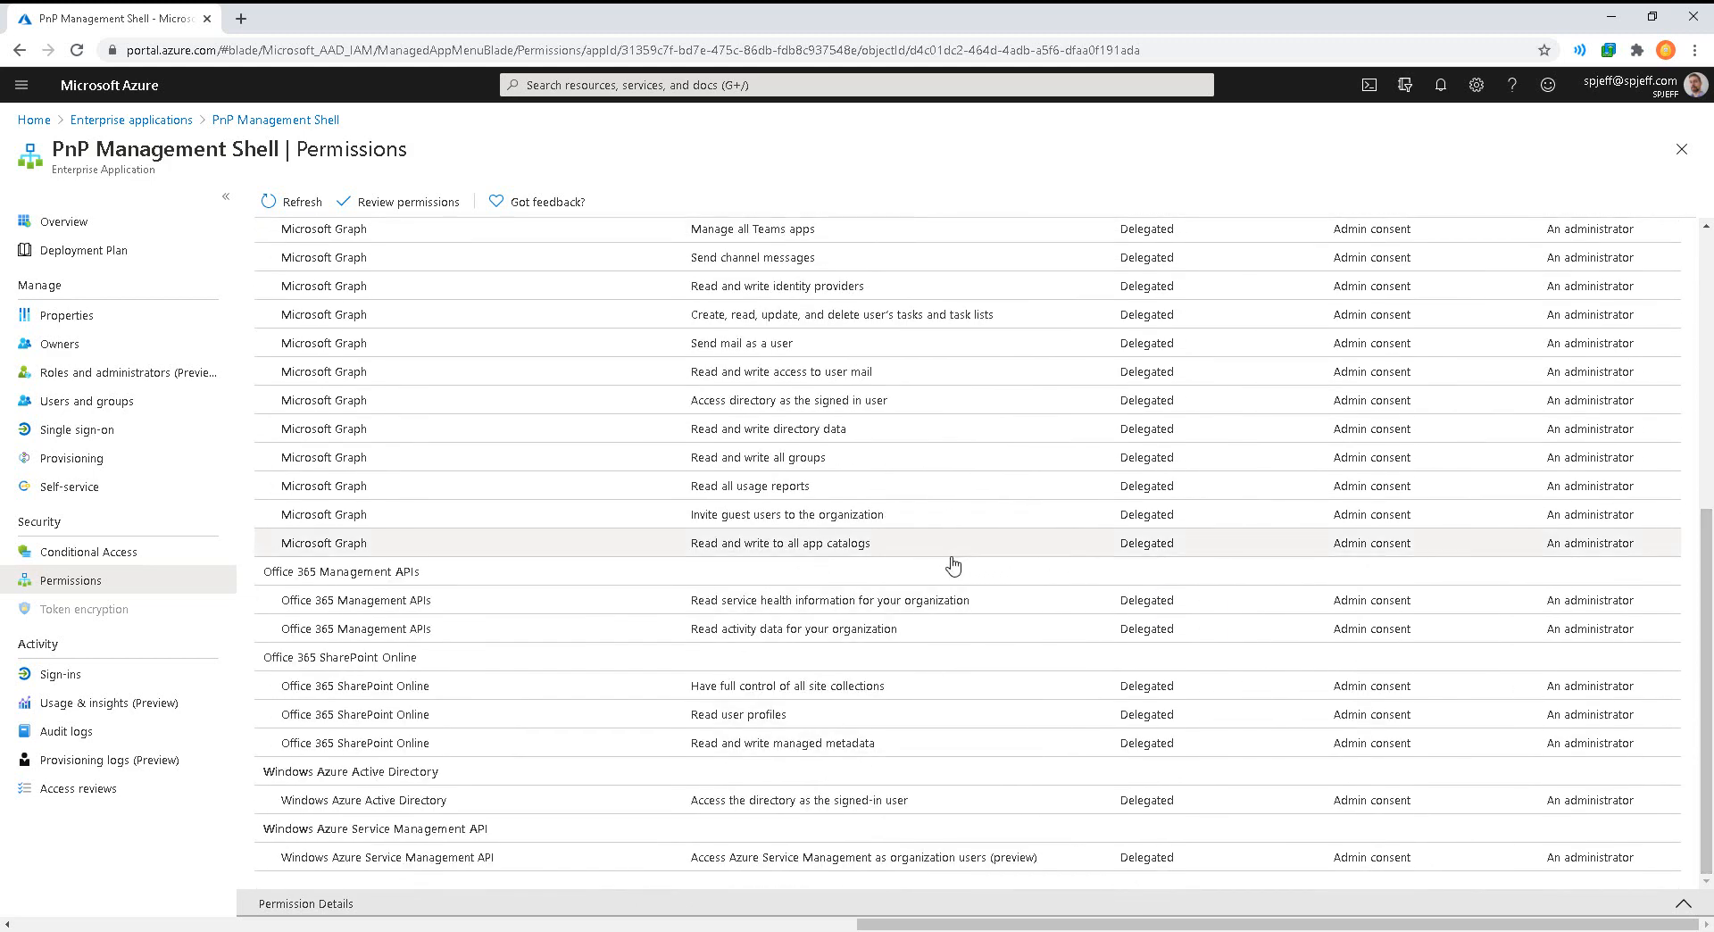
mouse_move(812, 441)
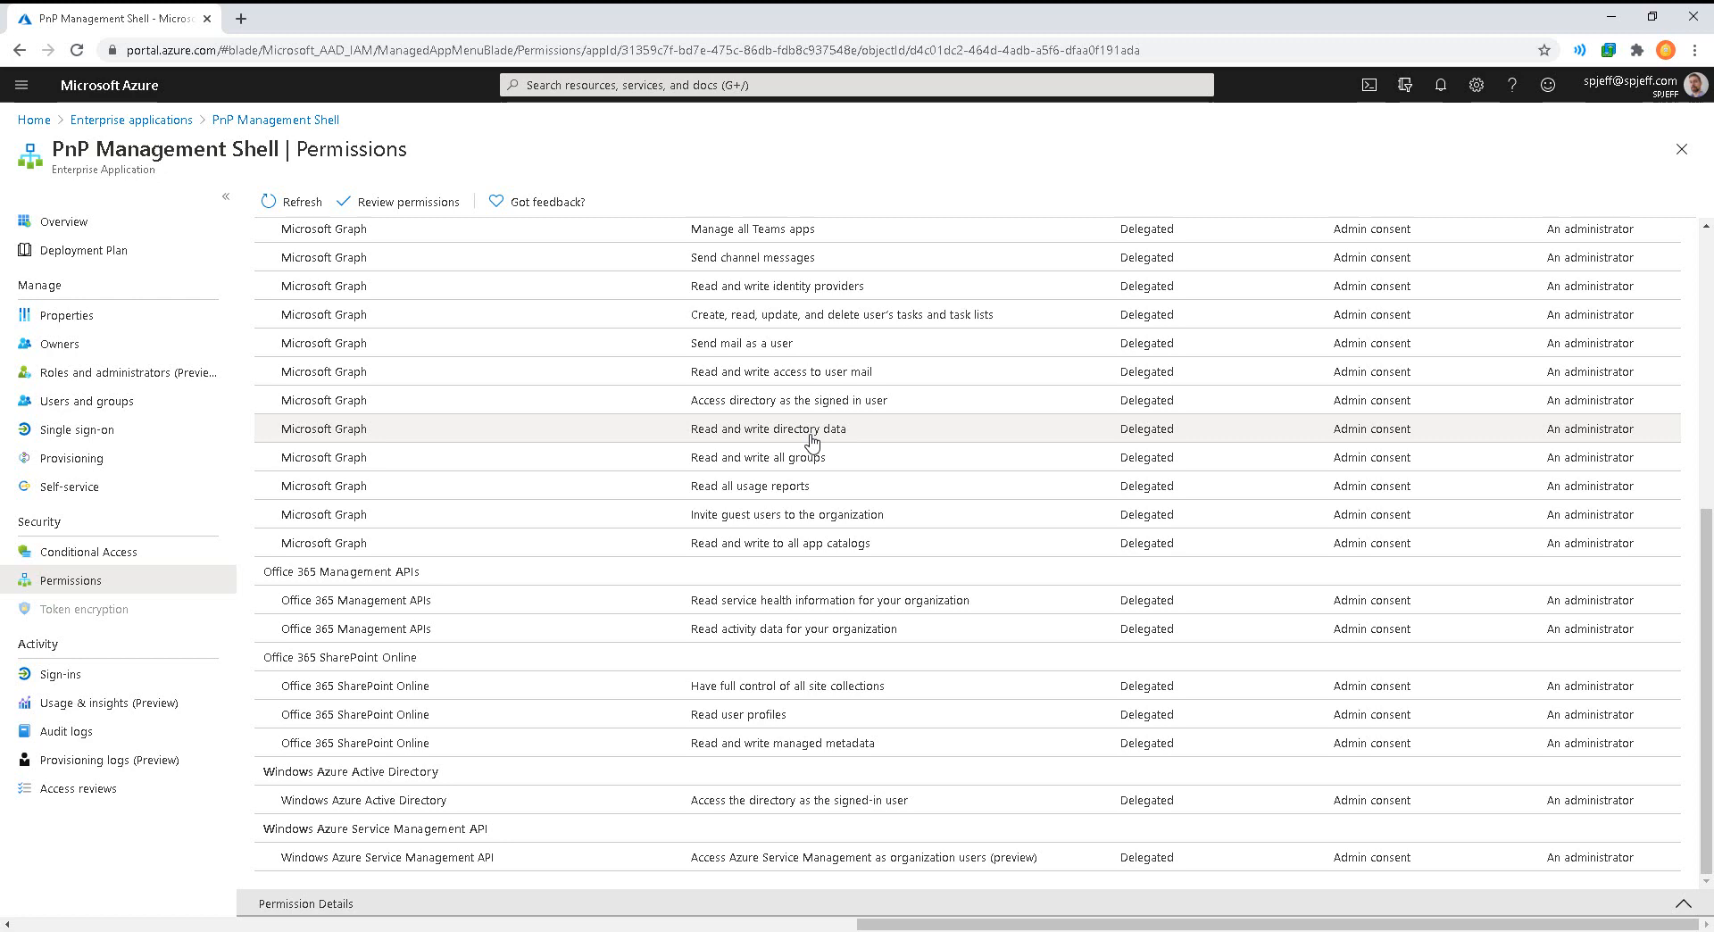
click(769, 429)
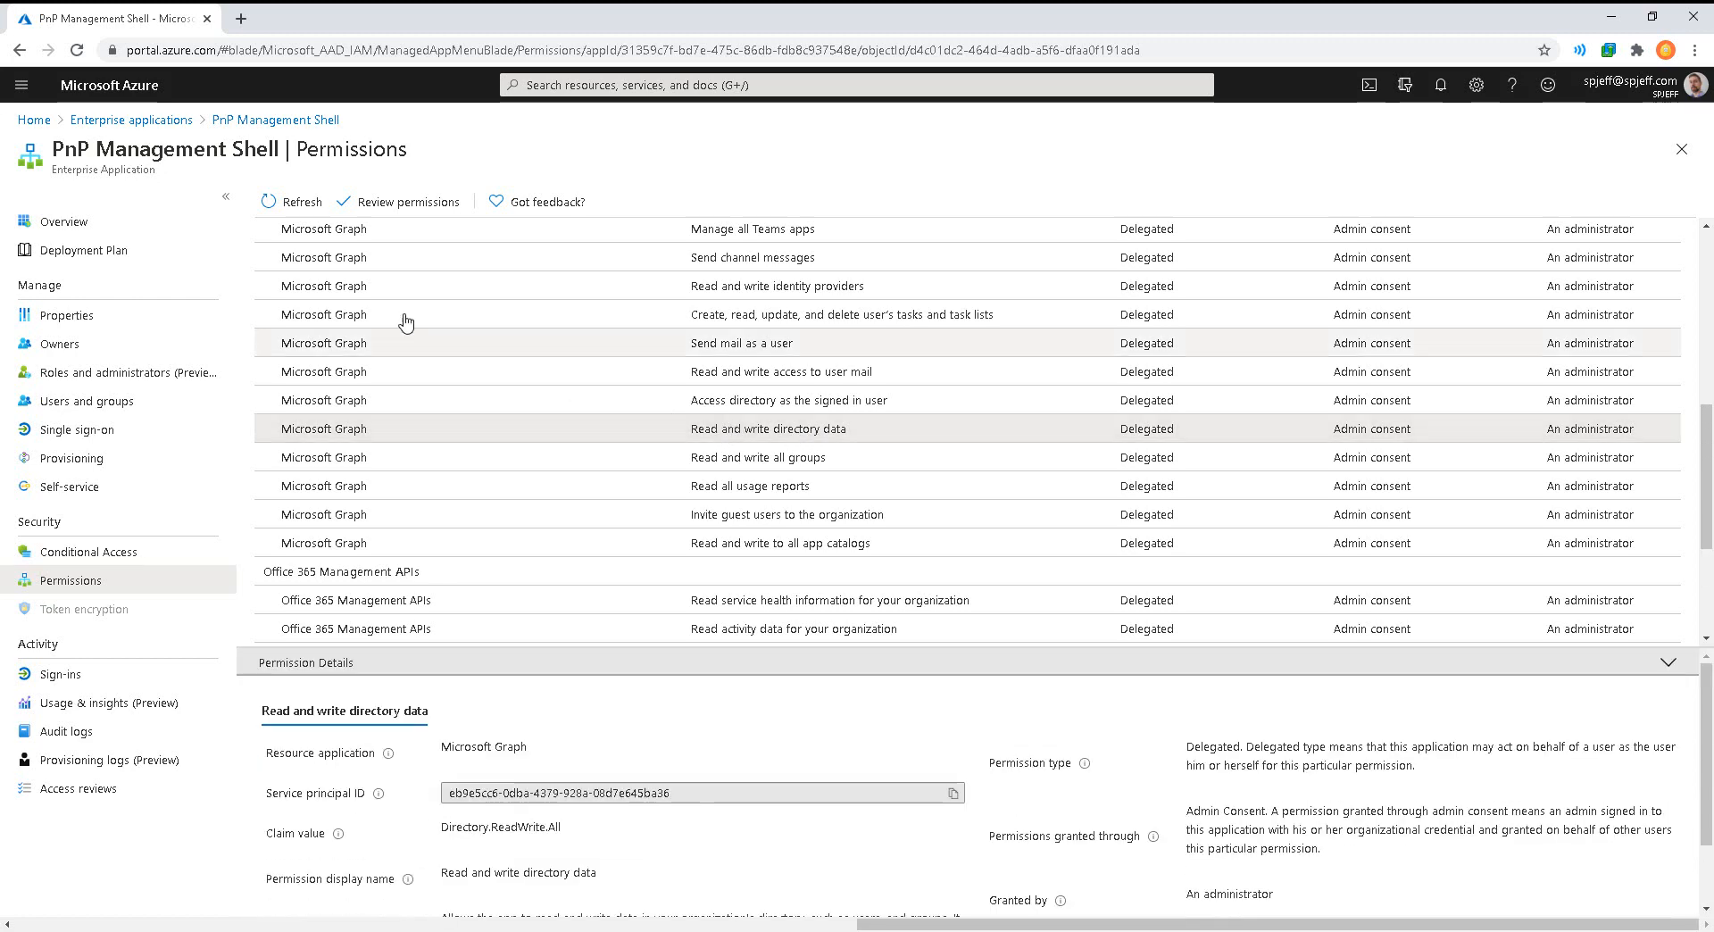
Step: Review permissions, choosing 'This application has more permissions than I want' to get the revoke script
click(408, 201)
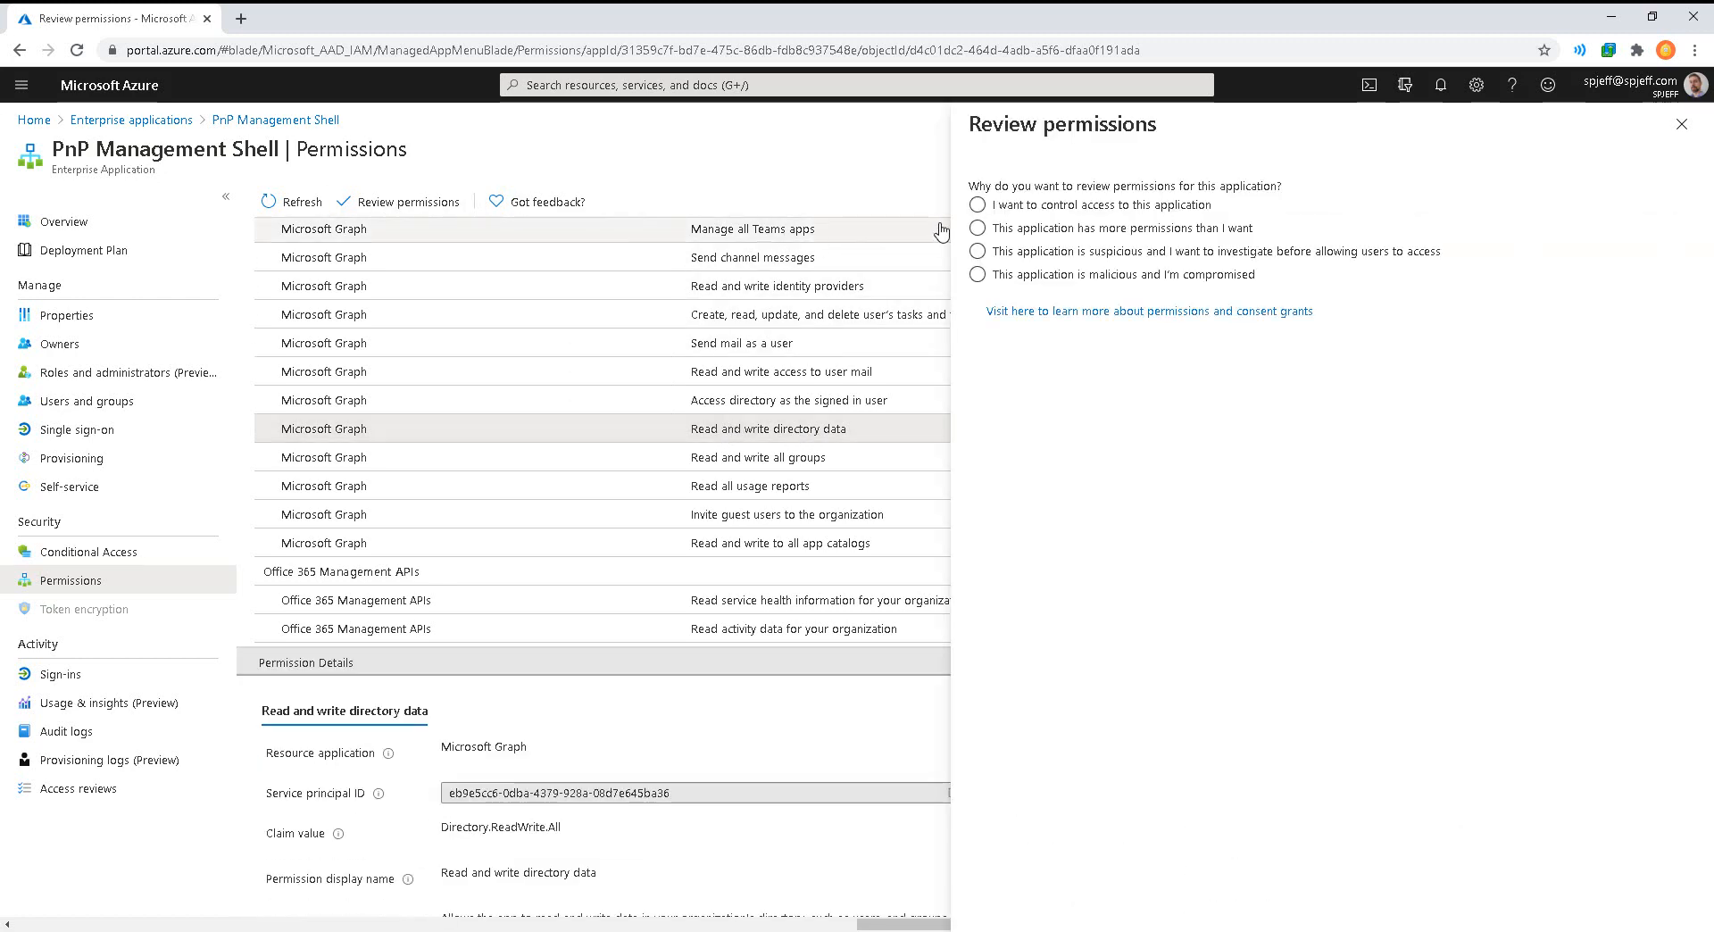
click(978, 228)
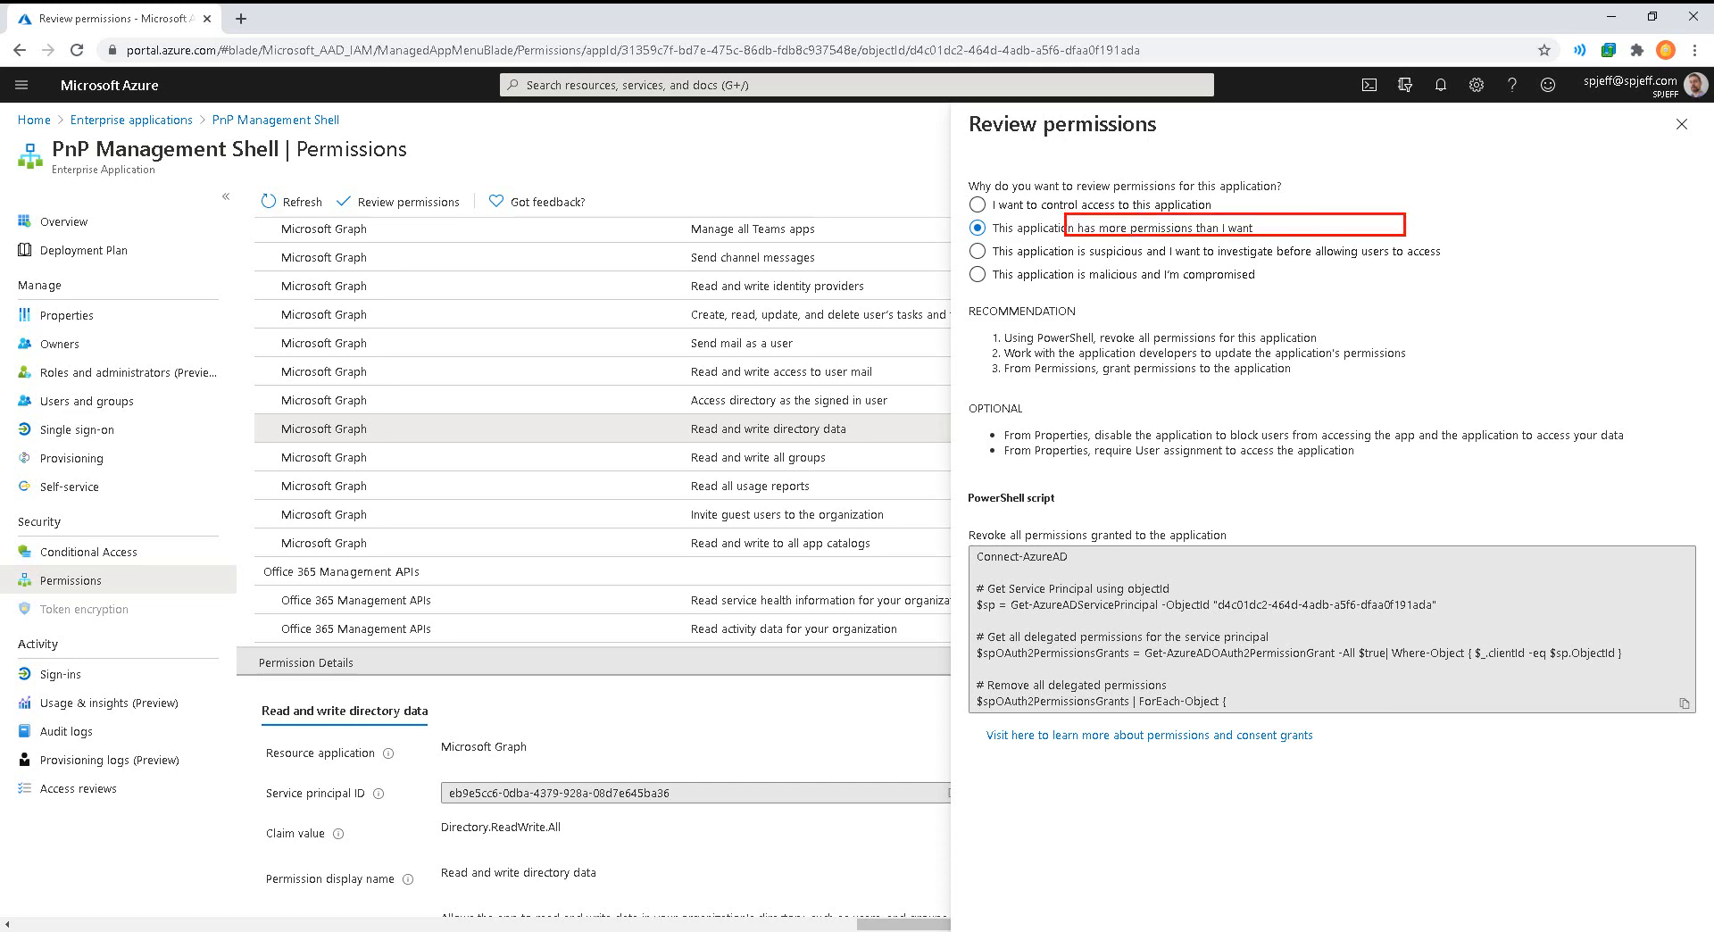